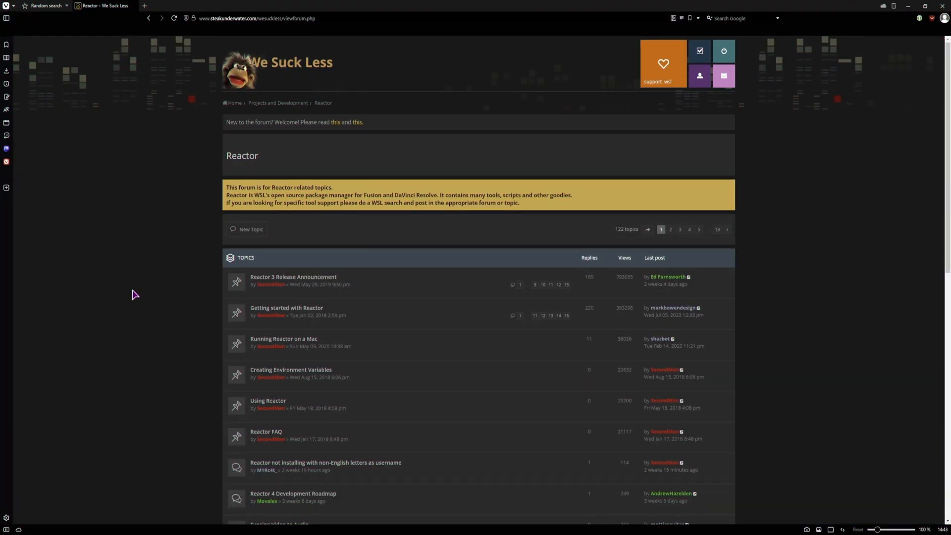
{"action": "mouse_move", "coordinate": [253, 64]}
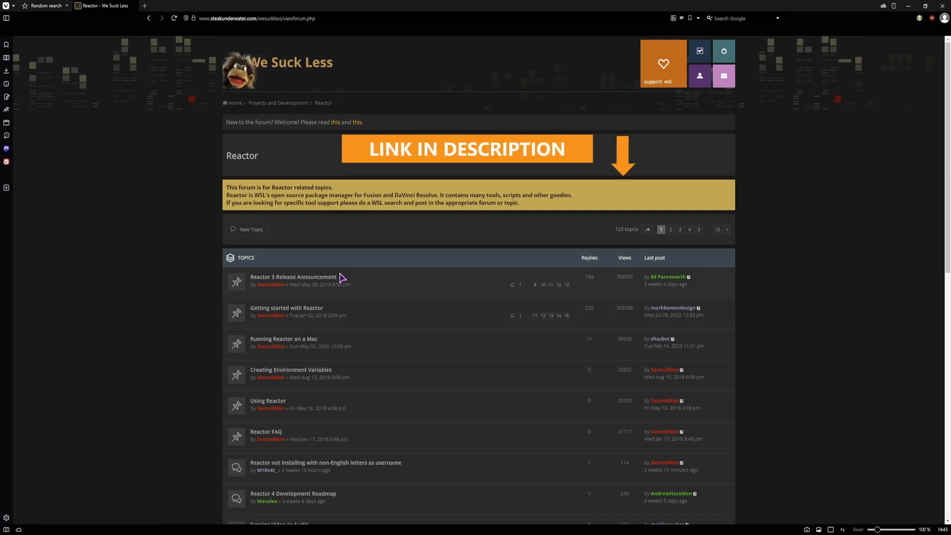
Step: Open the 'Reactor 3 Release Announcement' topic and scroll through the post
{"action": "left_click", "coordinate": [293, 276]}
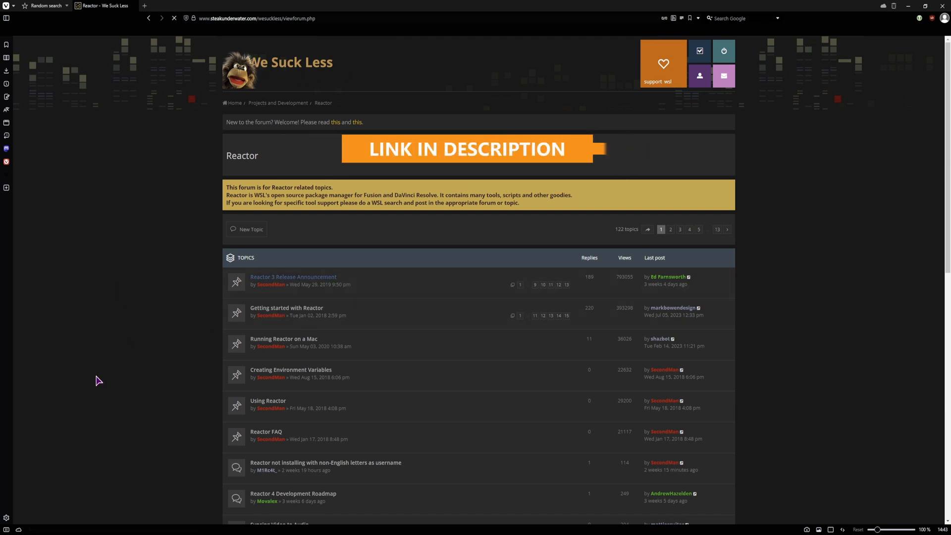
{"action": "left_click", "coordinate": [294, 276]}
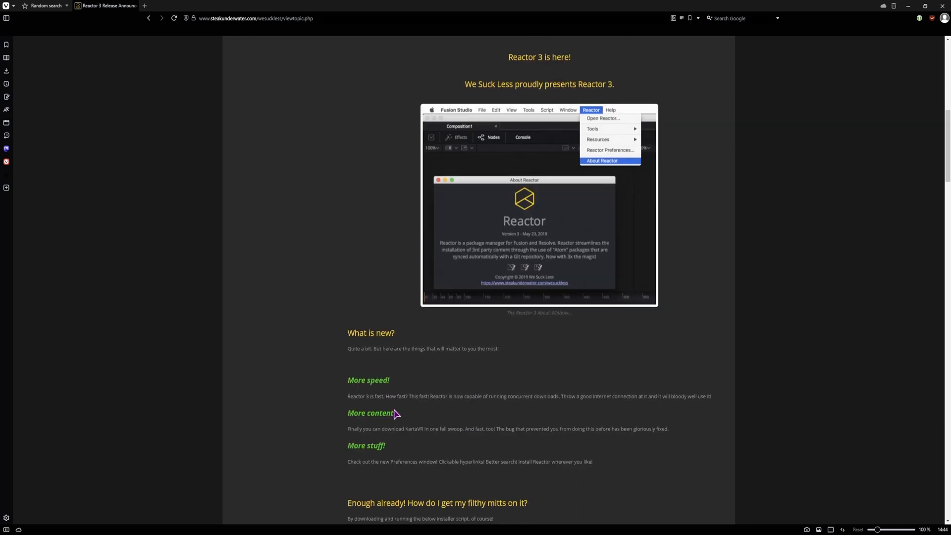
{"action": "scroll", "scroll_direction": "down", "scroll_amount": 3}
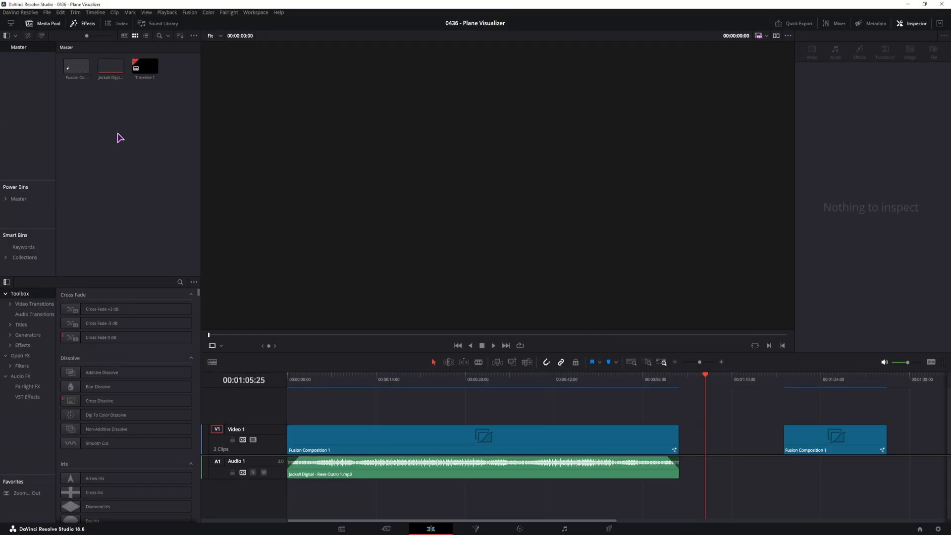
Step: Create a new Fusion composition named 'visualizer' in the media pool and place it on the timeline
{"action": "right_click", "coordinate": [118, 138]}
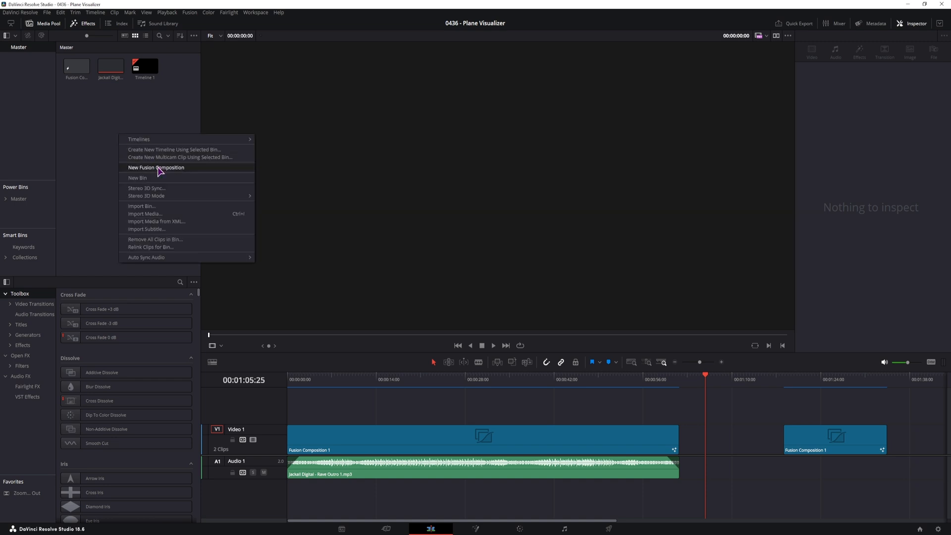
{"action": "left_click", "coordinate": [156, 167]}
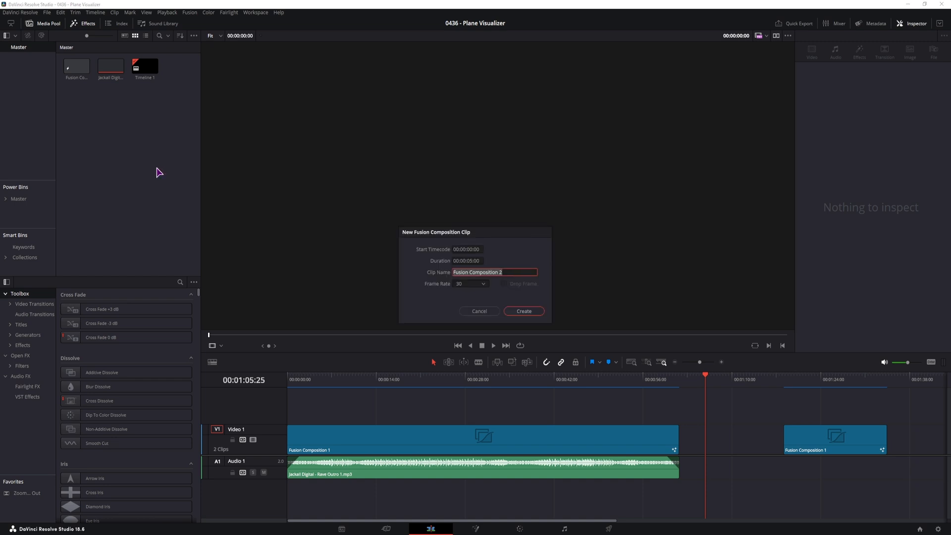
{"action": "type", "text": "visualizer"}
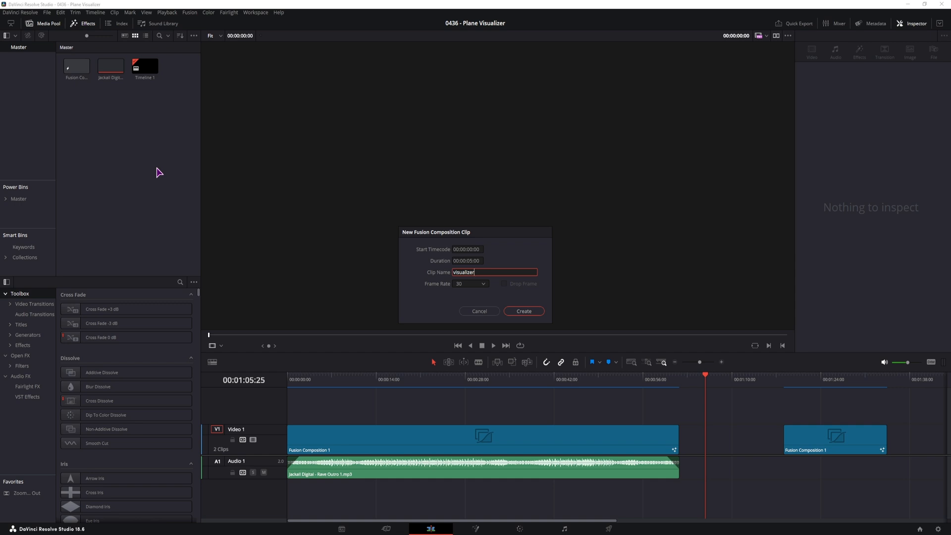
{"action": "left_click", "coordinate": [523, 311]}
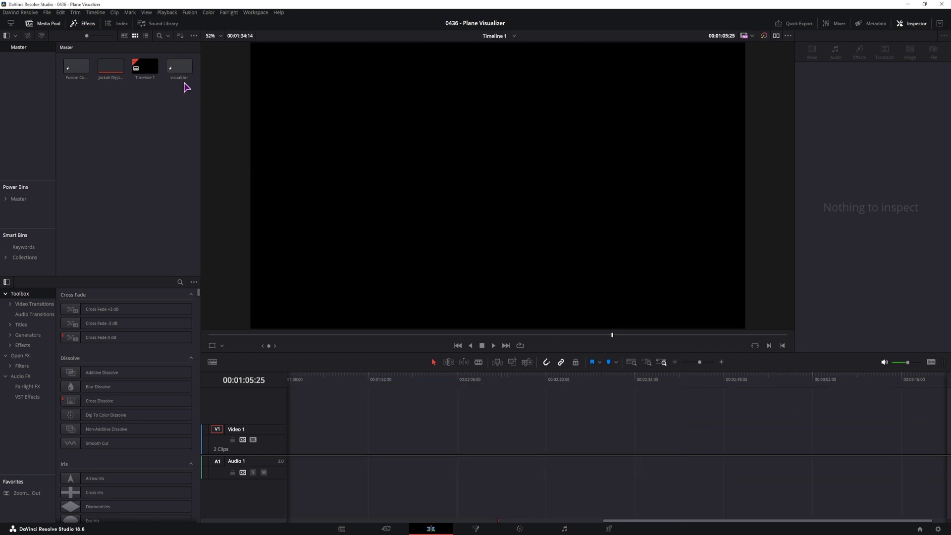
{"action": "left_click_drag", "start_coordinate": [179, 66], "coordinate": [358, 439]}
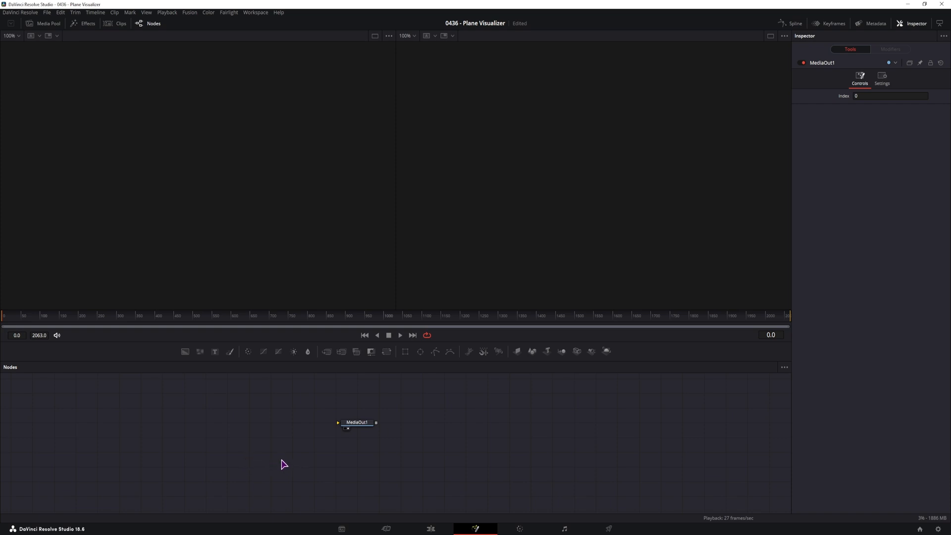
{"action": "left_click", "coordinate": [169, 431]}
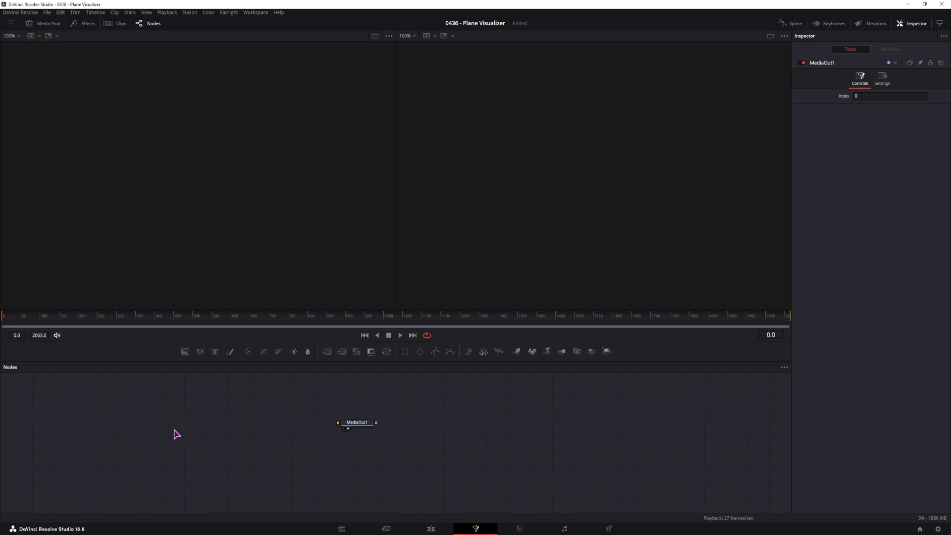
{"action": "mouse_move", "coordinate": [194, 406]}
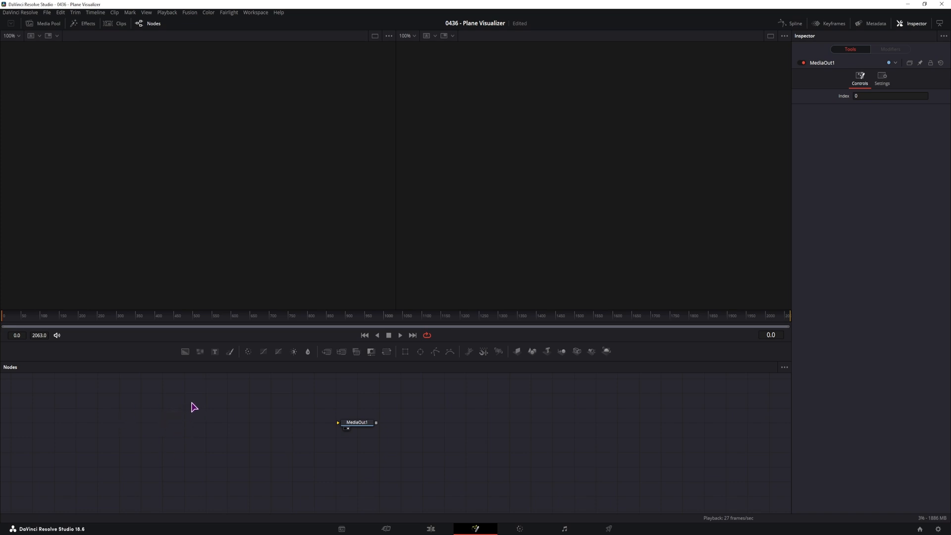
{"action": "mouse_move", "coordinate": [262, 93]}
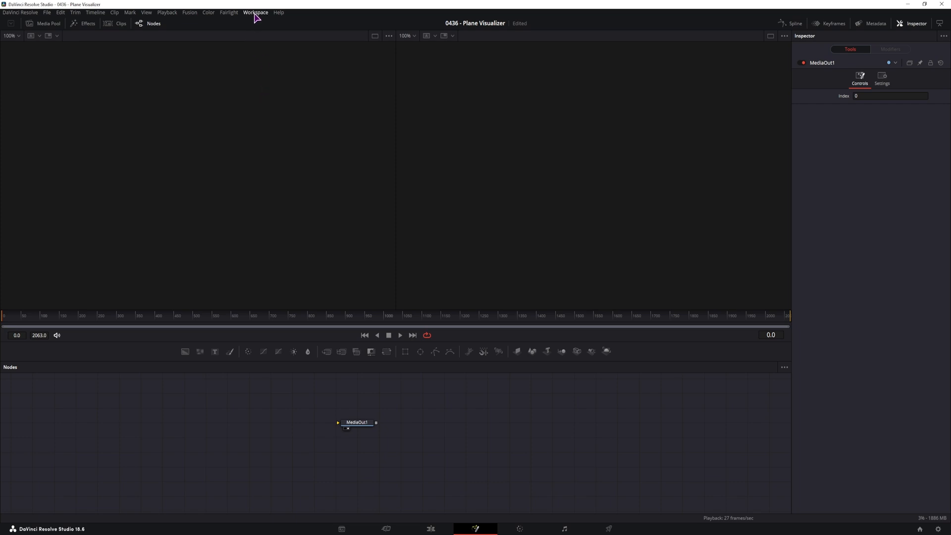
{"action": "left_click", "coordinate": [255, 12]}
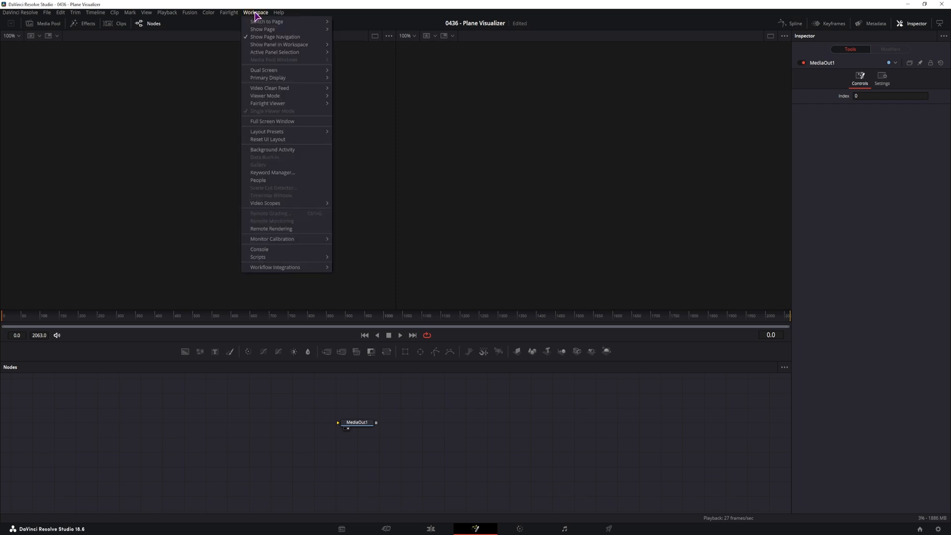
{"action": "mouse_move", "coordinate": [258, 257]}
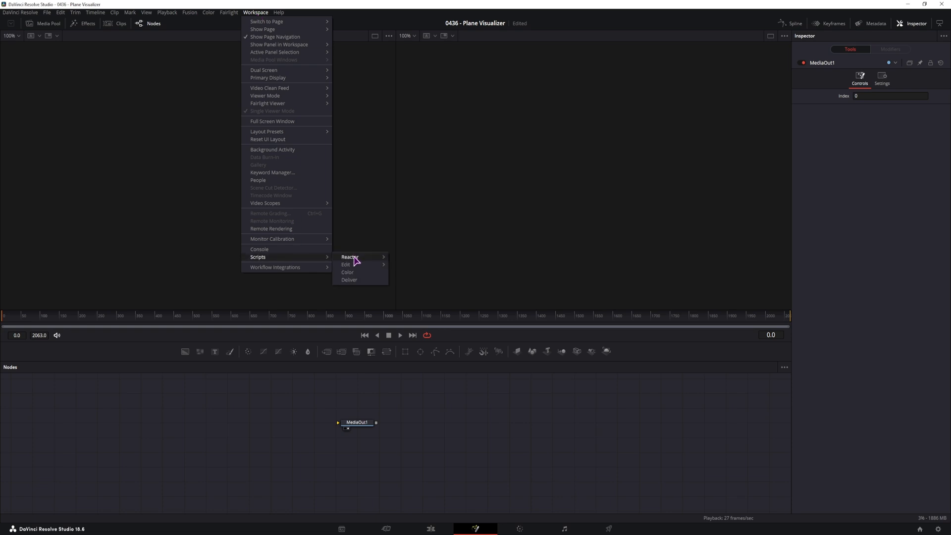
{"action": "mouse_move", "coordinate": [350, 257]}
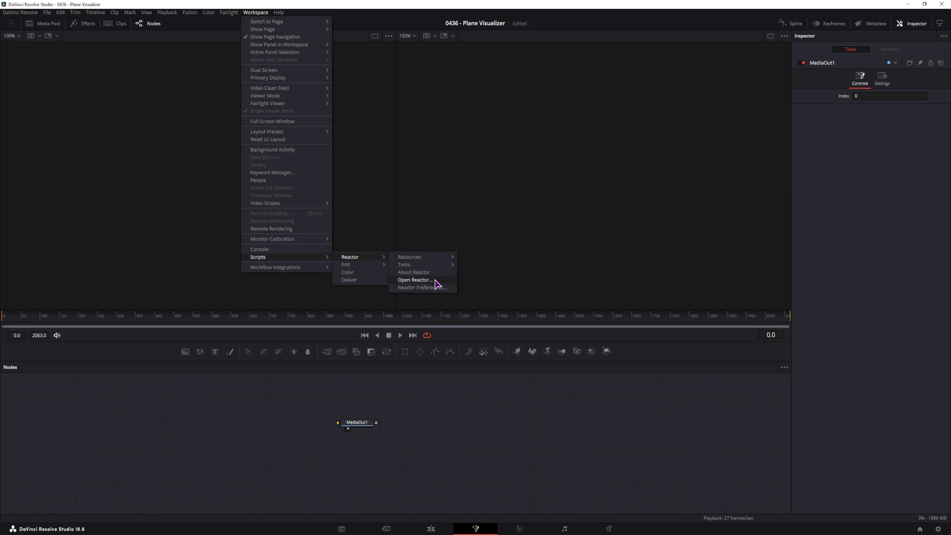
{"action": "left_click", "coordinate": [414, 280]}
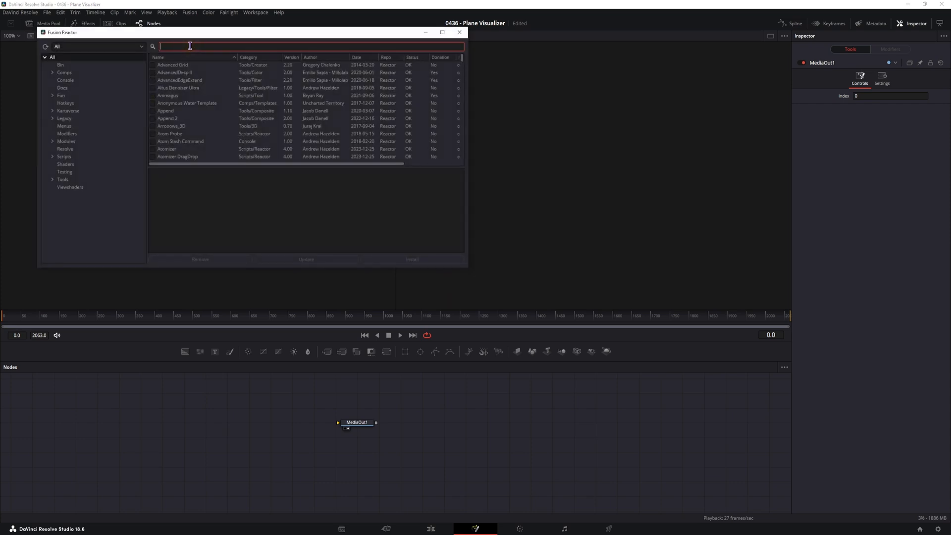
{"action": "type", "text": "audio"}
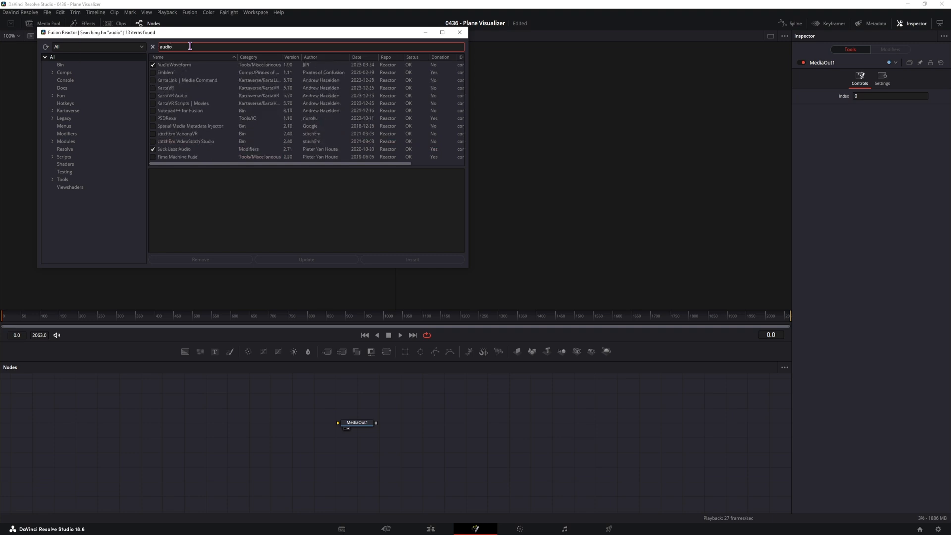
{"action": "mouse_move", "coordinate": [182, 70]}
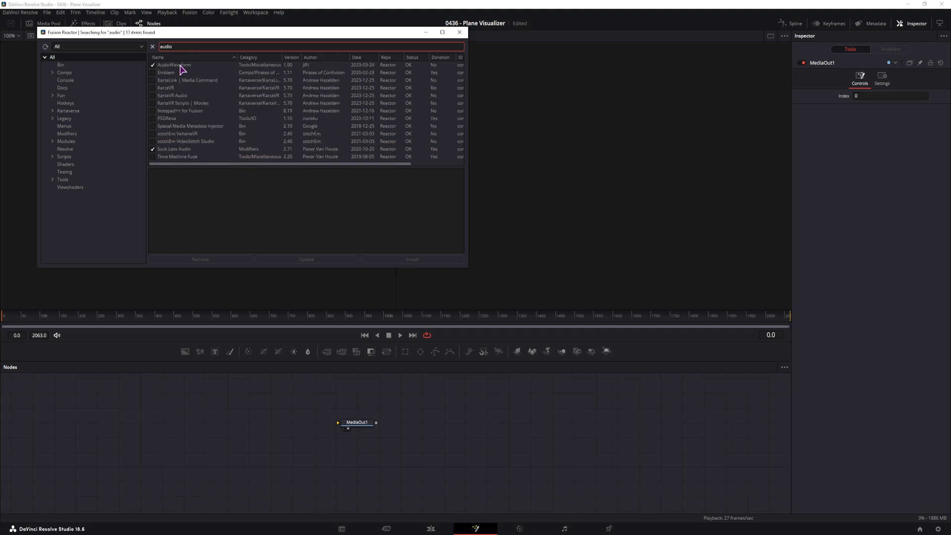
{"action": "left_click", "coordinate": [175, 65]}
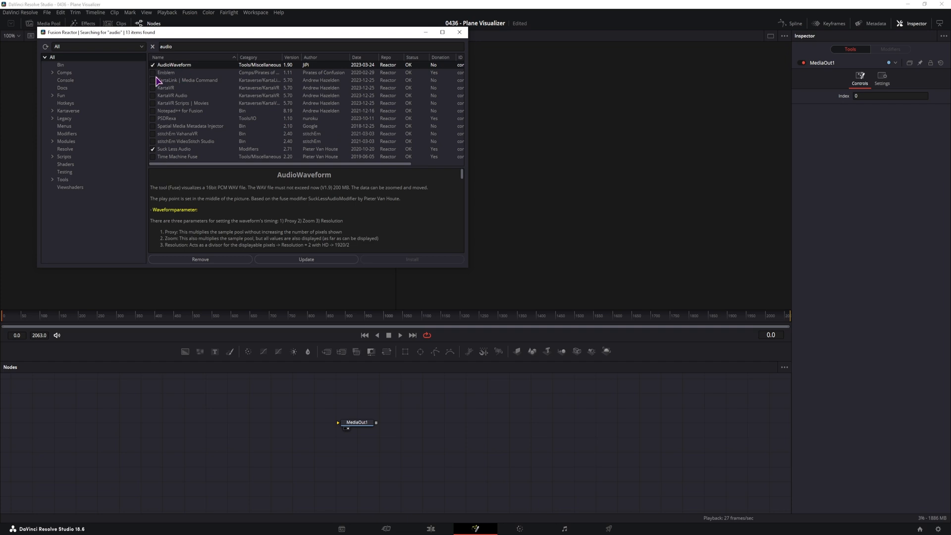
{"action": "left_click", "coordinate": [174, 148]}
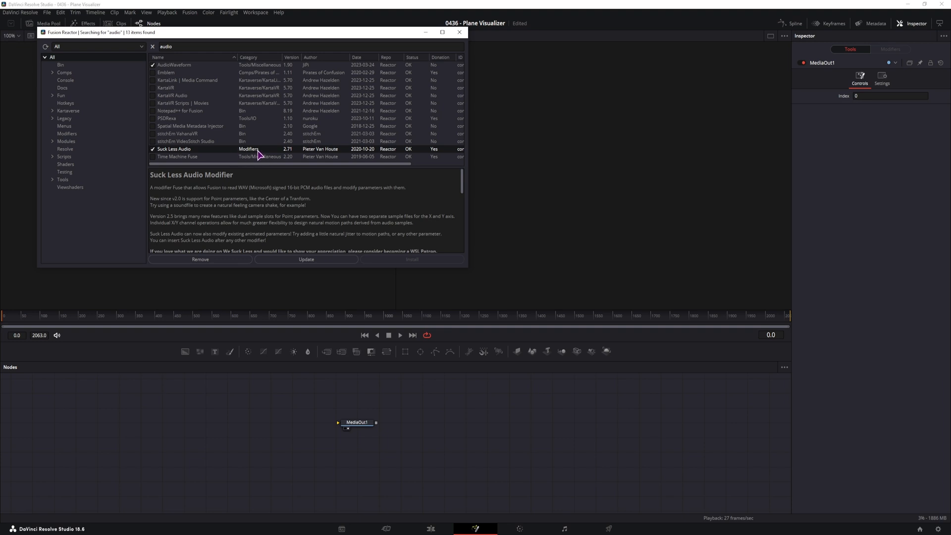
{"action": "left_click", "coordinate": [459, 32]}
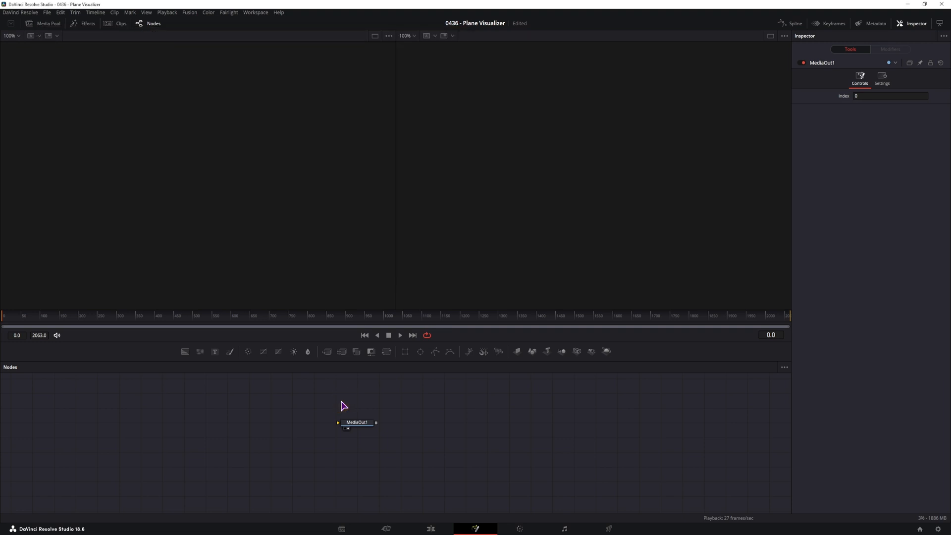
{"action": "mouse_move", "coordinate": [448, 506]}
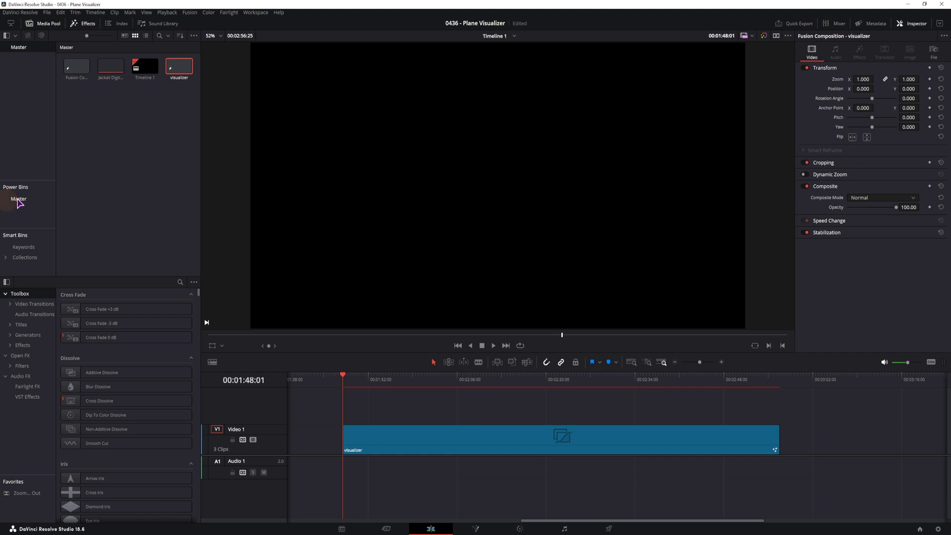
Step: Put 'The Disco Chill.mp3' on A1 and line its start up with the visualizer clip
{"action": "double_click", "coordinate": [176, 121]}
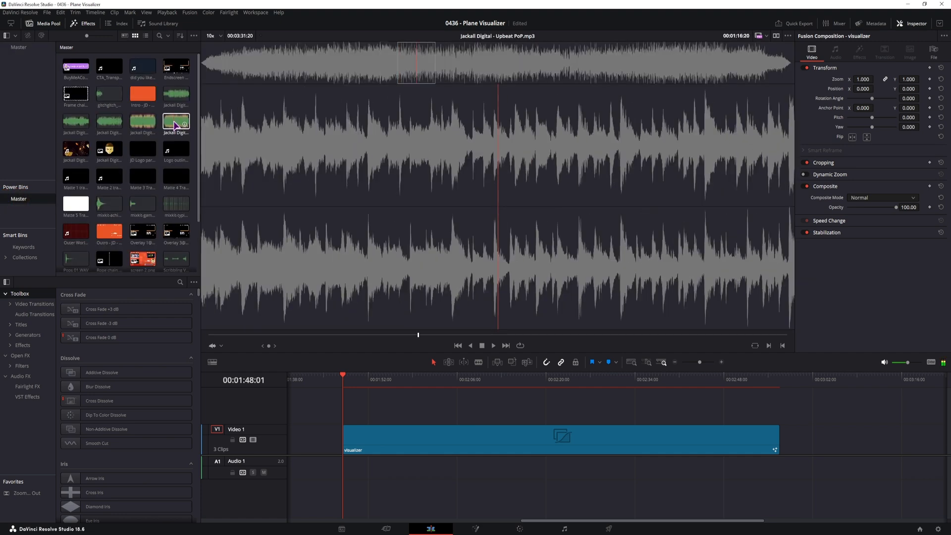
{"action": "left_click", "coordinate": [143, 120]}
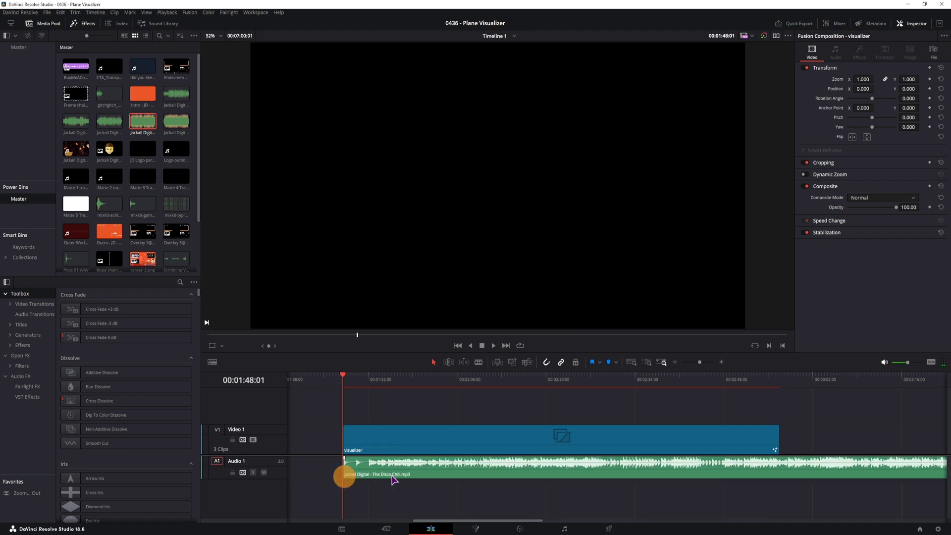
{"action": "left_click", "coordinate": [413, 475]}
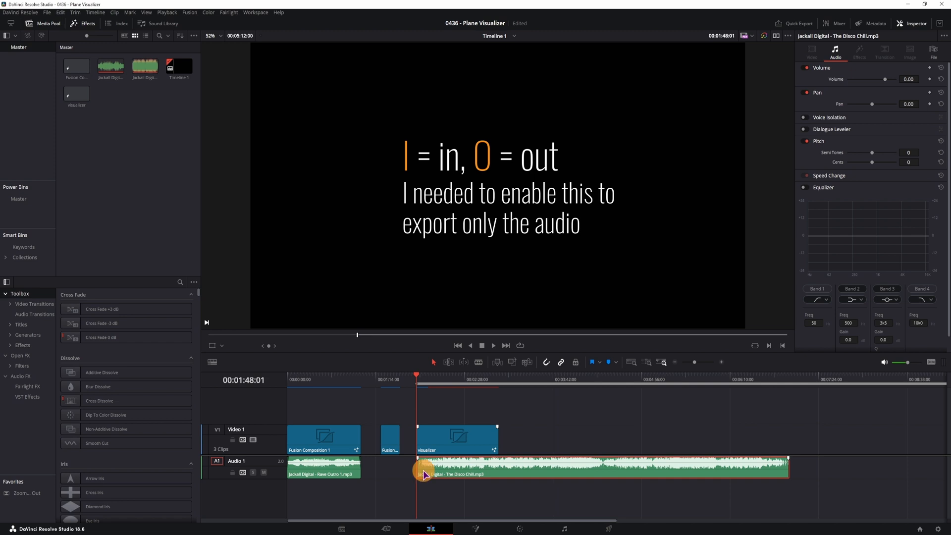
{"action": "left_click_drag", "start_coordinate": [416, 374], "coordinate": [790, 375]}
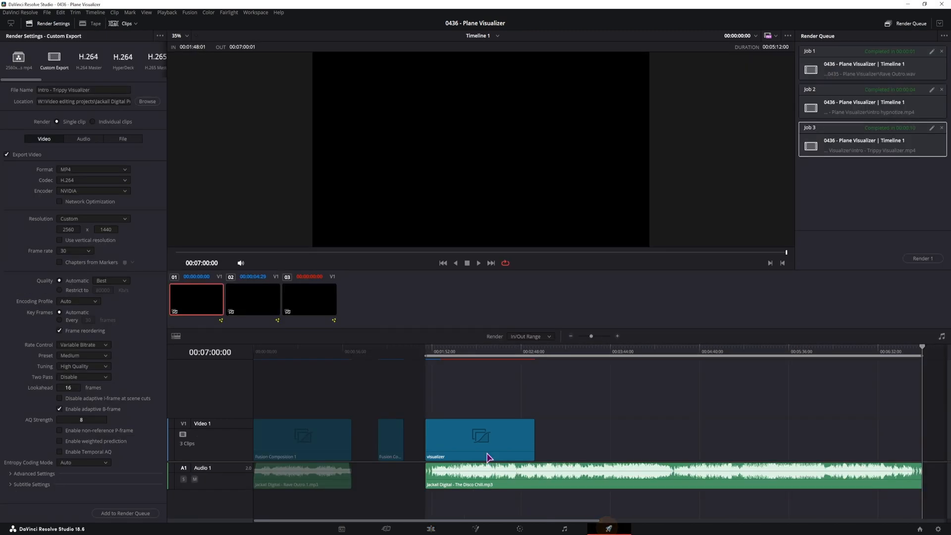
{"action": "mouse_move", "coordinate": [53, 140]}
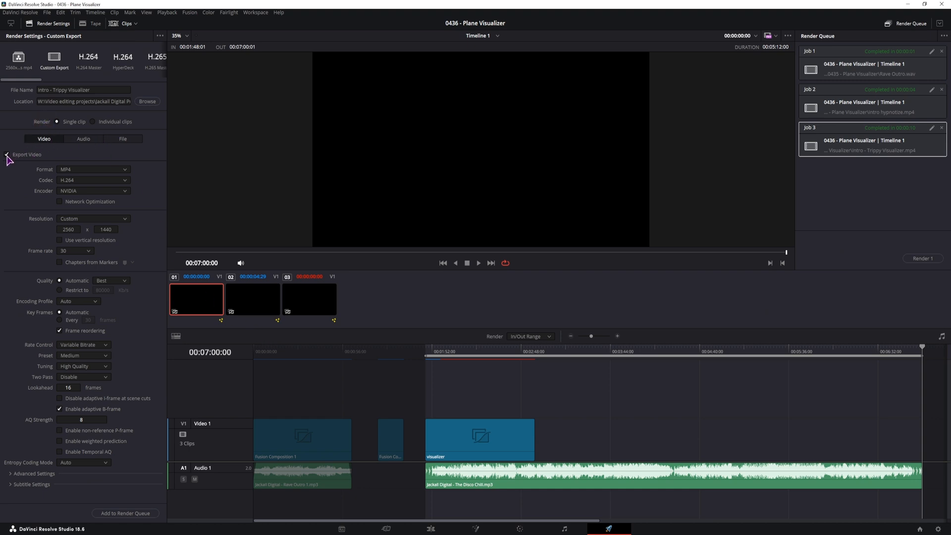
Step: Set up an audio-only Wave export and add it to the render queue as a new job
{"action": "left_click", "coordinate": [7, 155]}
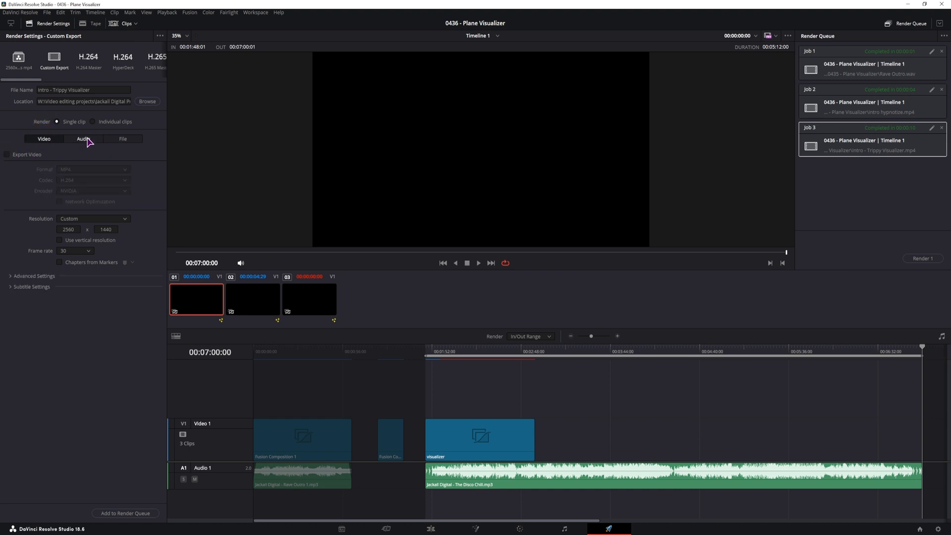
{"action": "left_click", "coordinate": [83, 139]}
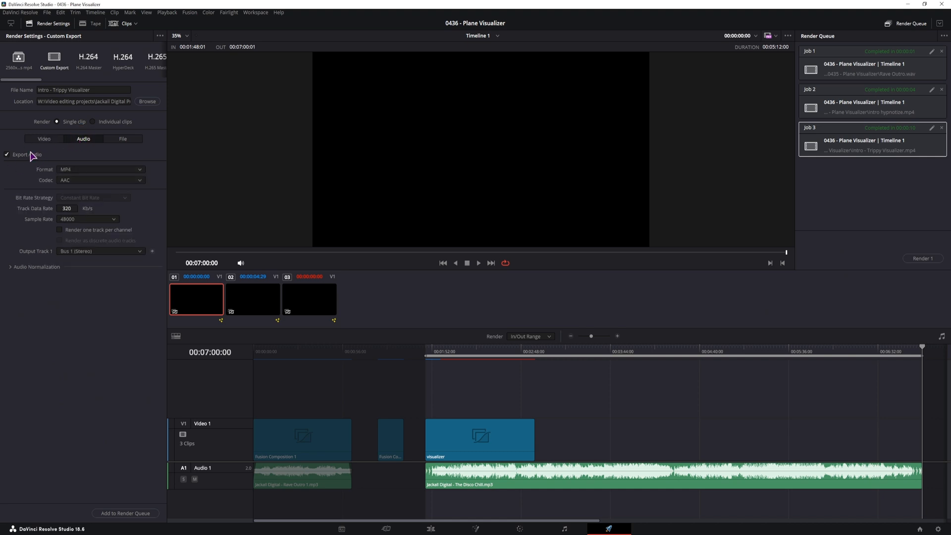
{"action": "left_click", "coordinate": [101, 169]}
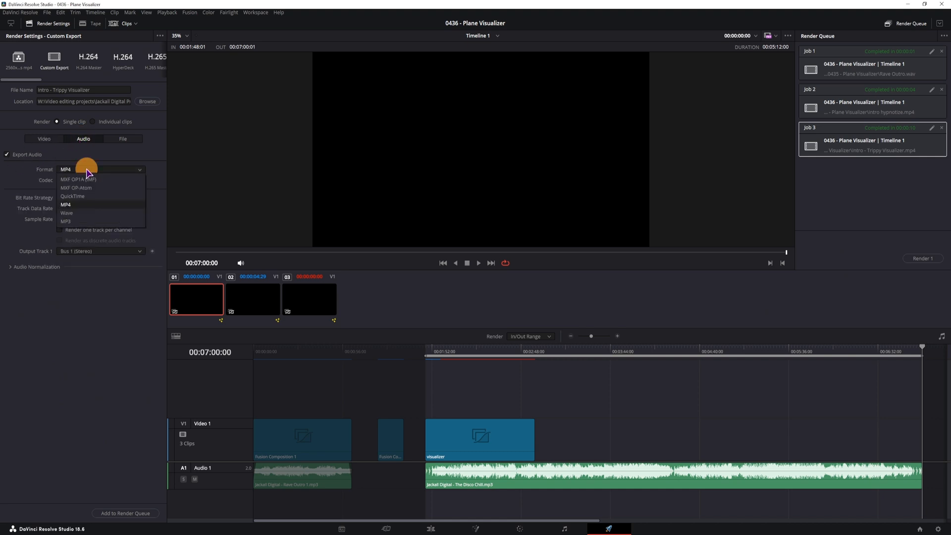
{"action": "left_click", "coordinate": [67, 214]}
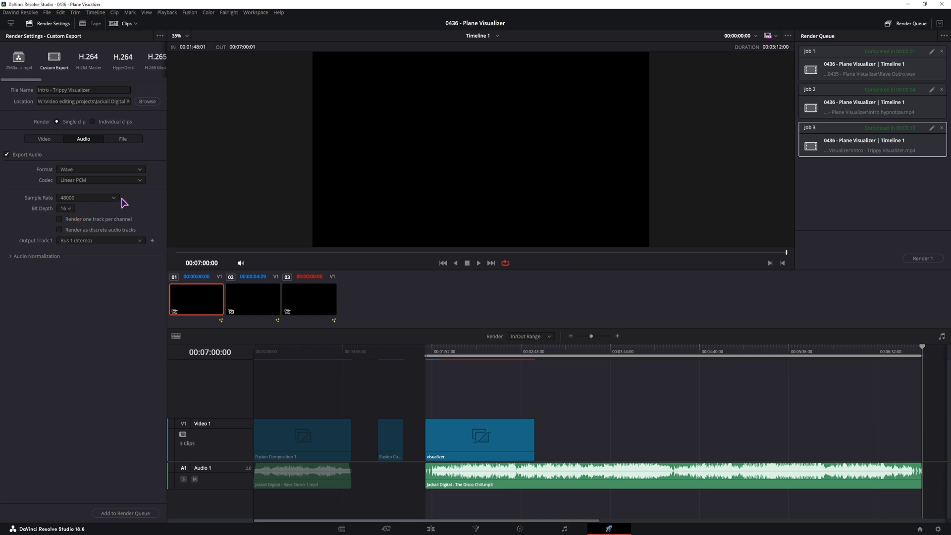
{"action": "mouse_move", "coordinate": [157, 113]}
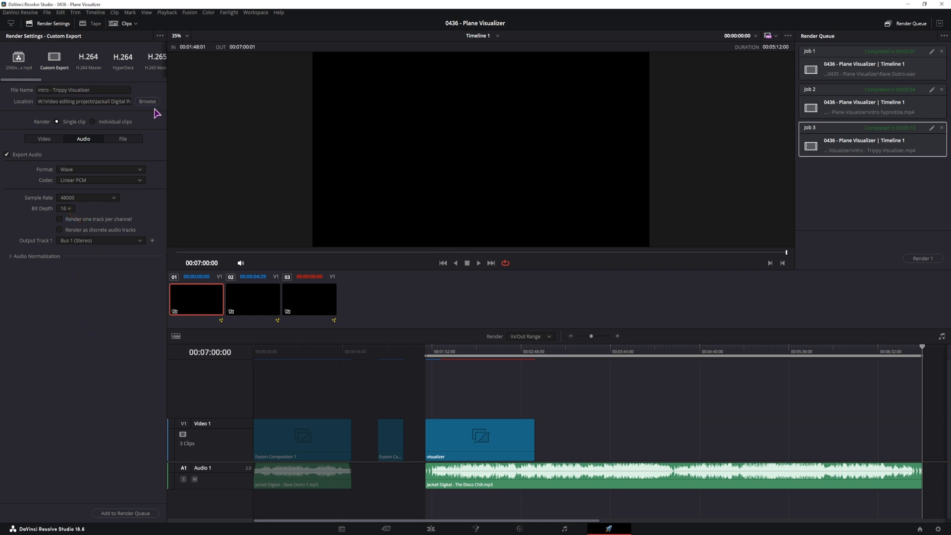
{"action": "left_click", "coordinate": [147, 101]}
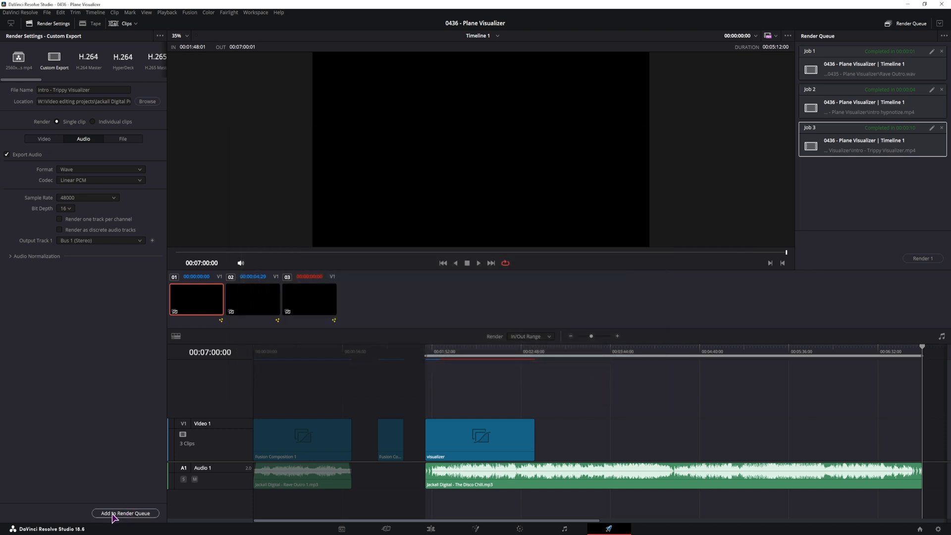
{"action": "left_click", "coordinate": [126, 513]}
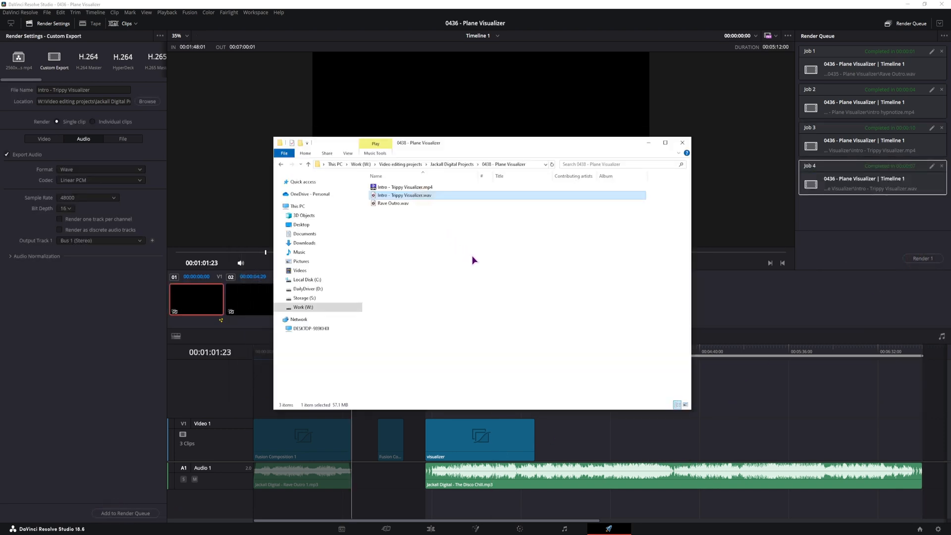
{"action": "double_click", "coordinate": [404, 195]}
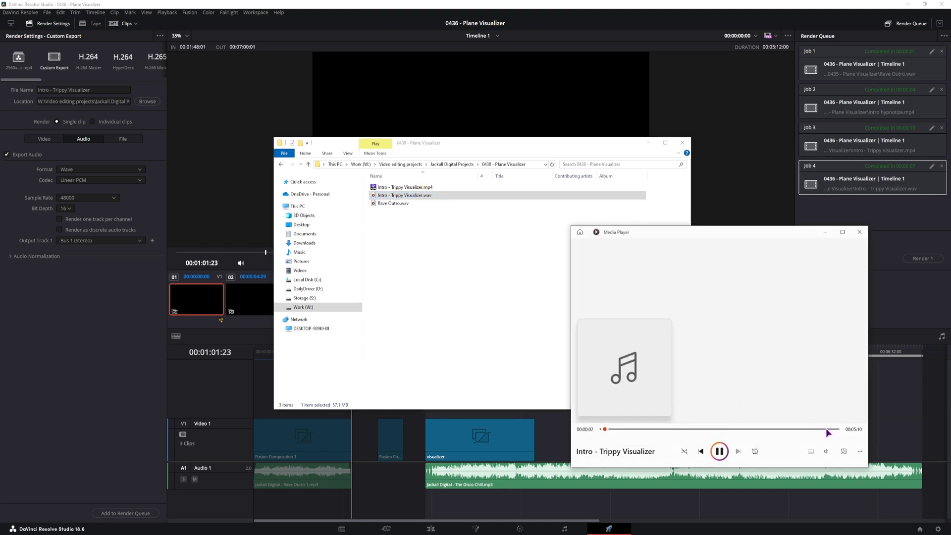
{"action": "left_click", "coordinate": [859, 232]}
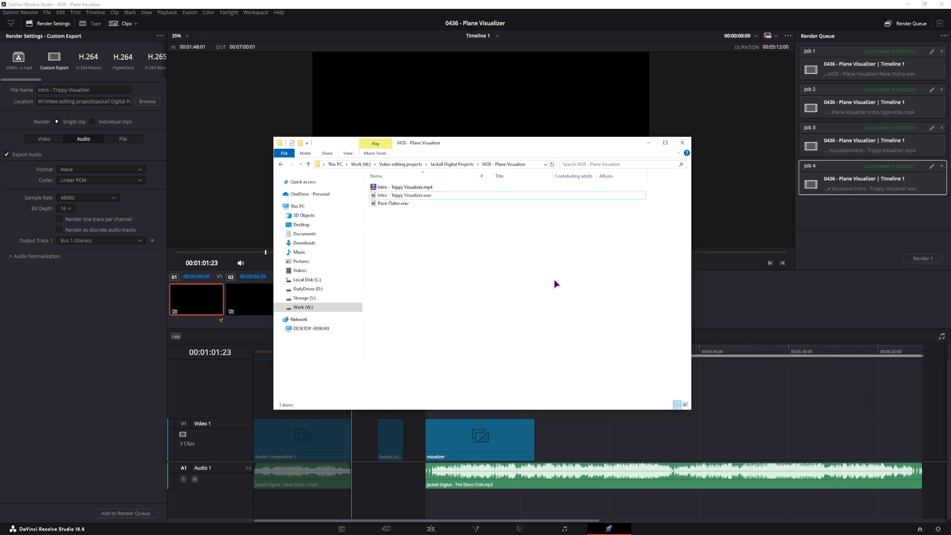
{"action": "left_click", "coordinate": [480, 440]}
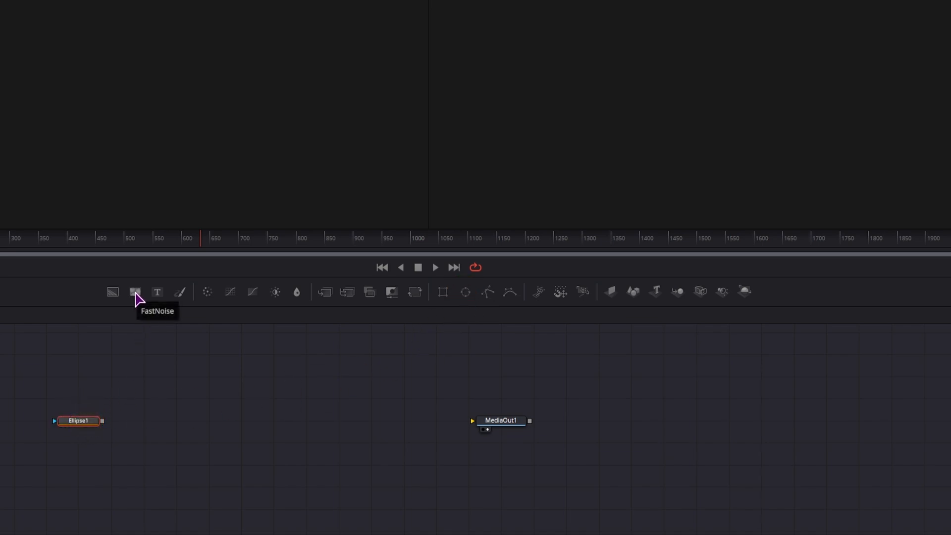
Step: Add a FastNoise node after Ellipse1 and resize the ellipse in the viewer
{"action": "left_click", "coordinate": [135, 291]}
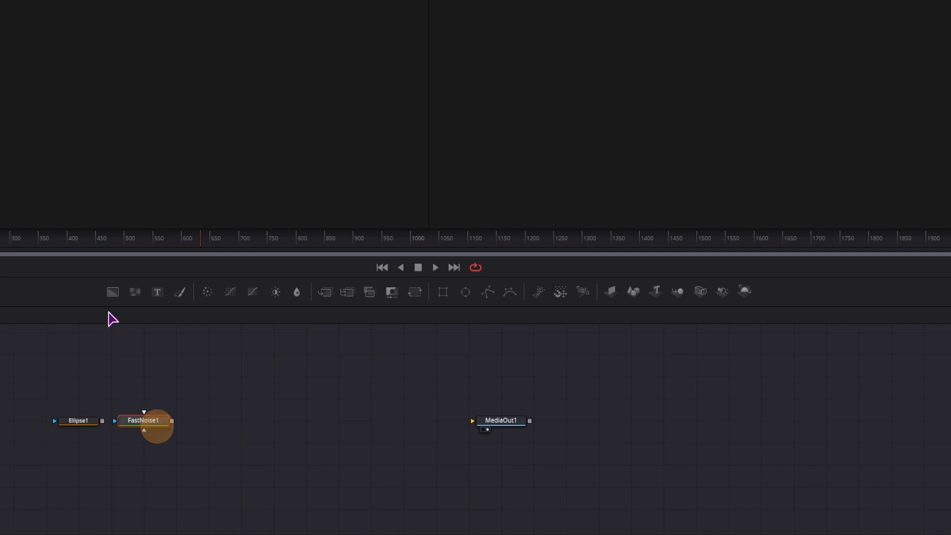
{"action": "left_click_drag", "start_coordinate": [144, 425], "coordinate": [223, 401]}
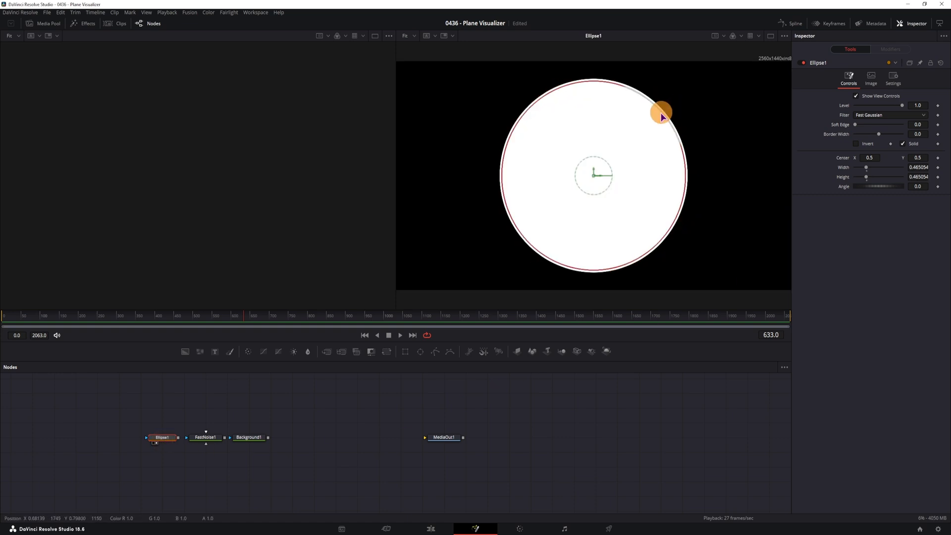
{"action": "left_click_drag", "start_coordinate": [661, 113], "coordinate": [633, 169]}
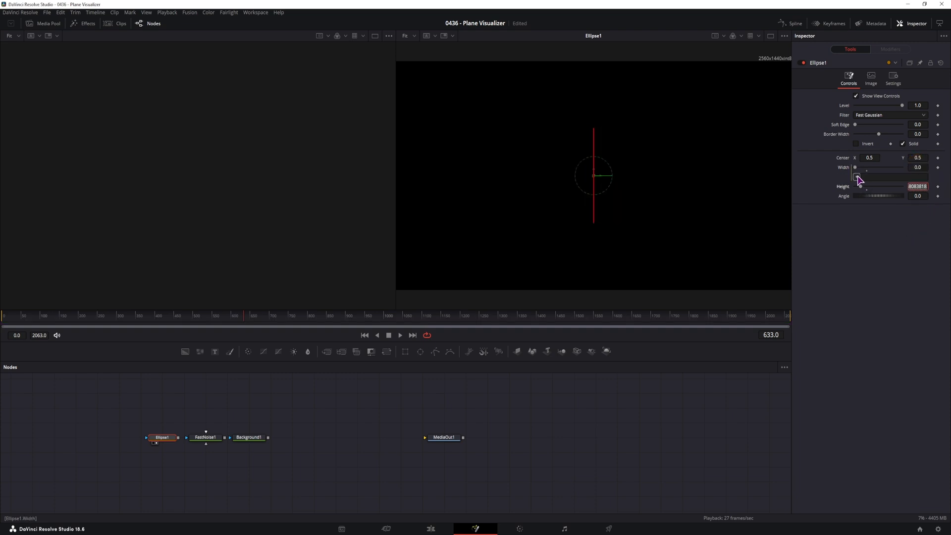
Step: Shrink Ellipse1 into a small ring and give it a slight soft edge
{"action": "left_click_drag", "start_coordinate": [858, 178], "coordinate": [880, 177]}
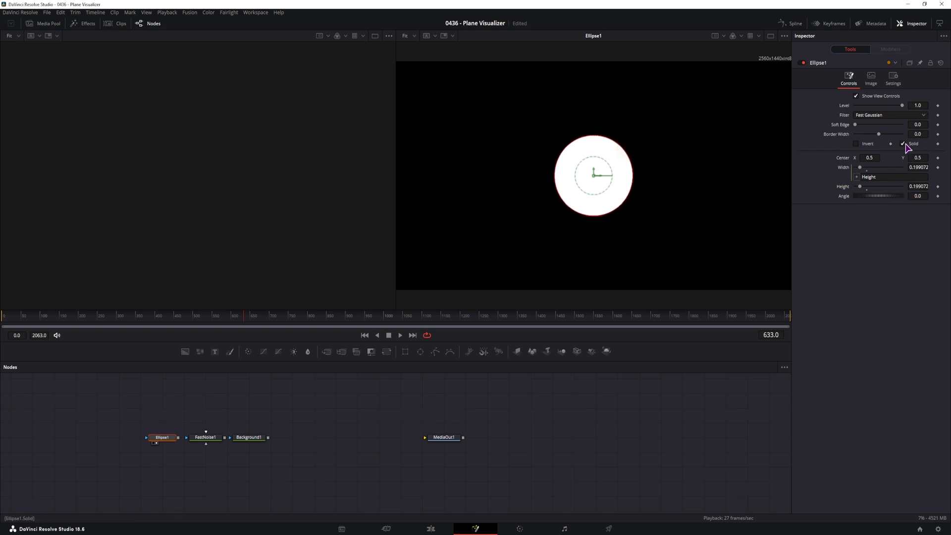
{"action": "mouse_move", "coordinate": [615, 139]}
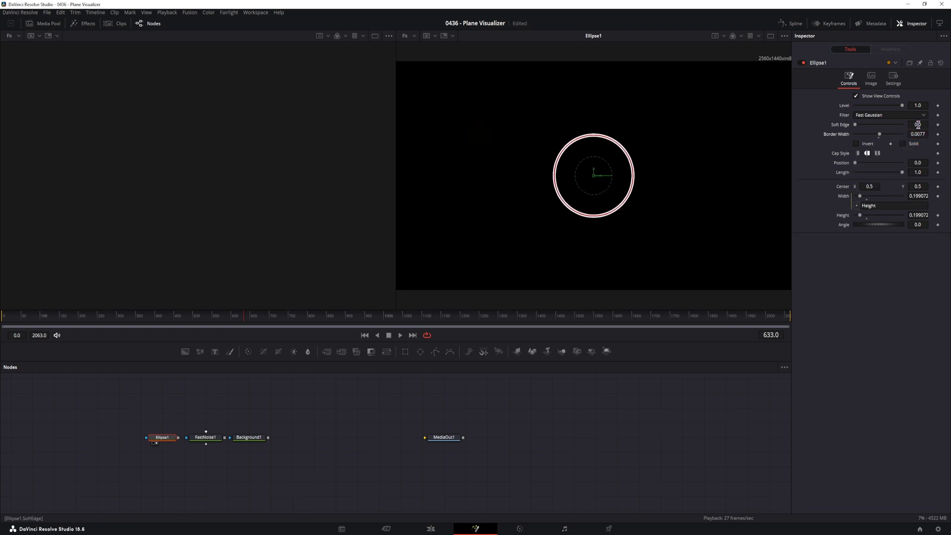
{"action": "left_click", "coordinate": [918, 125]}
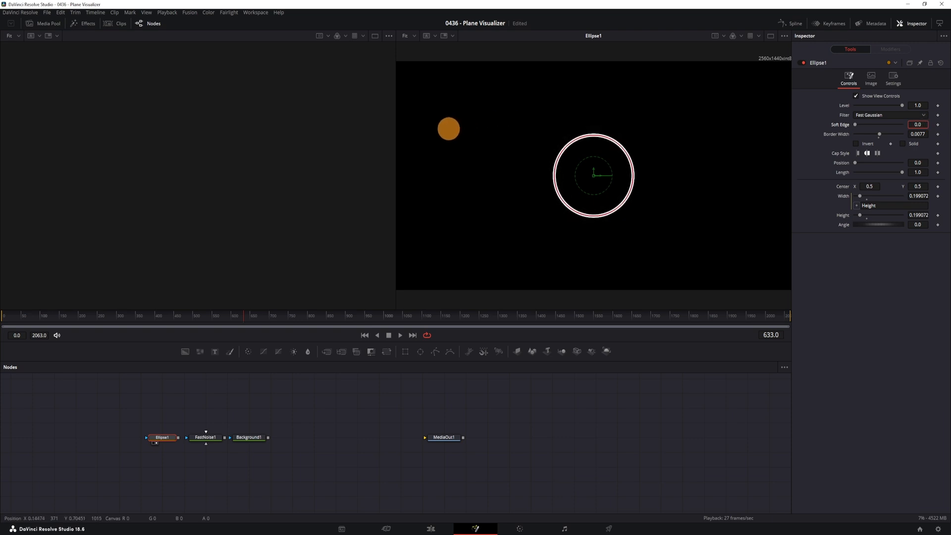
{"action": "left_click_drag", "start_coordinate": [856, 125], "coordinate": [858, 125]}
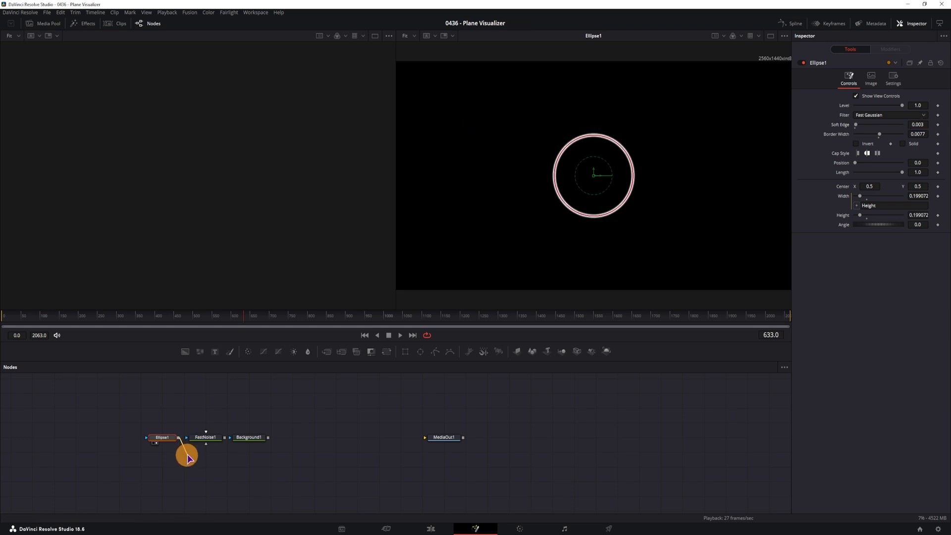
Step: View FastNoise1 and raise its detail to maximum, contrast up, brightness down
{"action": "left_click", "coordinate": [206, 437]}
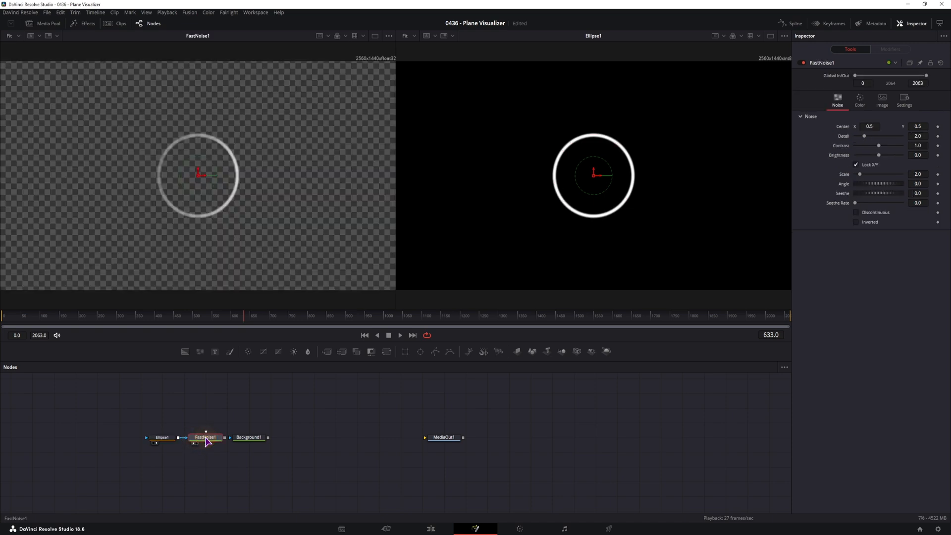
{"action": "left_click", "coordinate": [206, 437]}
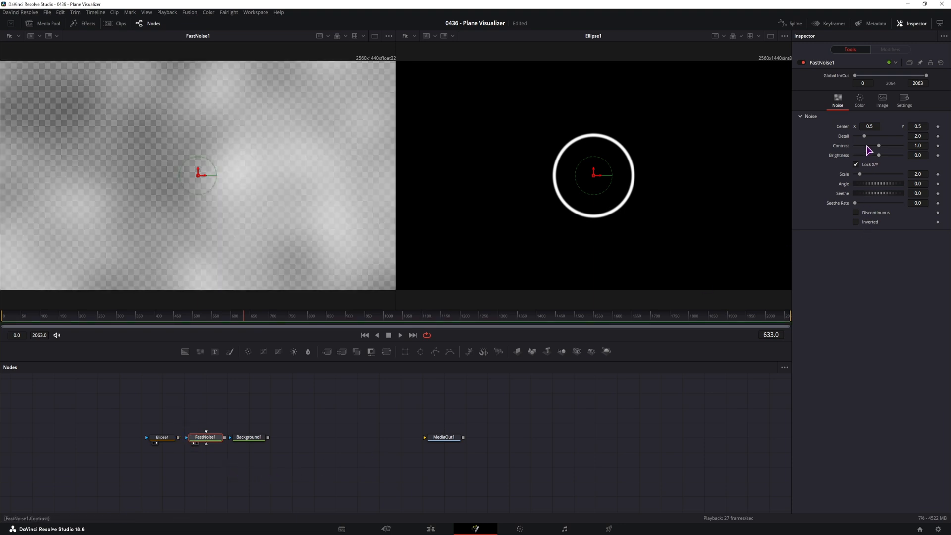
{"action": "left_click_drag", "start_coordinate": [880, 136], "coordinate": [903, 136]}
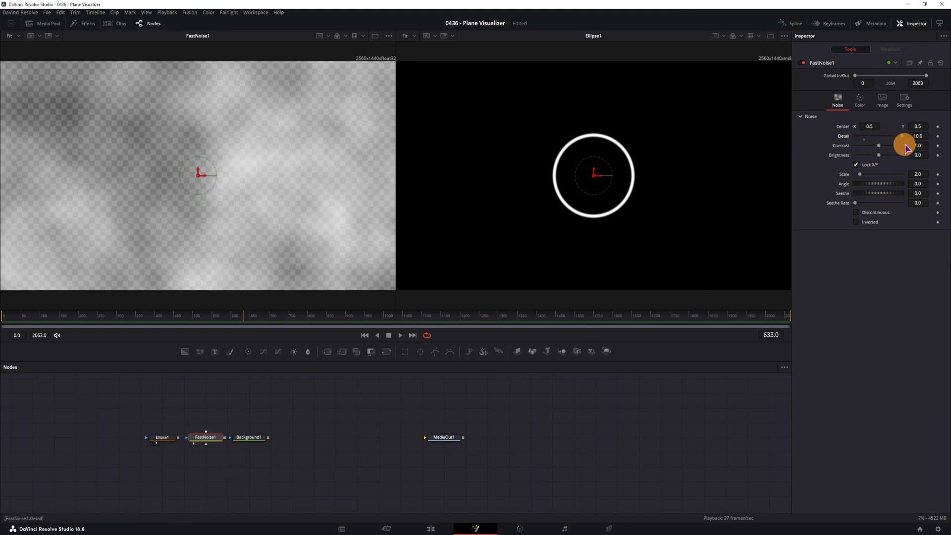
{"action": "left_click_drag", "start_coordinate": [879, 146], "coordinate": [904, 145]}
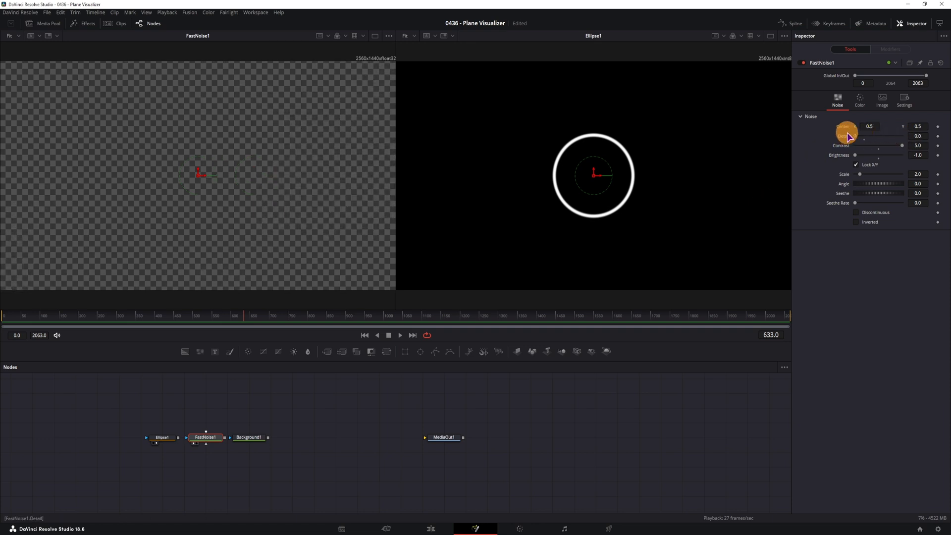
{"action": "left_click_drag", "start_coordinate": [850, 136], "coordinate": [864, 136]}
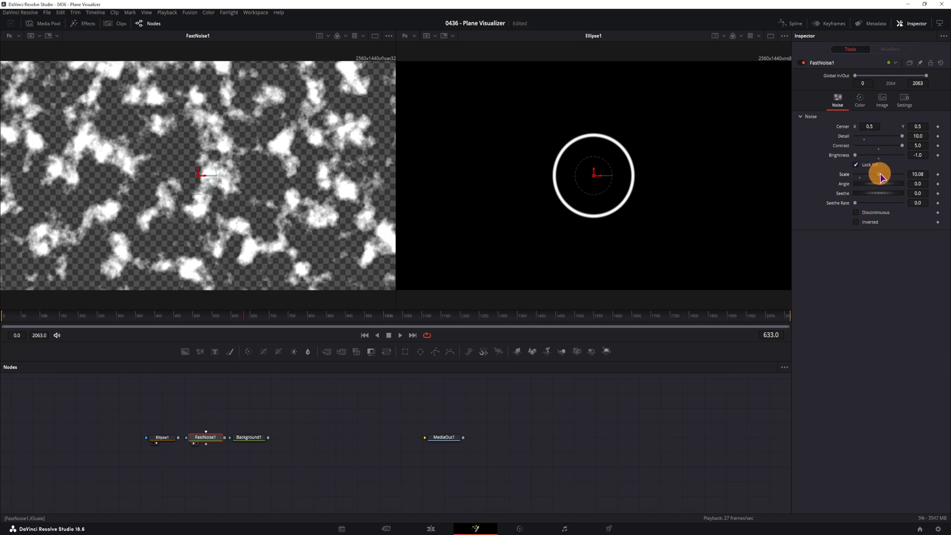
Step: Adjust the noise scale until the ring breaks up, ending at maximum scale
{"action": "left_click_drag", "start_coordinate": [880, 174], "coordinate": [901, 175]}
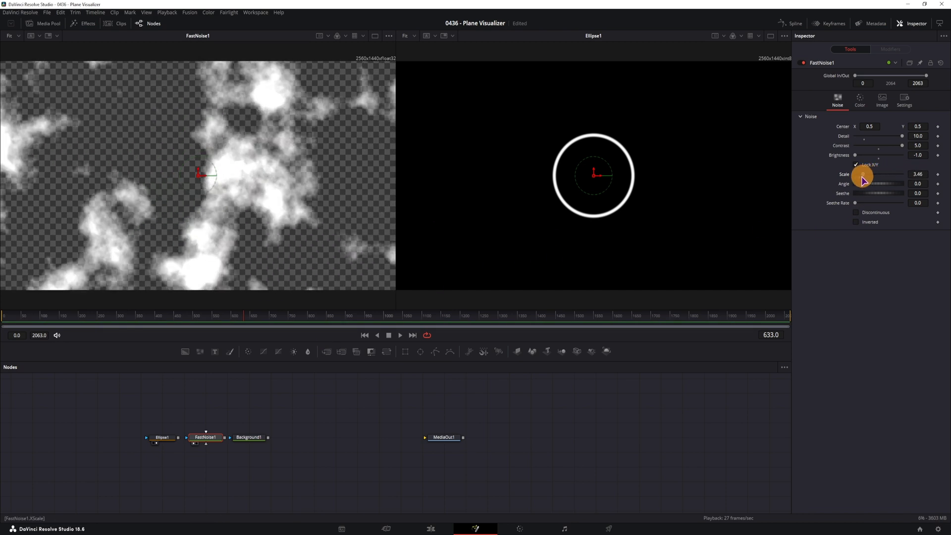
{"action": "left_click_drag", "start_coordinate": [880, 174], "coordinate": [874, 175]}
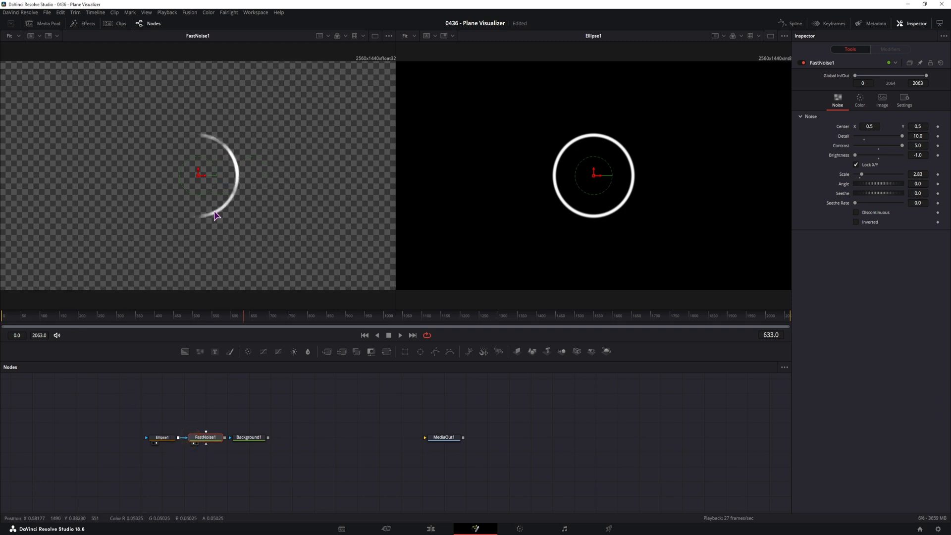
{"action": "left_click_drag", "start_coordinate": [864, 176], "coordinate": [897, 178]}
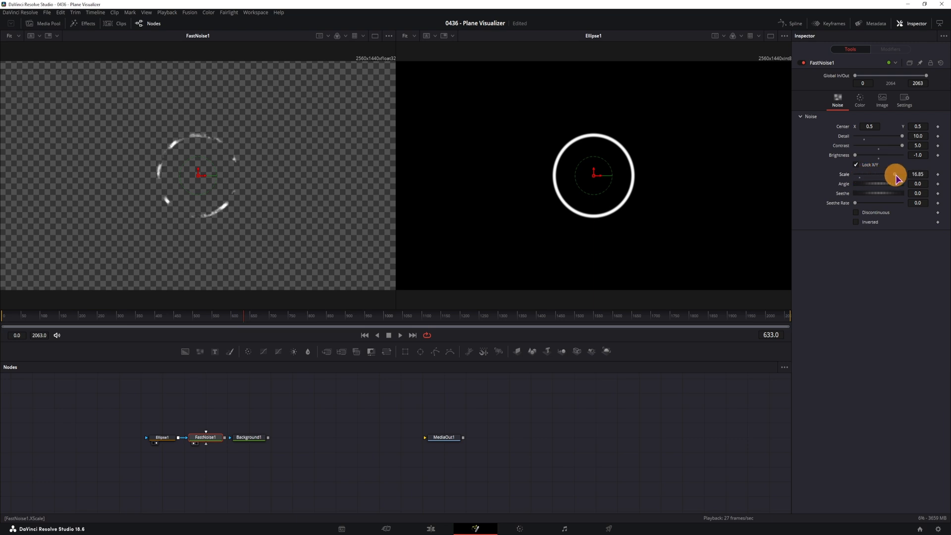
{"action": "left_click_drag", "start_coordinate": [901, 174], "coordinate": [904, 174]}
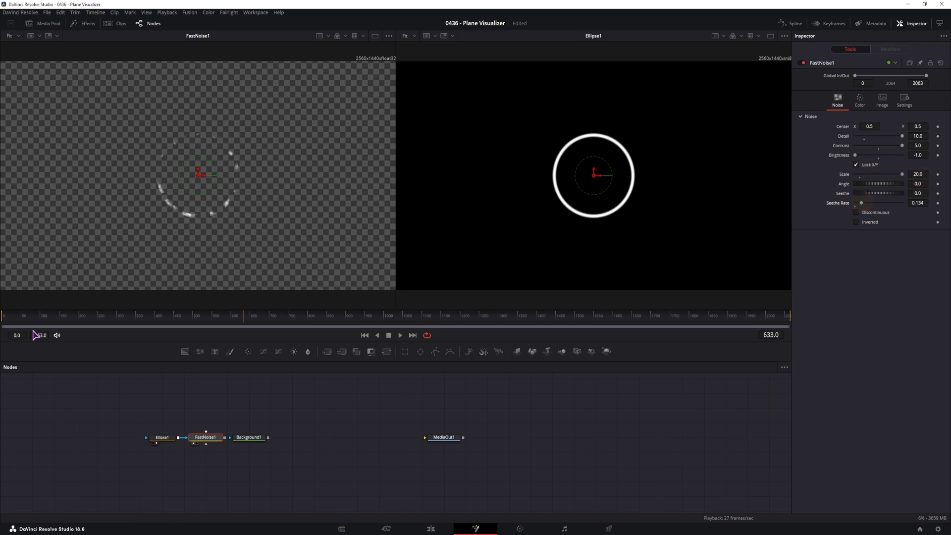
Step: Give the noise a slow seethe rate and scrub frames to preview the animation
{"action": "left_click_drag", "start_coordinate": [34, 315], "coordinate": [42, 315]}
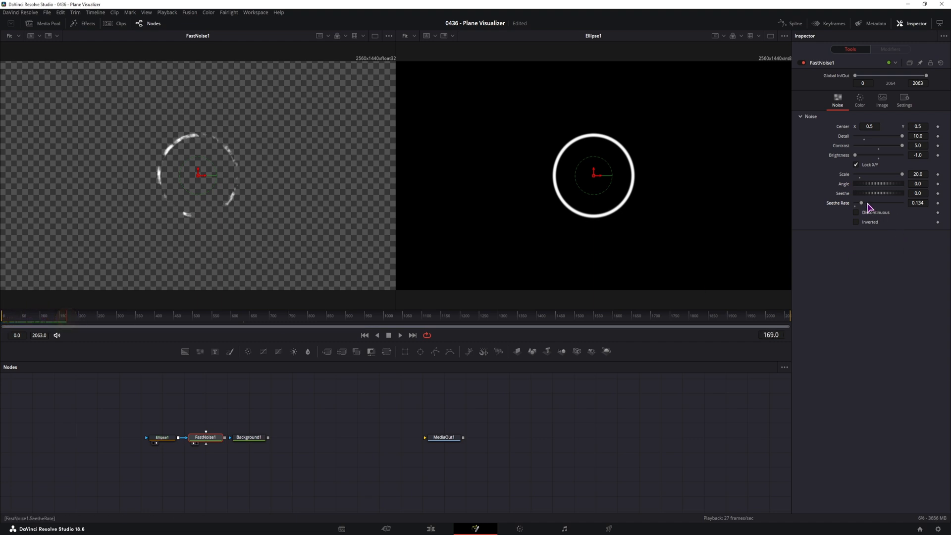
{"action": "left_click_drag", "start_coordinate": [60, 315], "coordinate": [131, 320]}
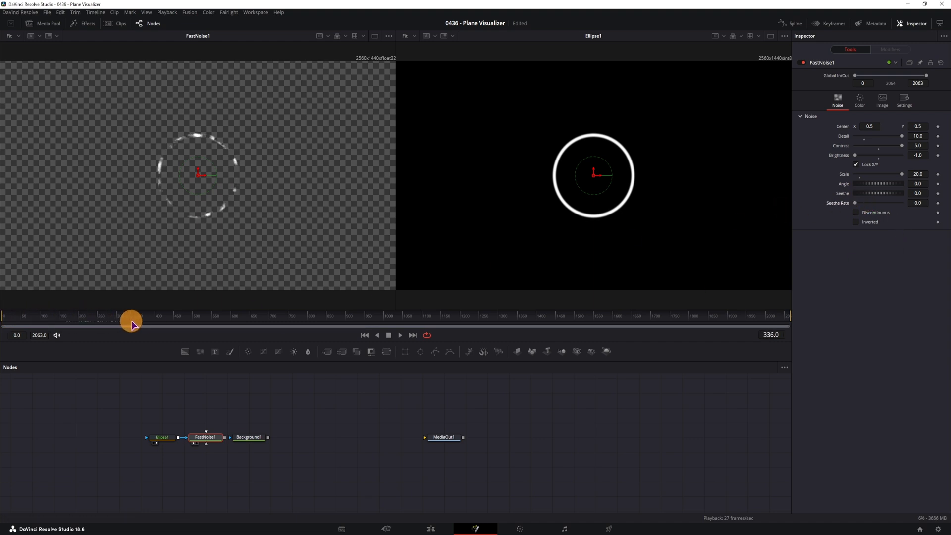
{"action": "left_click_drag", "start_coordinate": [132, 320], "coordinate": [121, 320]}
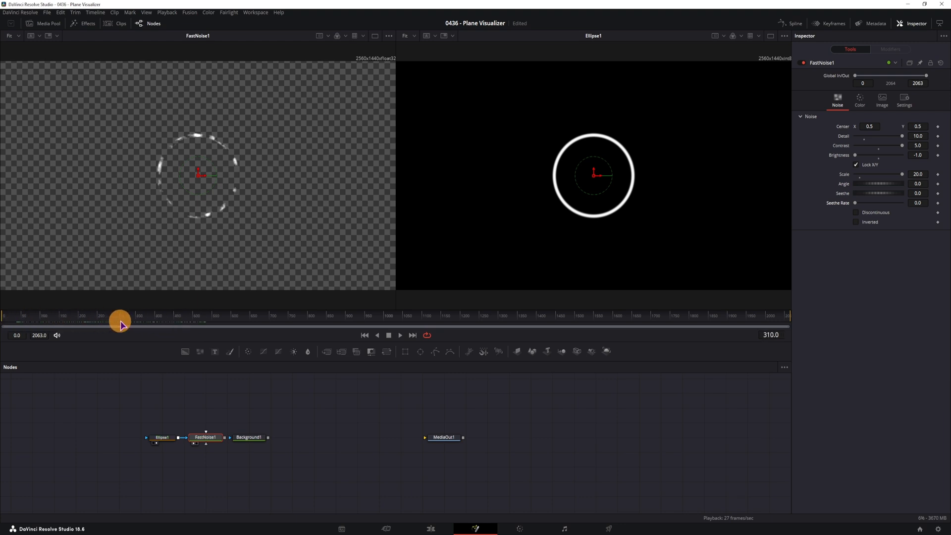
{"action": "left_click_drag", "start_coordinate": [879, 202], "coordinate": [855, 202]}
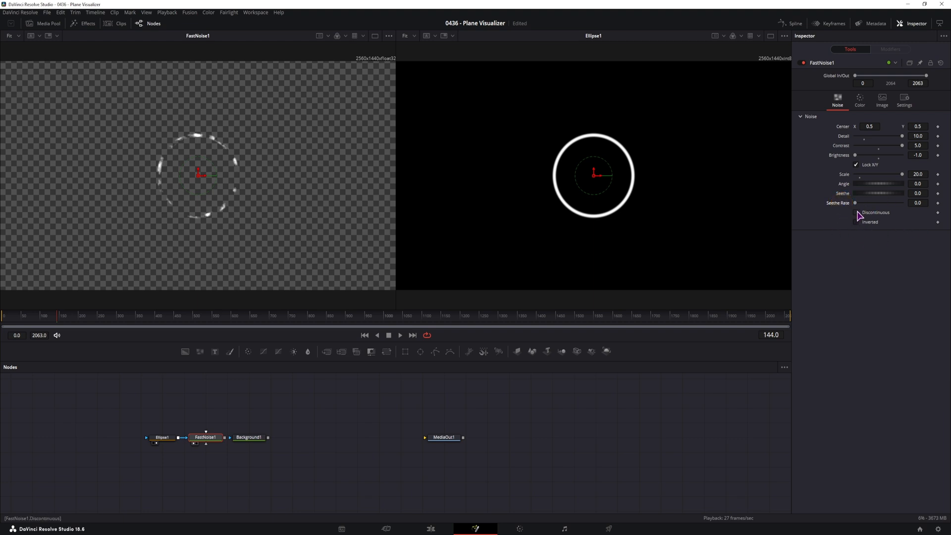
Step: Toggle Discontinuous noise to fragment the ring and view Background1's result
{"action": "left_click", "coordinate": [857, 214]}
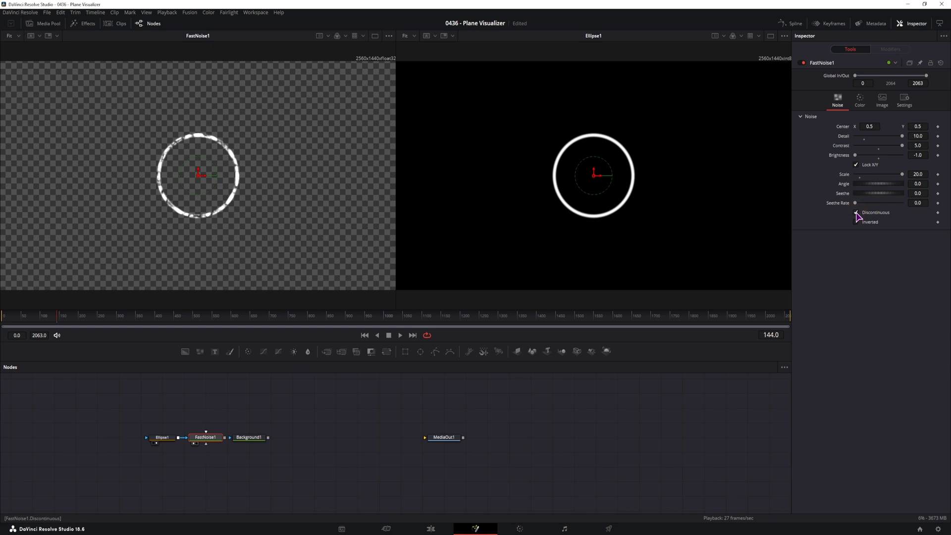
{"action": "left_click", "coordinate": [856, 214]}
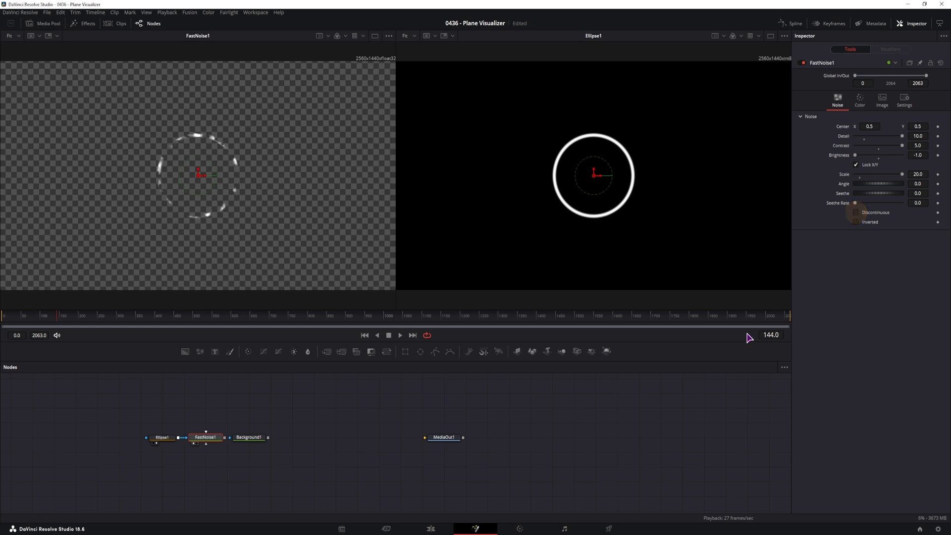
{"action": "left_click", "coordinate": [248, 437]}
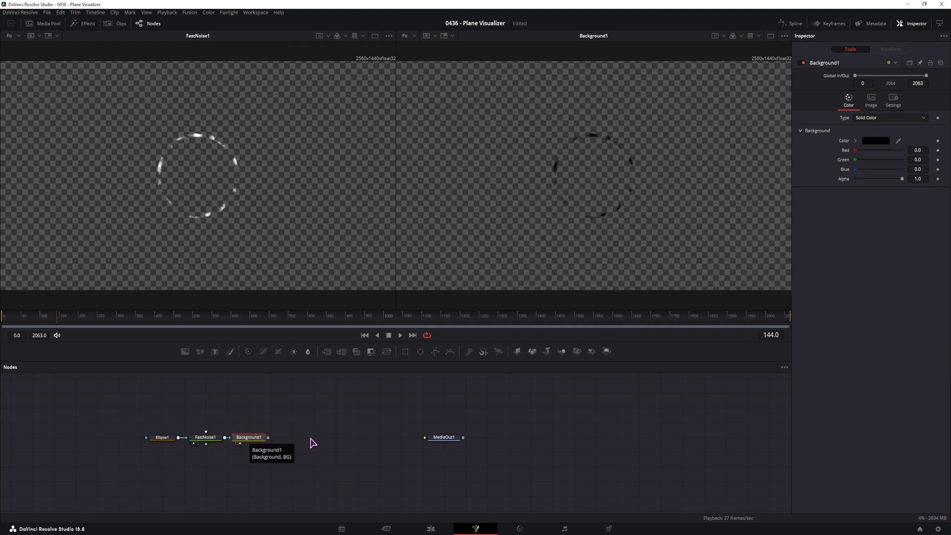
Step: Make Background1 a radial gradient with Start X set to 0.5
{"action": "left_click", "coordinate": [889, 117]}
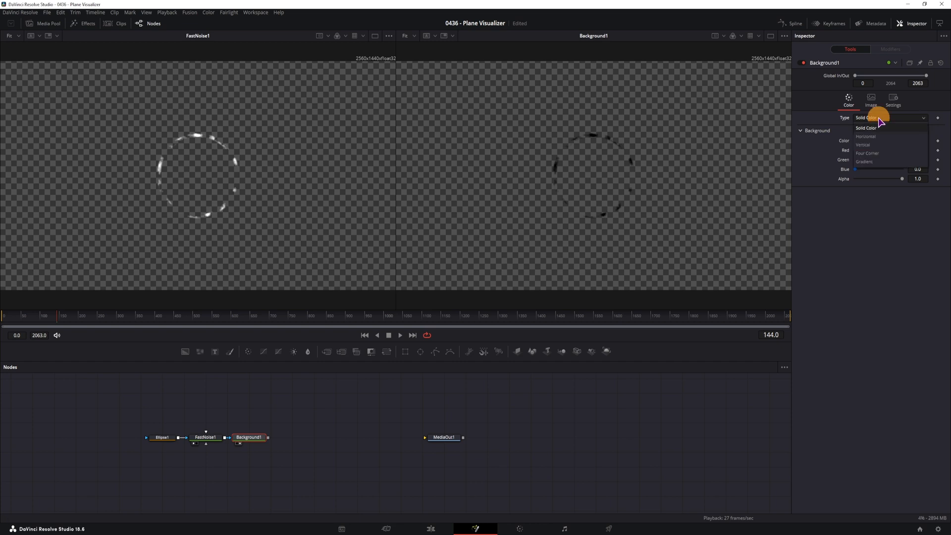
{"action": "mouse_move", "coordinate": [863, 161]}
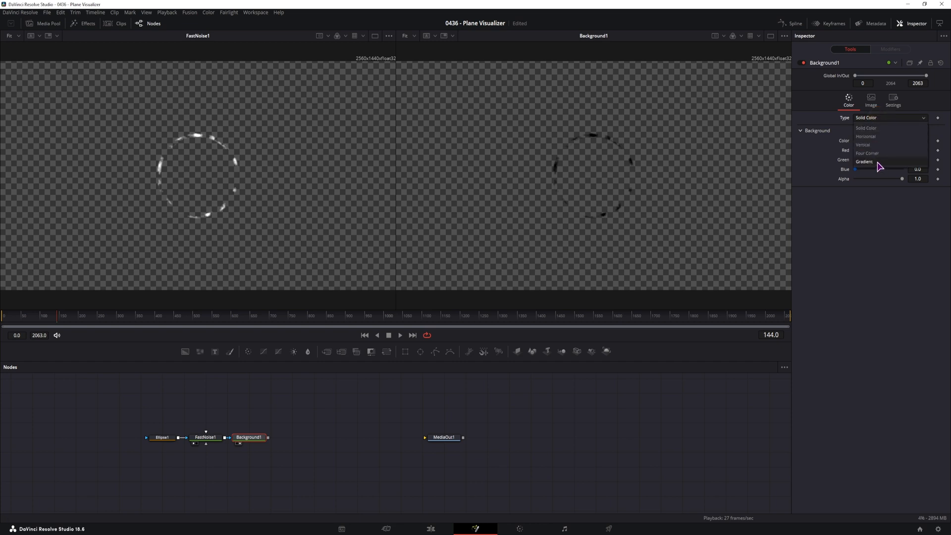
{"action": "left_click", "coordinate": [864, 161]}
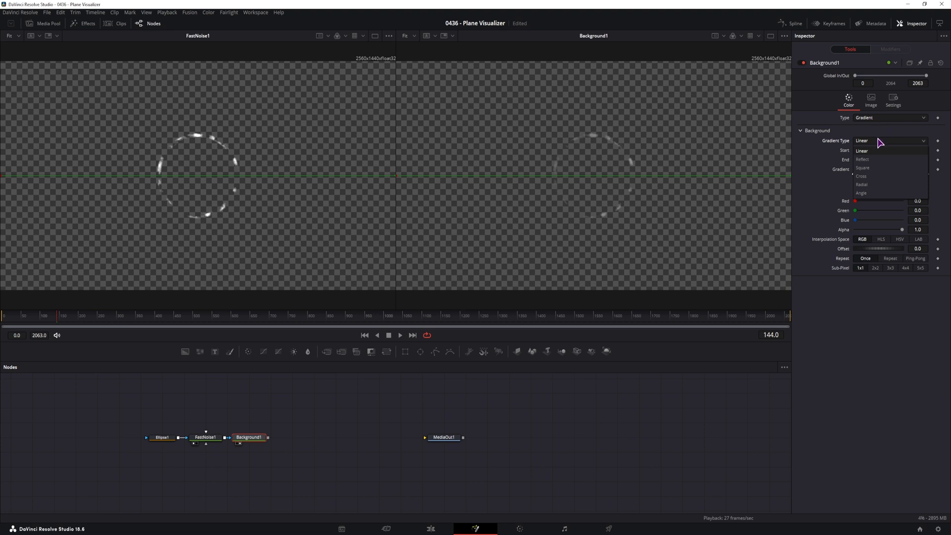
{"action": "left_click", "coordinate": [861, 184]}
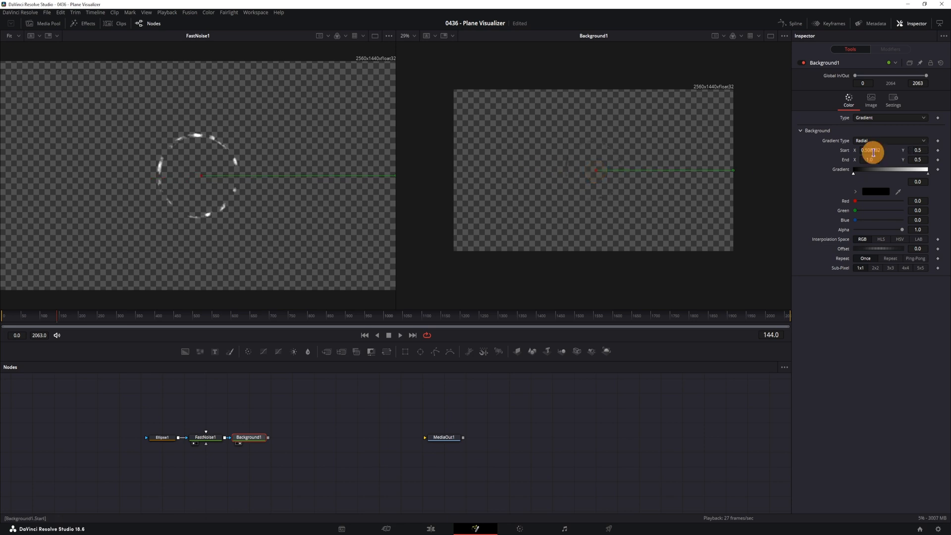
{"action": "left_click", "coordinate": [869, 149]}
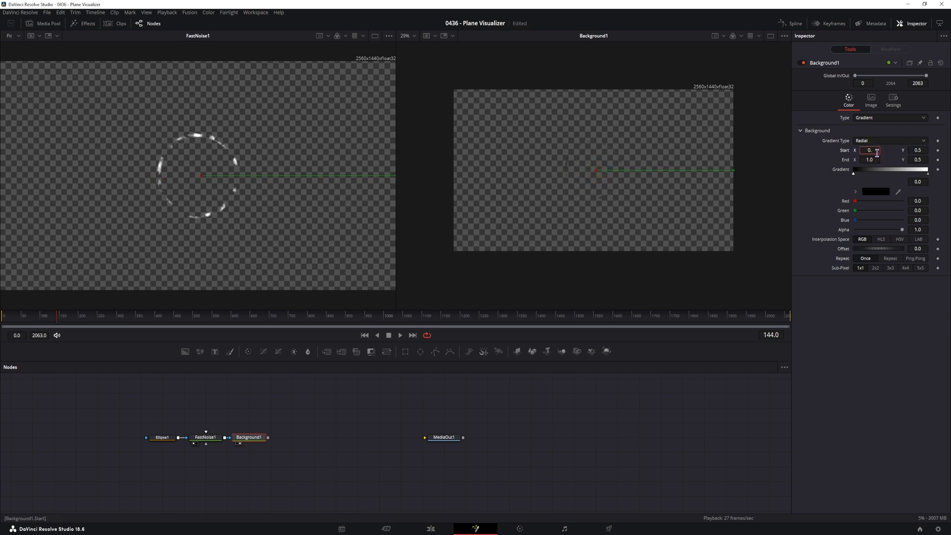
{"action": "type", "text": "0.5"}
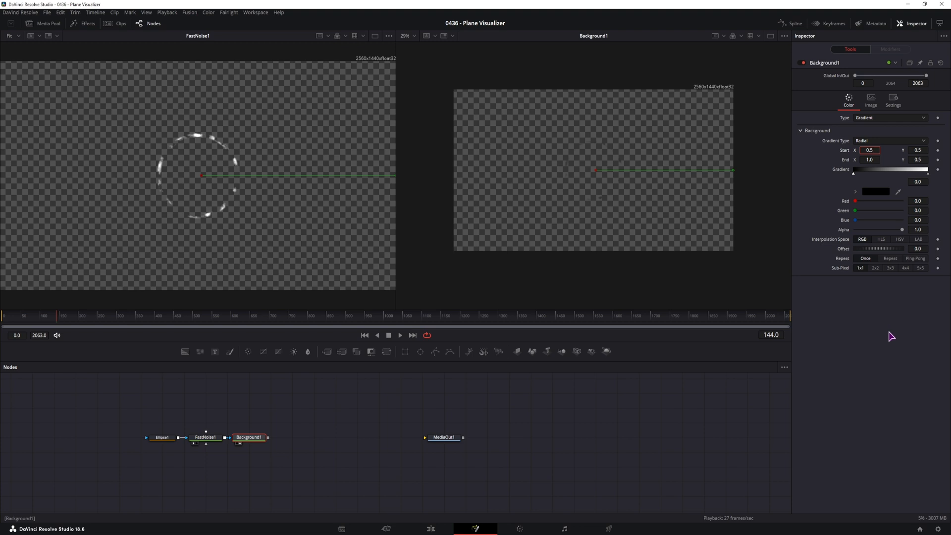
{"action": "left_click", "coordinate": [917, 149]}
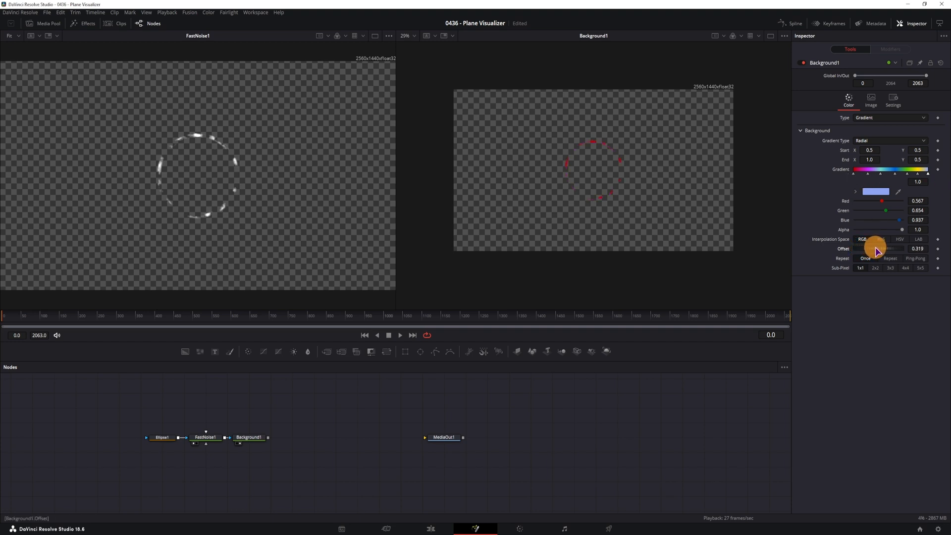
Step: Shift the rainbow gradient offset and pull its end point toward the ring
{"action": "left_click_drag", "start_coordinate": [877, 249], "coordinate": [864, 249]}
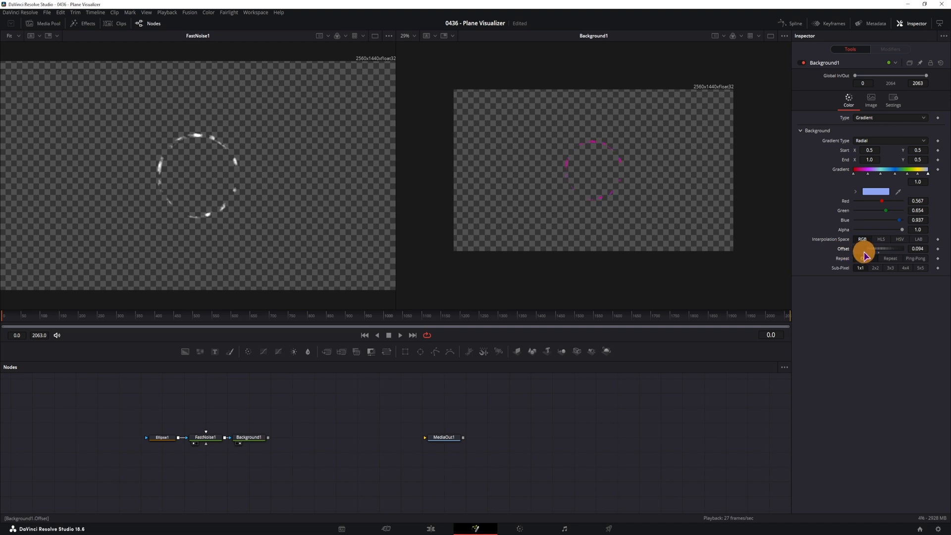
{"action": "left_click_drag", "start_coordinate": [864, 248], "coordinate": [892, 248]}
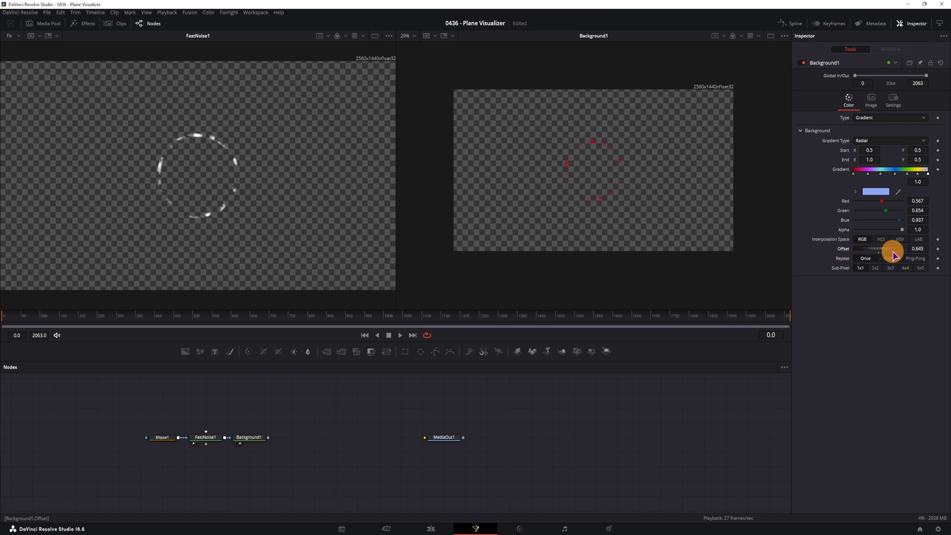
{"action": "left_click_drag", "start_coordinate": [894, 248], "coordinate": [909, 248]}
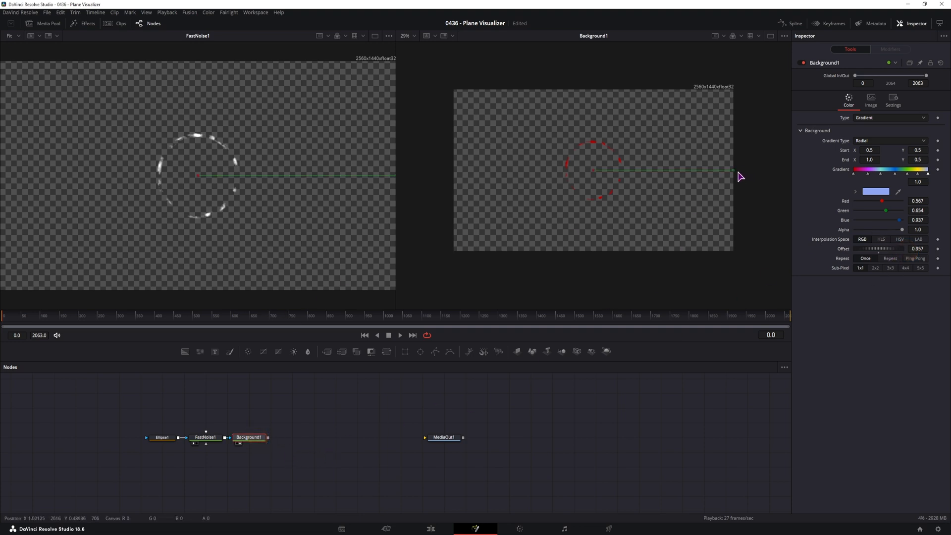
{"action": "left_click_drag", "start_coordinate": [732, 171], "coordinate": [637, 169]}
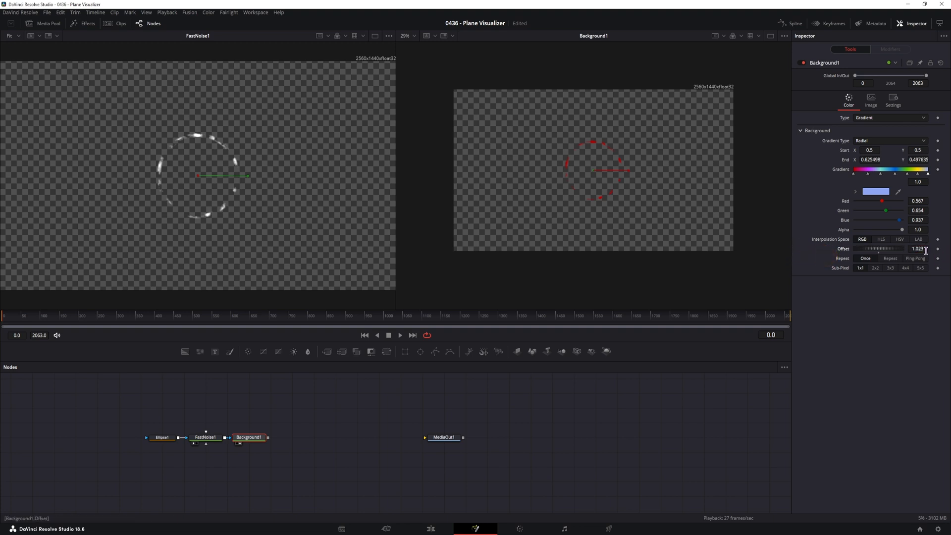
Step: Enter the gradient offset value and set Repeat mode to Repeat
{"action": "left_click", "coordinate": [918, 249]}
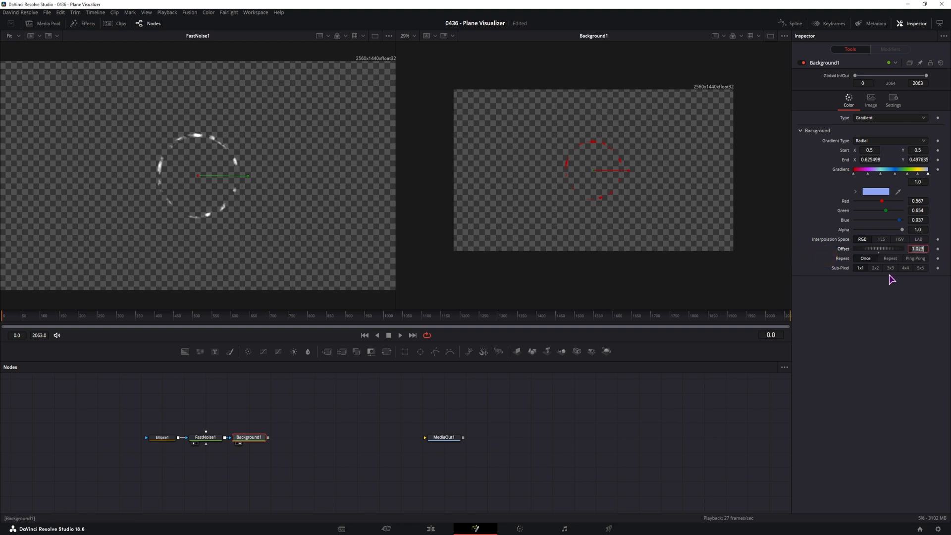
{"action": "left_click", "coordinate": [866, 257]}
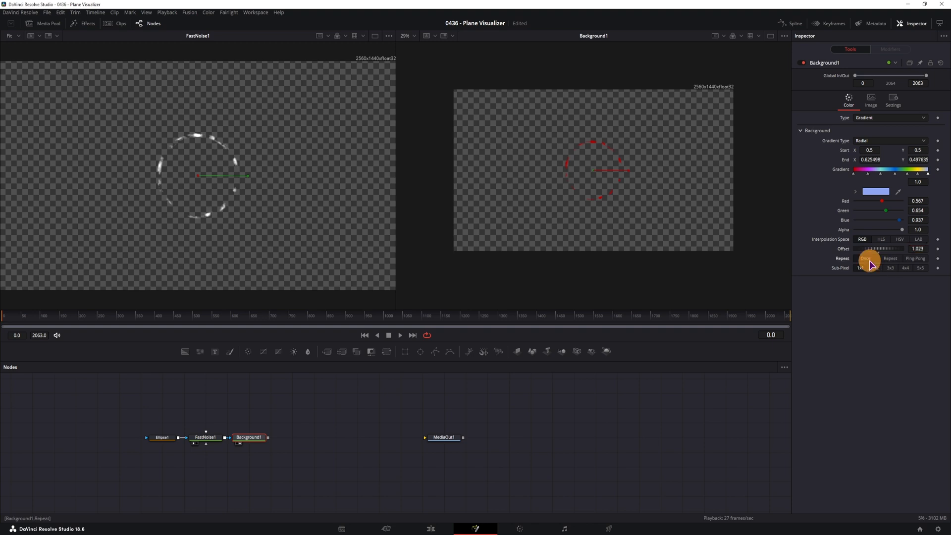
{"action": "left_click", "coordinate": [890, 258]}
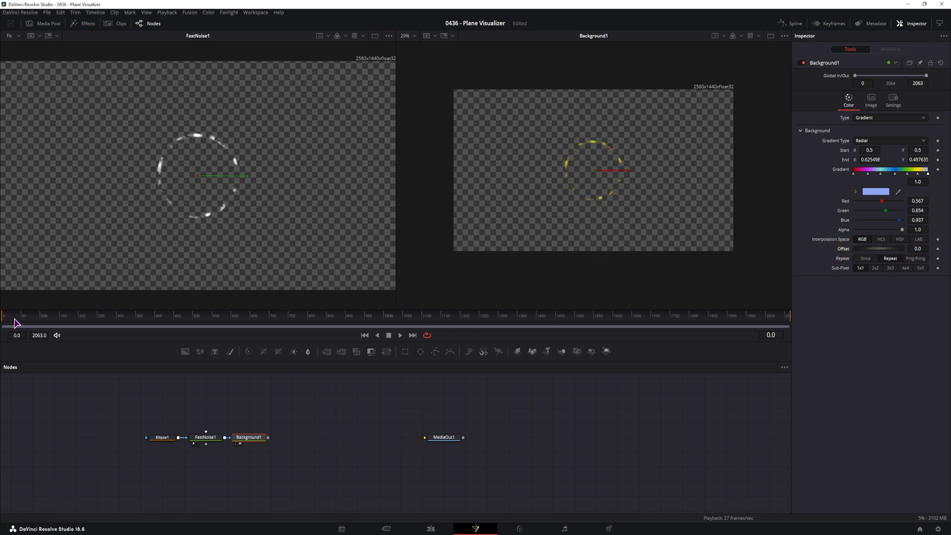
{"action": "mouse_move", "coordinate": [404, 351]}
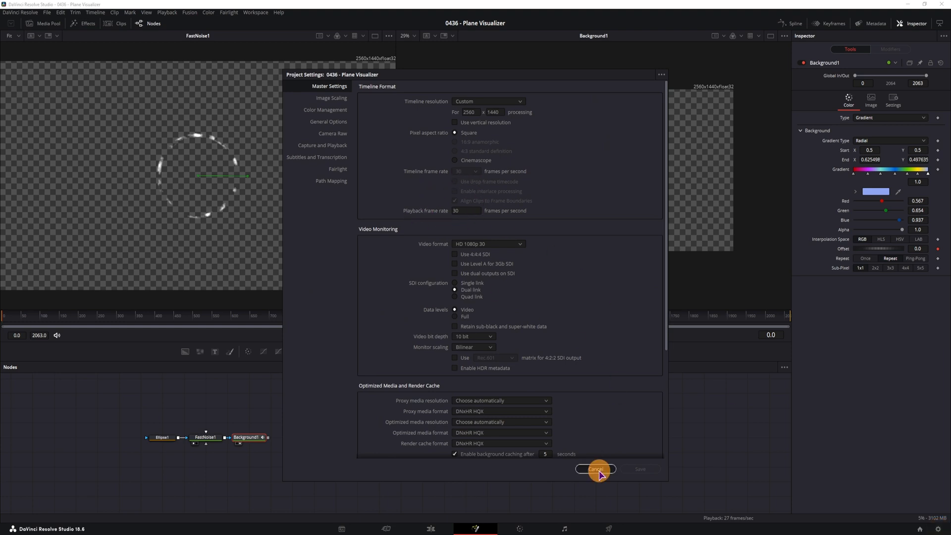
Step: Cancel Project Settings and move to a later frame for keyframing the offset
{"action": "left_click", "coordinate": [596, 468]}
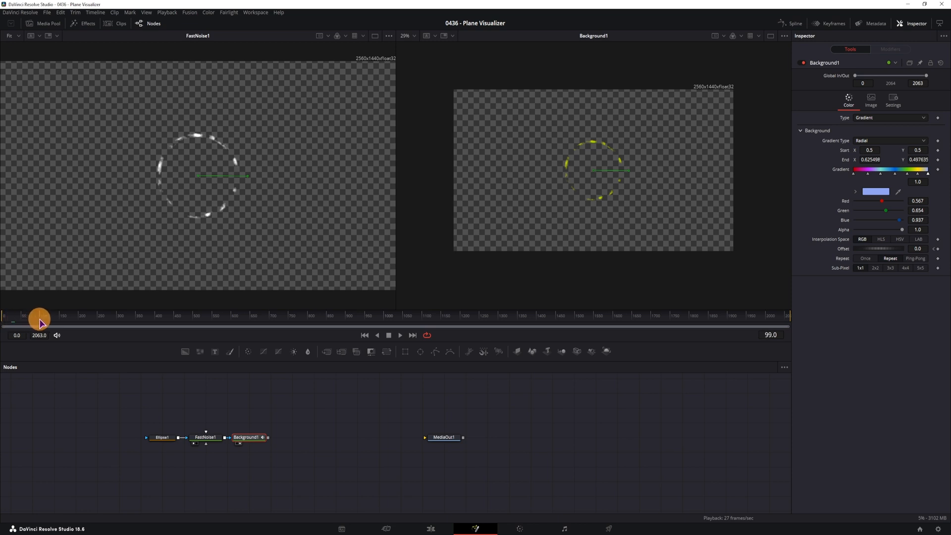
{"action": "left_click_drag", "start_coordinate": [39, 318], "coordinate": [24, 319]}
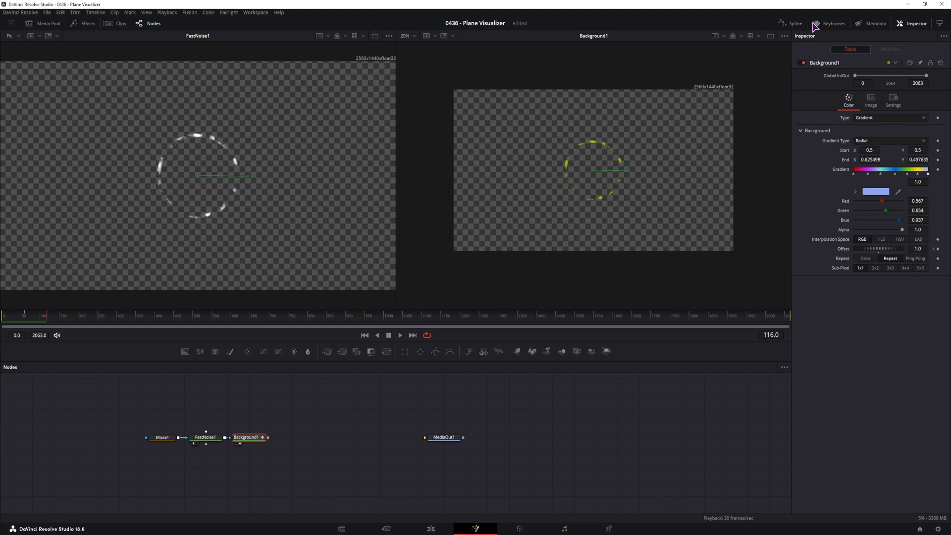
Step: Show only Background1's curves in the Spline editor and enable the Offset curve
{"action": "left_click", "coordinate": [783, 366]}
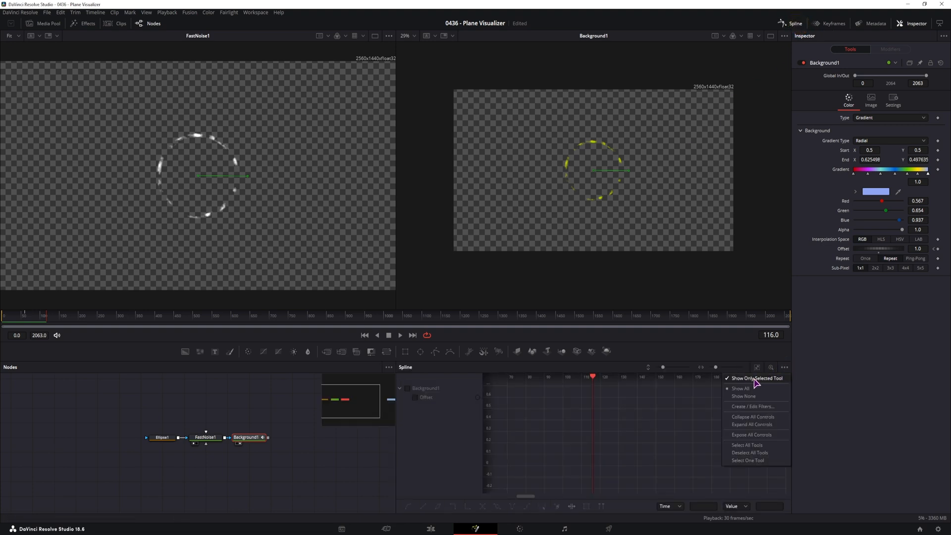
{"action": "left_click", "coordinate": [741, 389]}
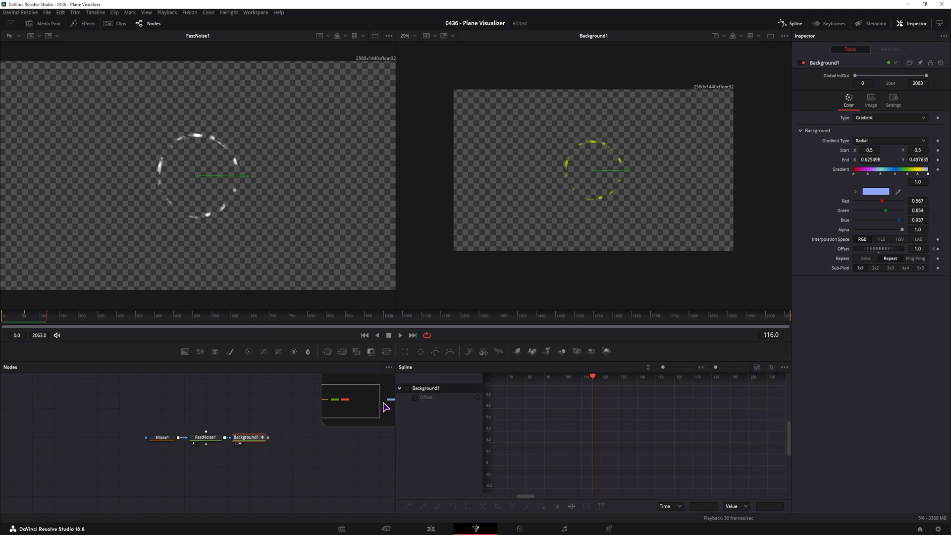
{"action": "left_click", "coordinate": [246, 437]}
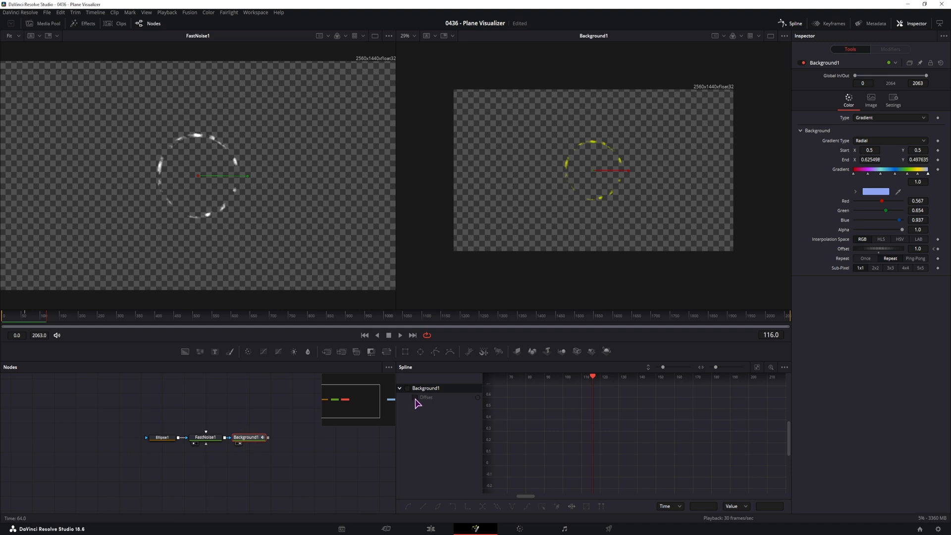
{"action": "left_click", "coordinate": [405, 388]}
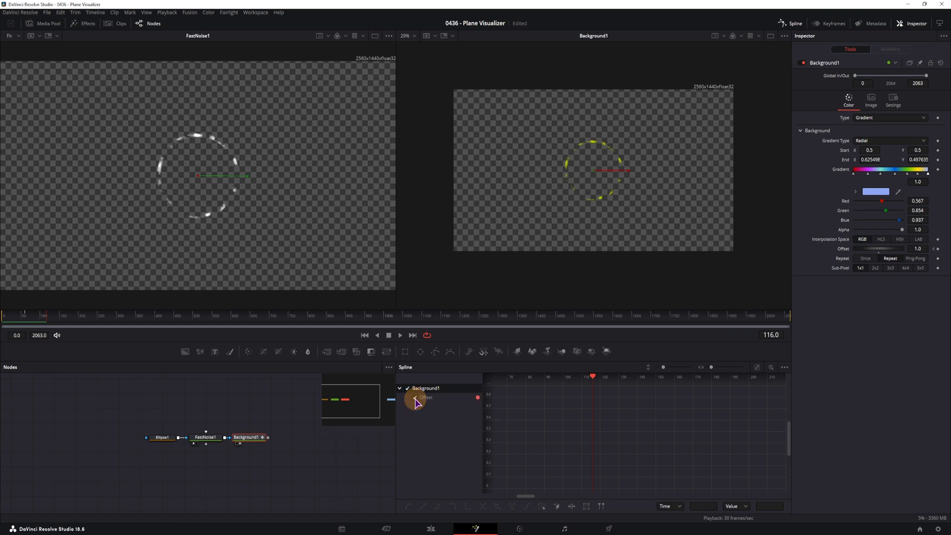
{"action": "left_click", "coordinate": [771, 367]}
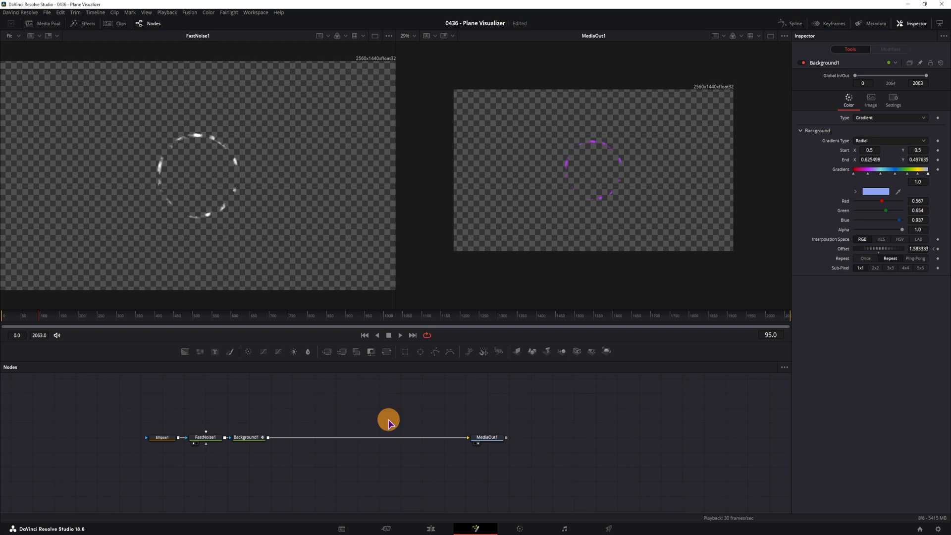
Step: Add a Duplicate node after the gradient and give its copies a time offset of -3
{"action": "key", "text": "shift+space"}
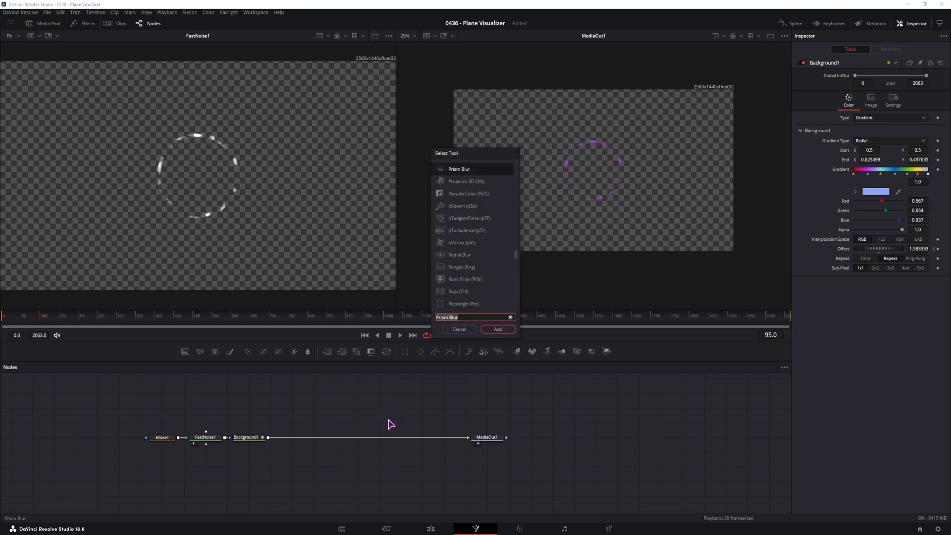
{"action": "type", "text": "duplicate"}
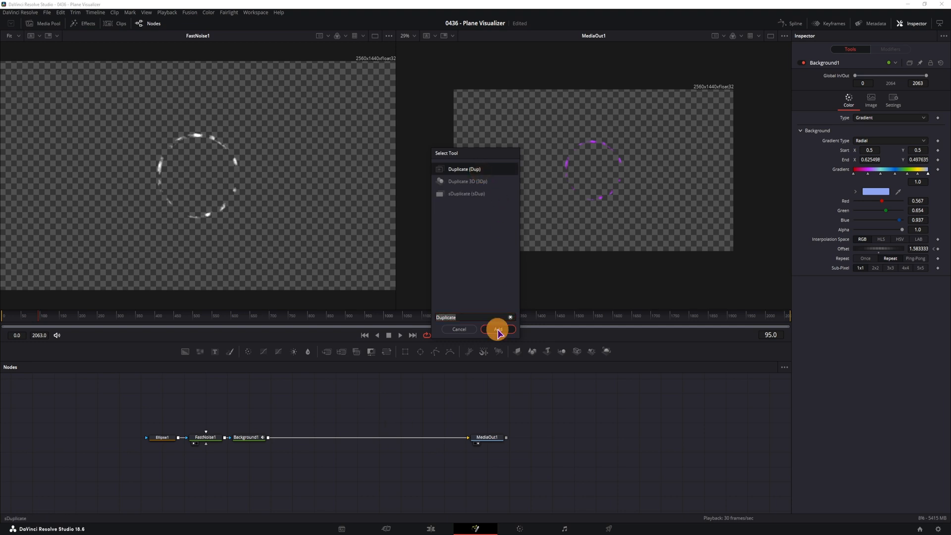
{"action": "left_click", "coordinate": [497, 329]}
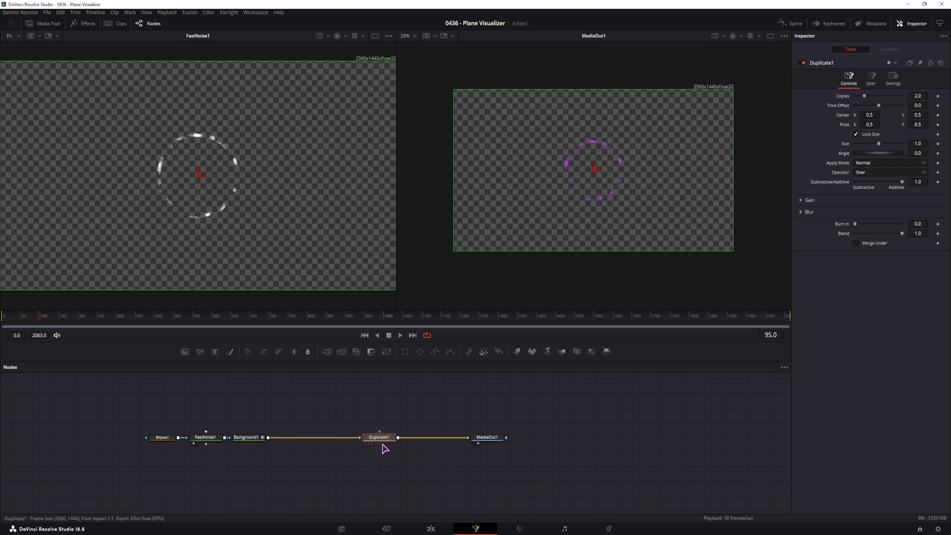
{"action": "left_click", "coordinate": [918, 95]}
{"action": "type", "text": "10"}
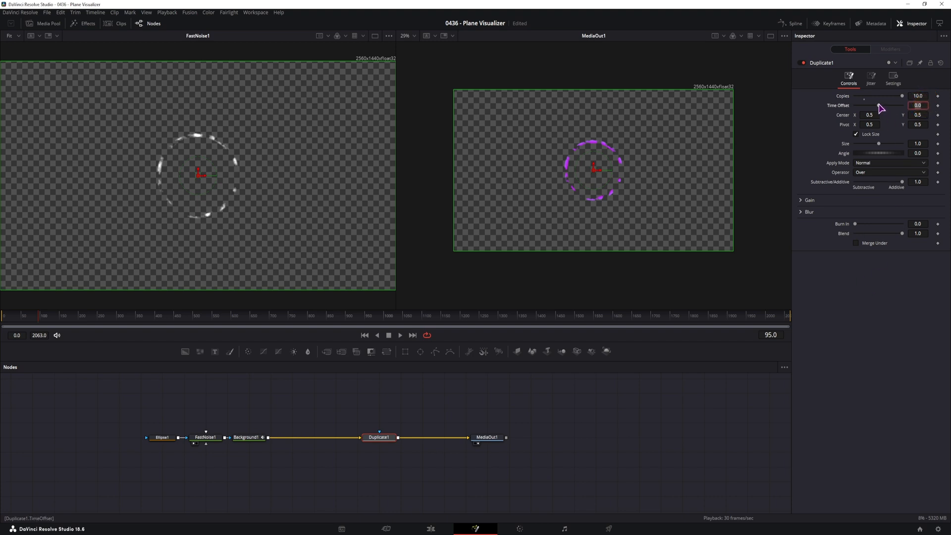
{"action": "left_click_drag", "start_coordinate": [886, 105], "coordinate": [902, 105]}
{"action": "type", "text": "-3"}
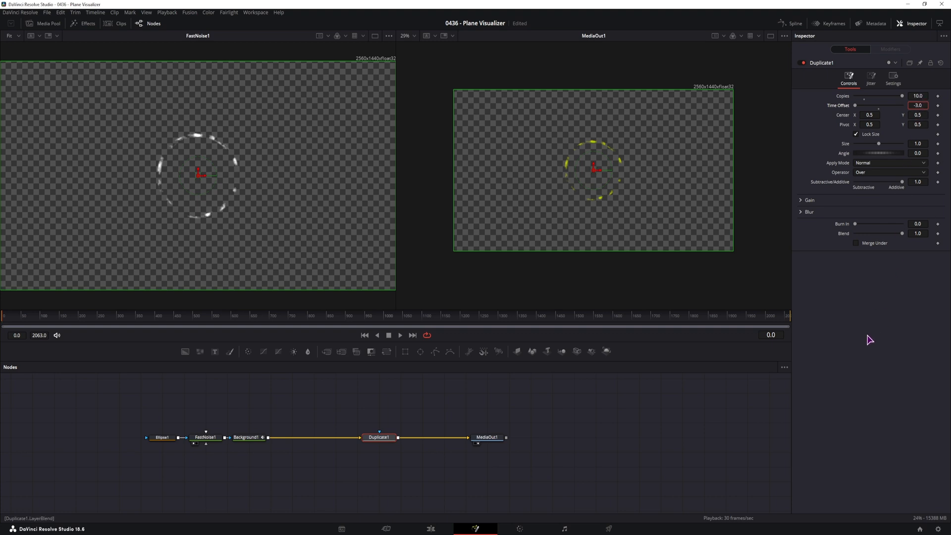
{"action": "left_click", "coordinate": [918, 96]}
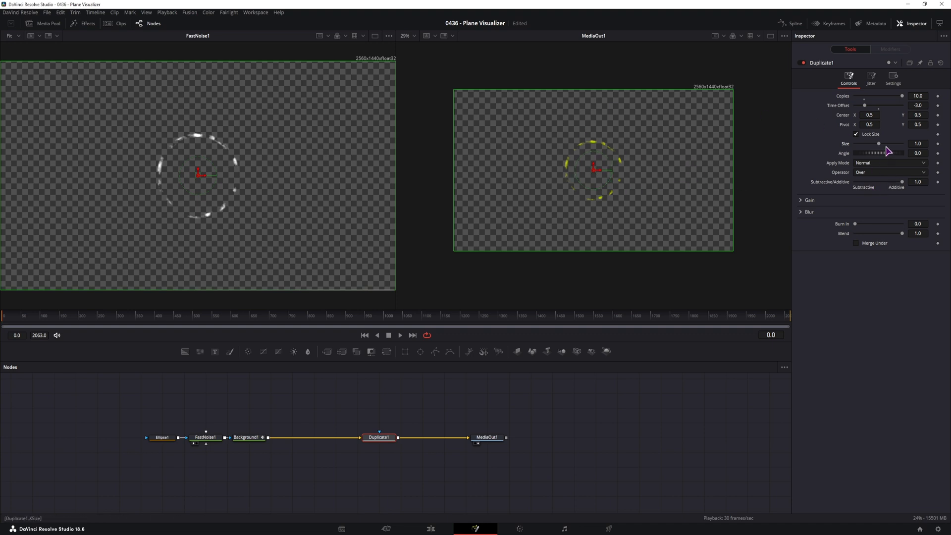
Step: Set the Duplicate copies to 20 and tune the per-copy size growth to about 1.08
{"action": "left_click_drag", "start_coordinate": [880, 143], "coordinate": [886, 142]}
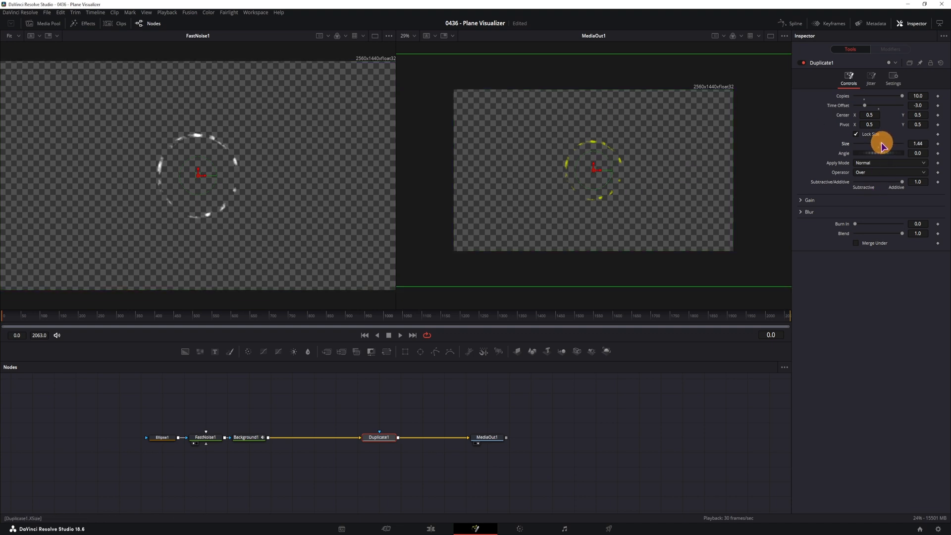
{"action": "left_click_drag", "start_coordinate": [886, 152], "coordinate": [879, 153]}
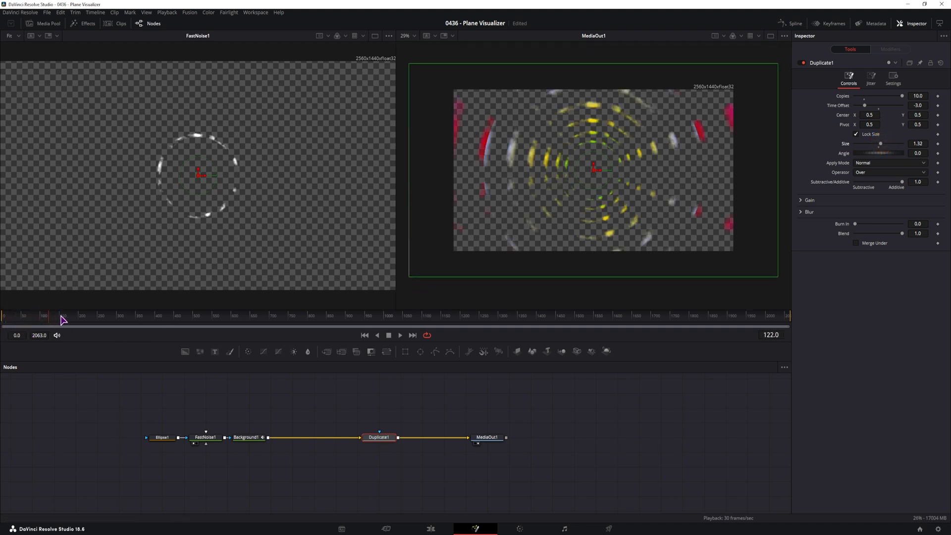
{"action": "left_click_drag", "start_coordinate": [886, 144], "coordinate": [910, 144]}
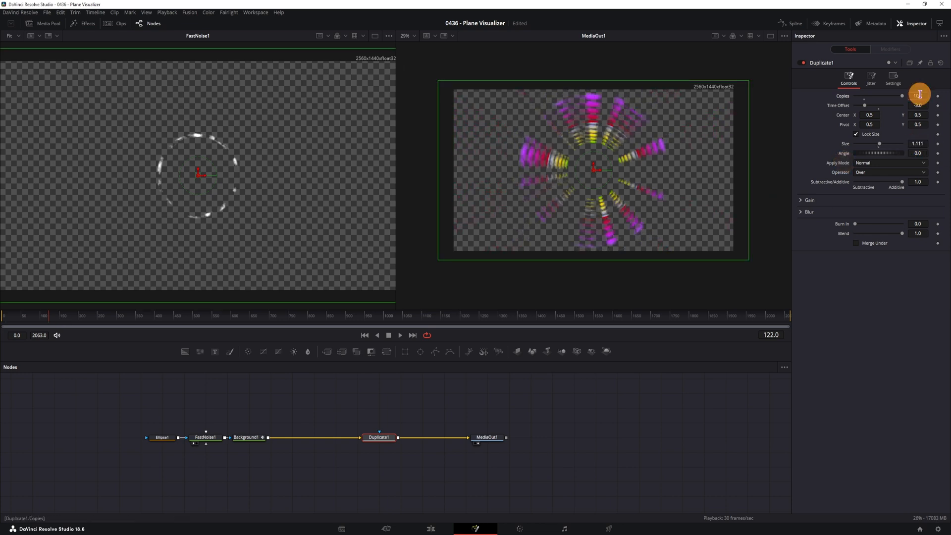
{"action": "type", "text": "20"}
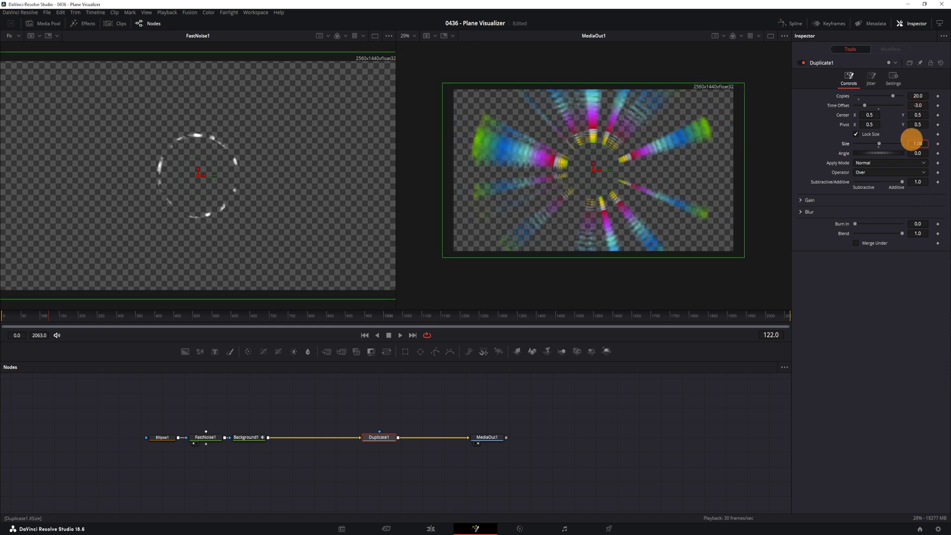
{"action": "left_click_drag", "start_coordinate": [903, 143], "coordinate": [909, 144]}
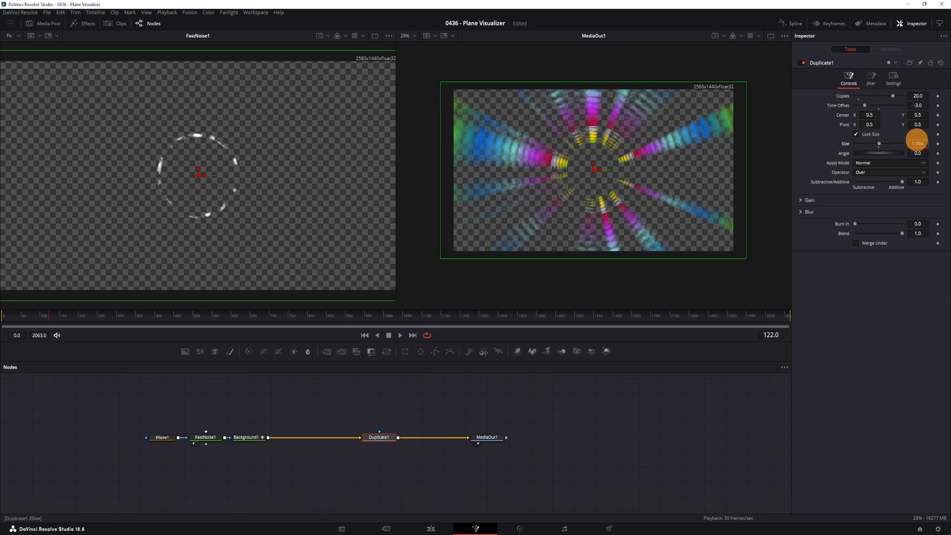
{"action": "left_click", "coordinate": [161, 437]}
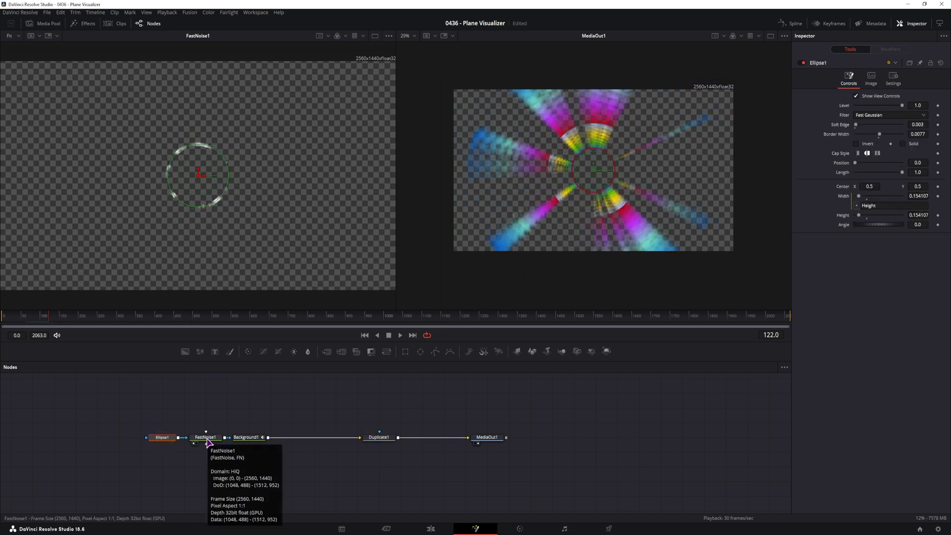
{"action": "left_click", "coordinate": [206, 437]}
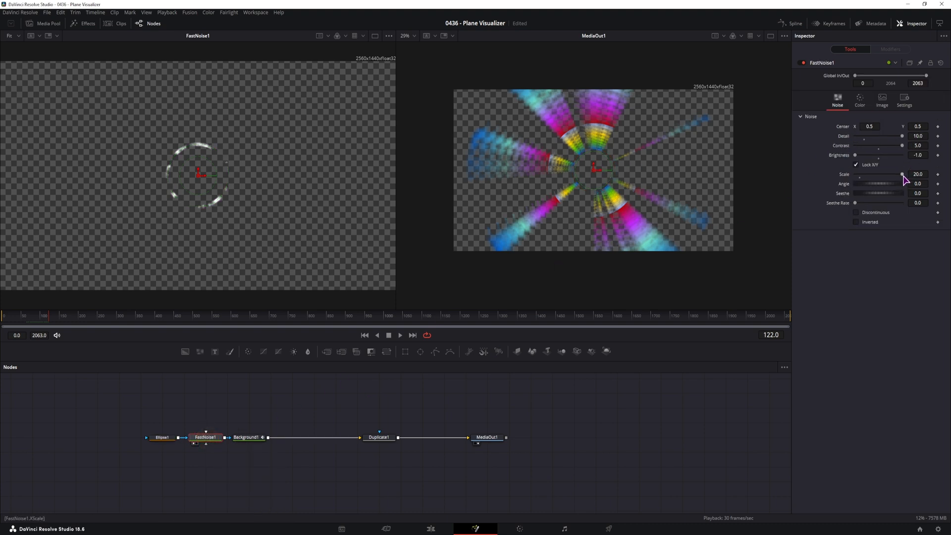
{"action": "left_click", "coordinate": [162, 437]}
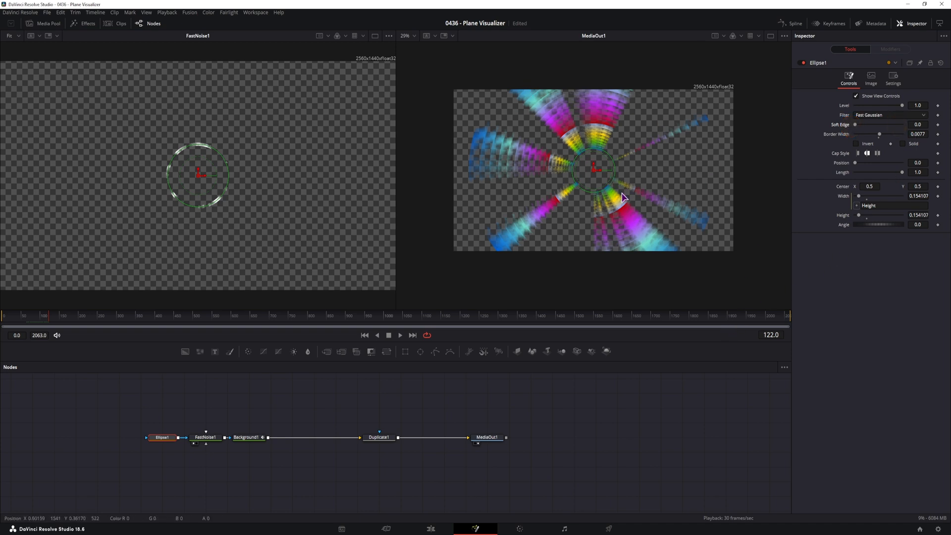
{"action": "mouse_move", "coordinate": [372, 415]}
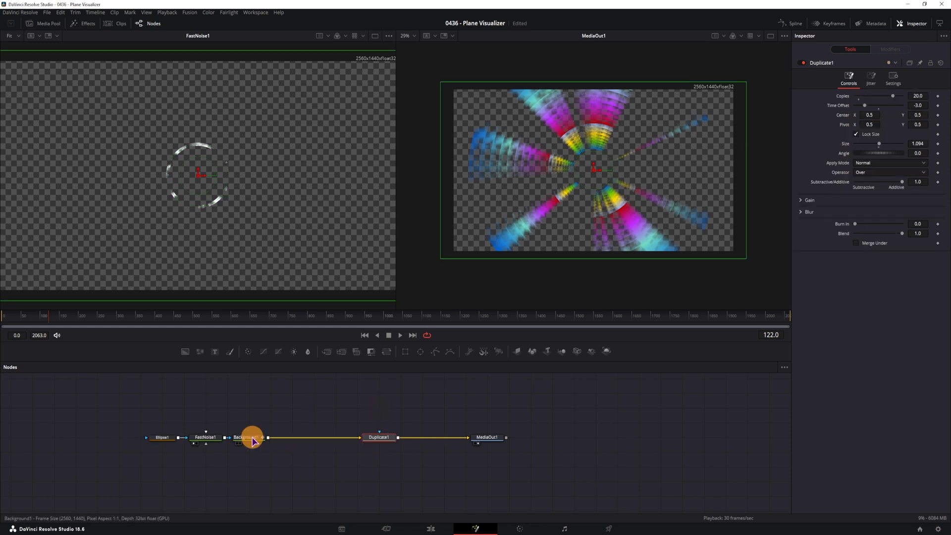
Step: Insert Glow1 and SoftGlow1 after Background1 and tone down the soft glow's strength
{"action": "key", "text": "shift+space"}
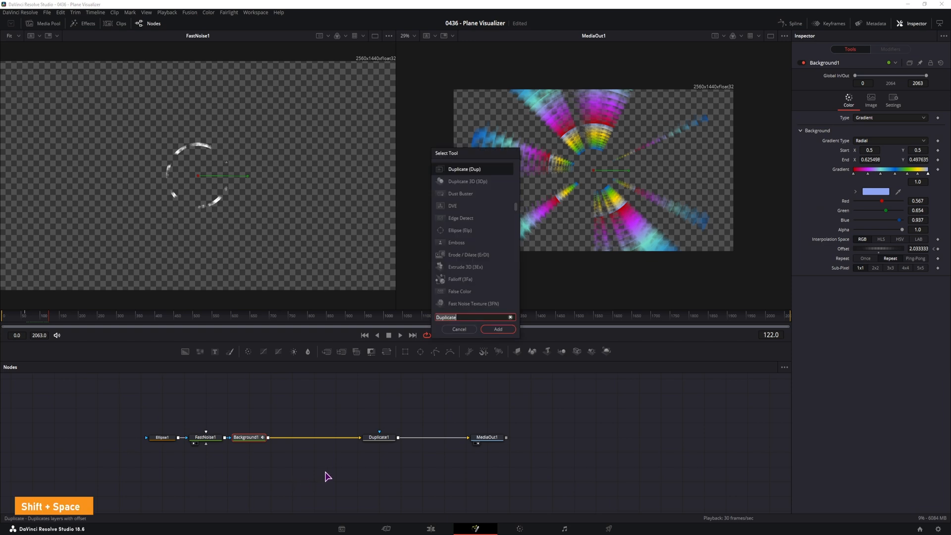
{"action": "type", "text": "glow"}
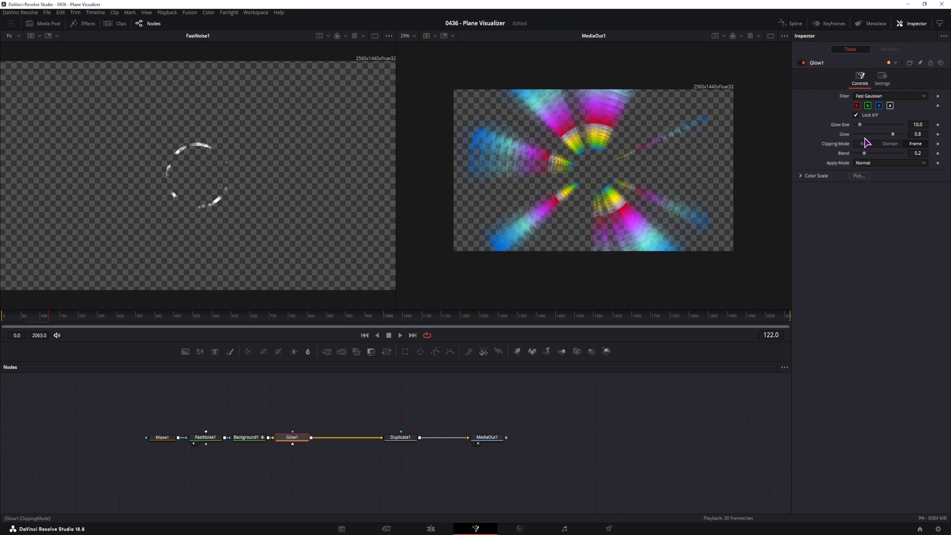
{"action": "key", "text": "shift+space"}
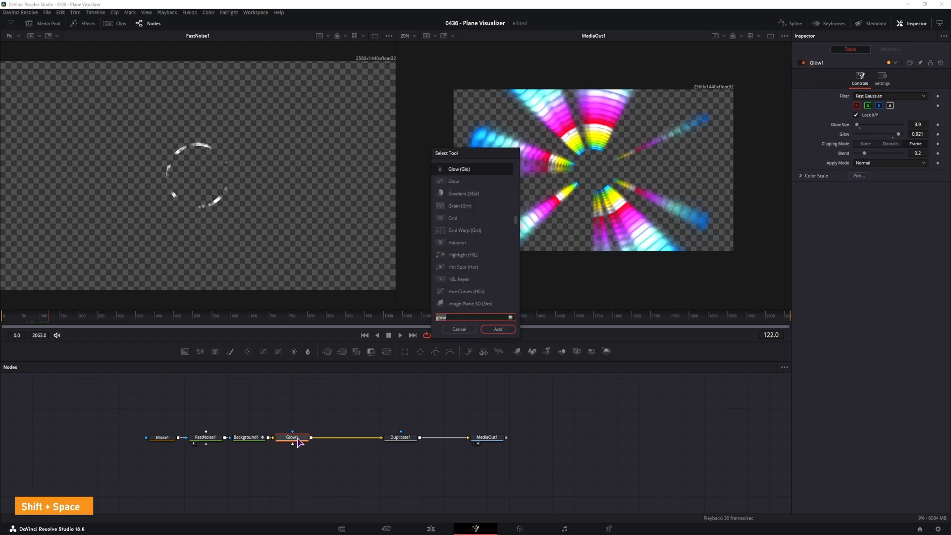
{"action": "type", "text": "soft"}
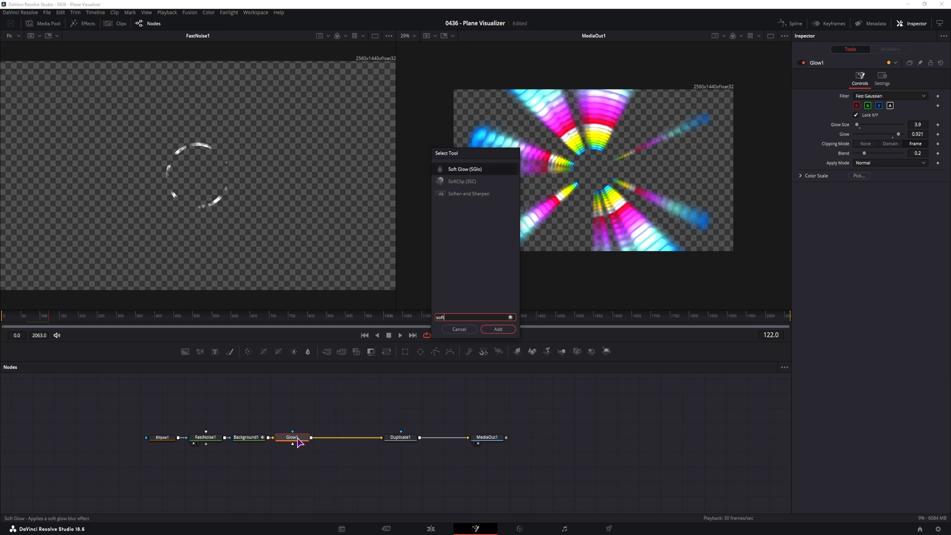
{"action": "left_click", "coordinate": [497, 329]}
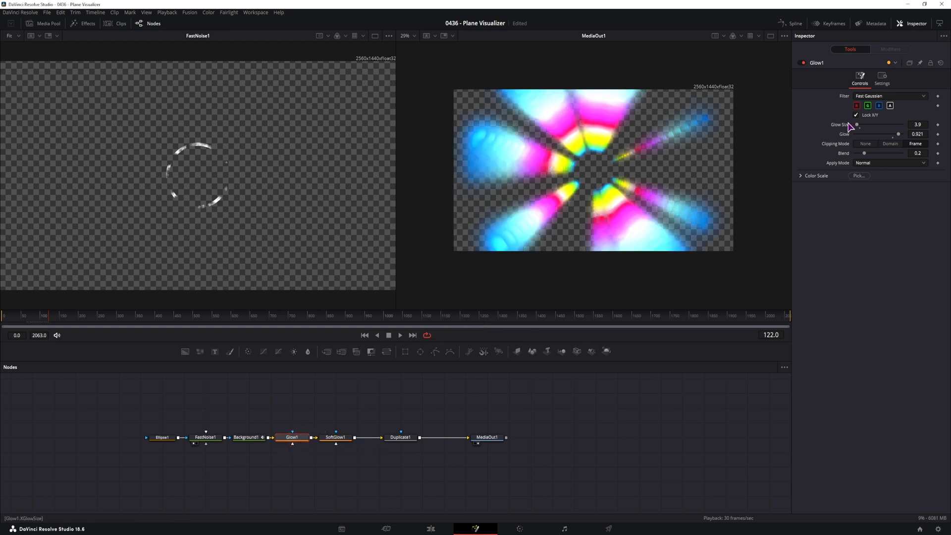
{"action": "left_click", "coordinate": [335, 437]}
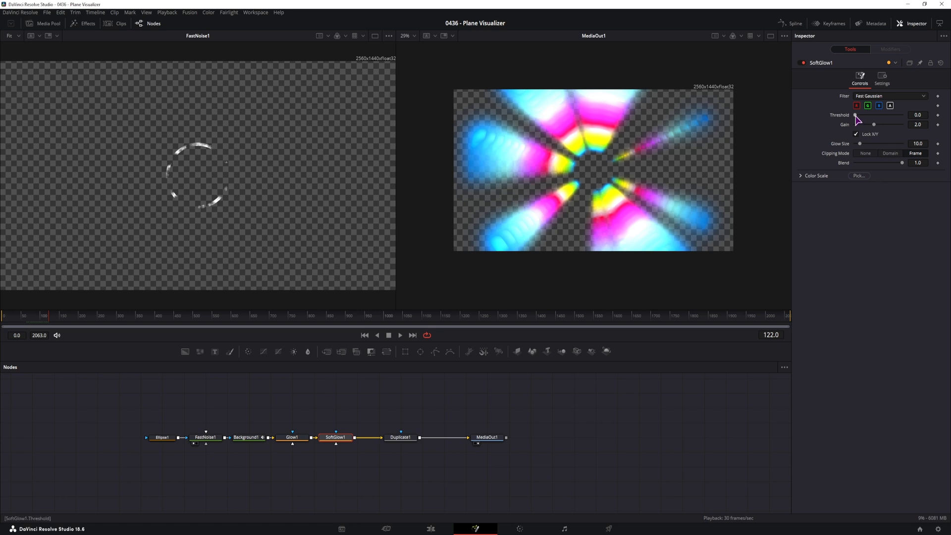
{"action": "left_click_drag", "start_coordinate": [902, 162], "coordinate": [902, 162]}
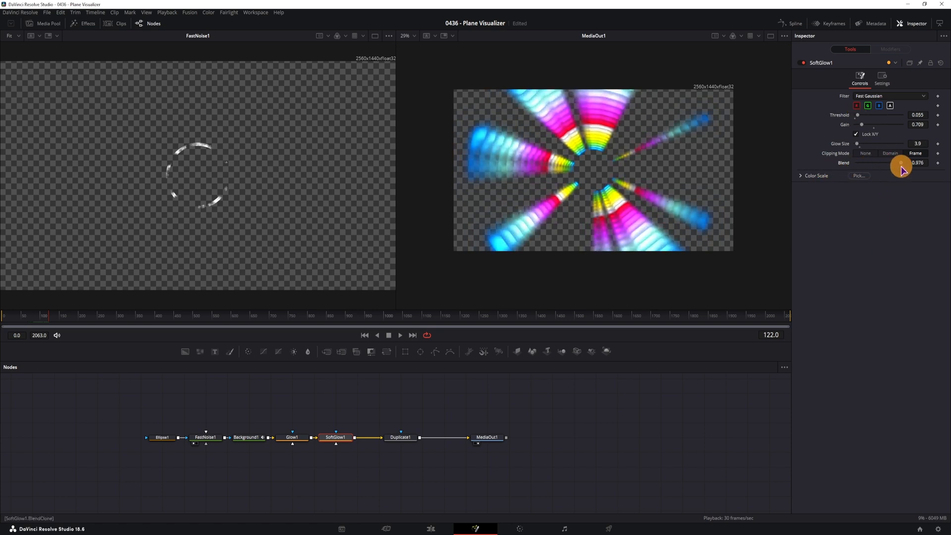
{"action": "left_click", "coordinate": [206, 437]}
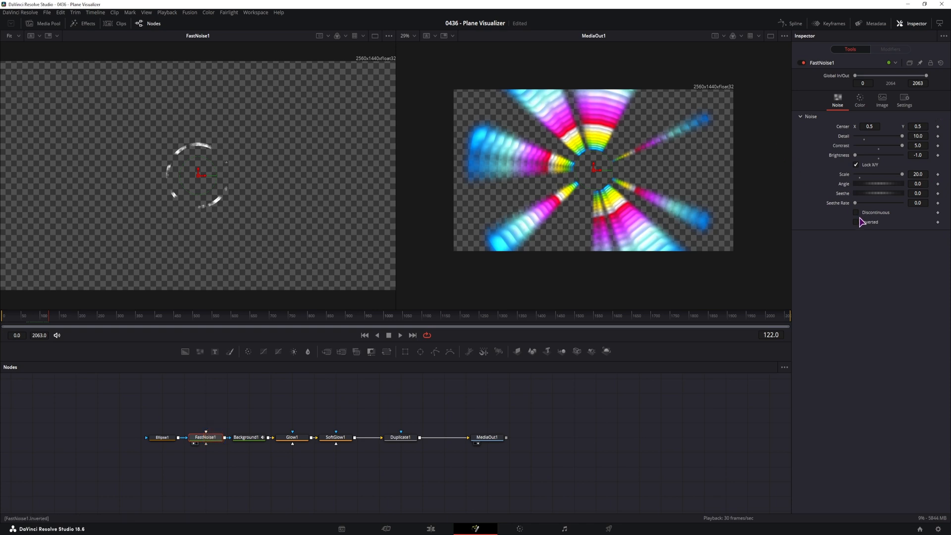
Step: Turn on Discontinuous in FastNoise1 and lower its Detail to about 1.73, segmenting the bars
{"action": "left_click", "coordinate": [856, 212]}
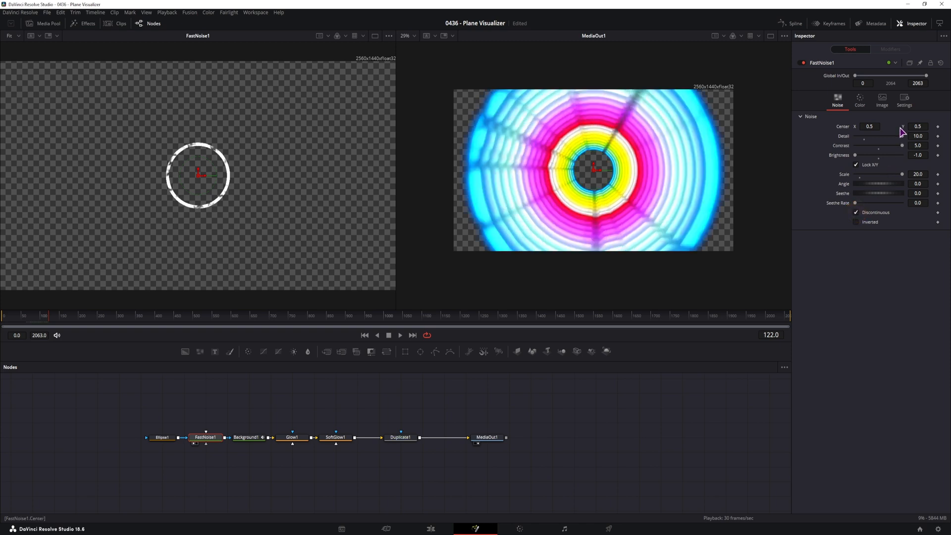
{"action": "left_click_drag", "start_coordinate": [904, 136], "coordinate": [896, 135]}
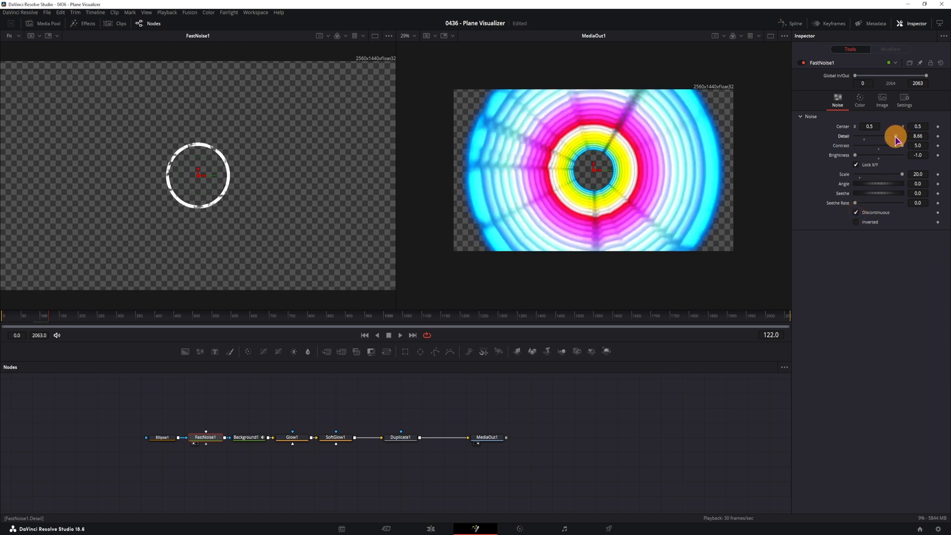
{"action": "left_click_drag", "start_coordinate": [895, 136], "coordinate": [856, 136]}
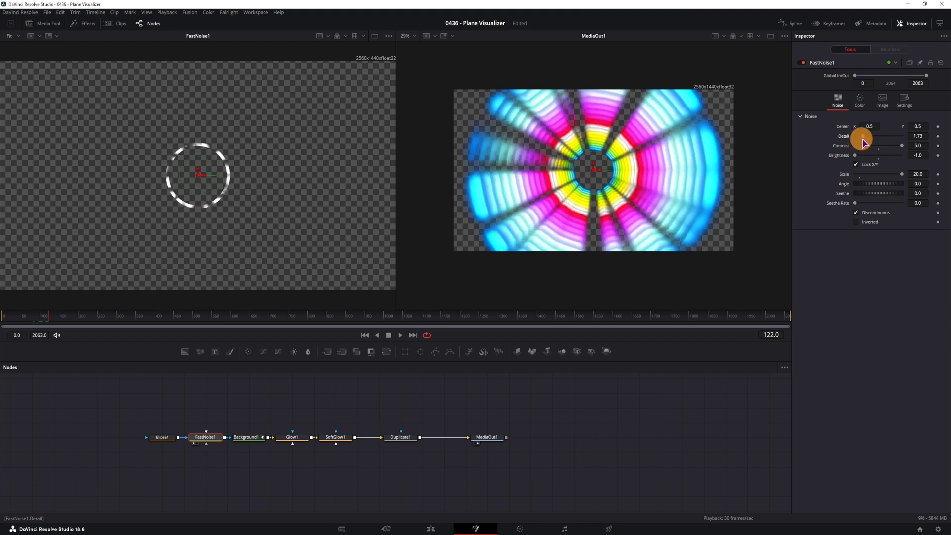
{"action": "left_click_drag", "start_coordinate": [861, 135], "coordinate": [901, 135]}
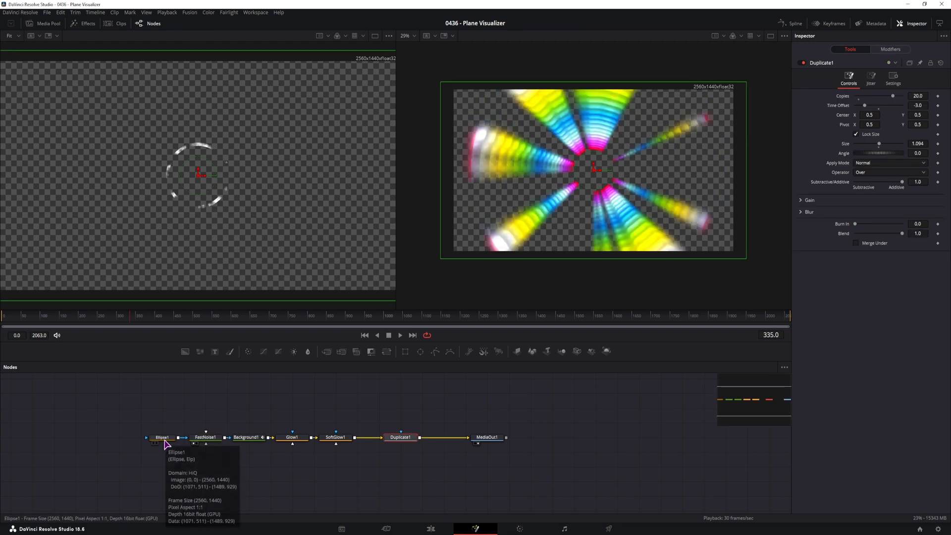
Step: Add Transform1 before Duplicate1 and widen Ellipse1 to about 0.31
{"action": "left_click", "coordinate": [162, 437]}
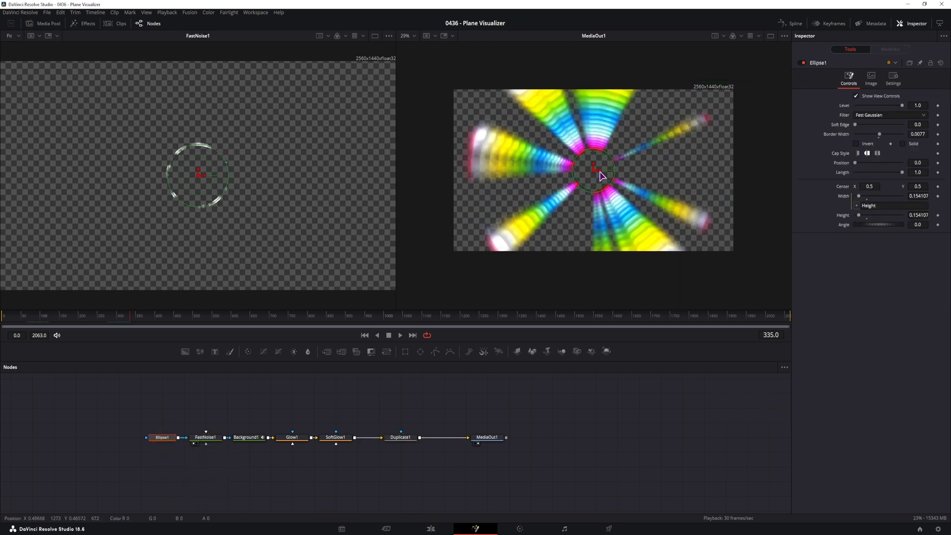
{"action": "left_click_drag", "start_coordinate": [596, 166], "coordinate": [611, 152]}
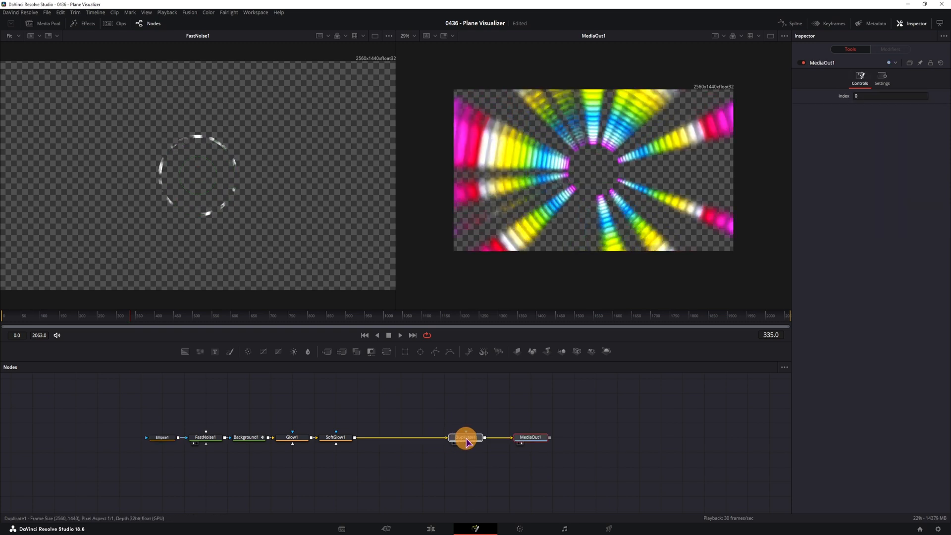
{"action": "left_click", "coordinate": [466, 437]}
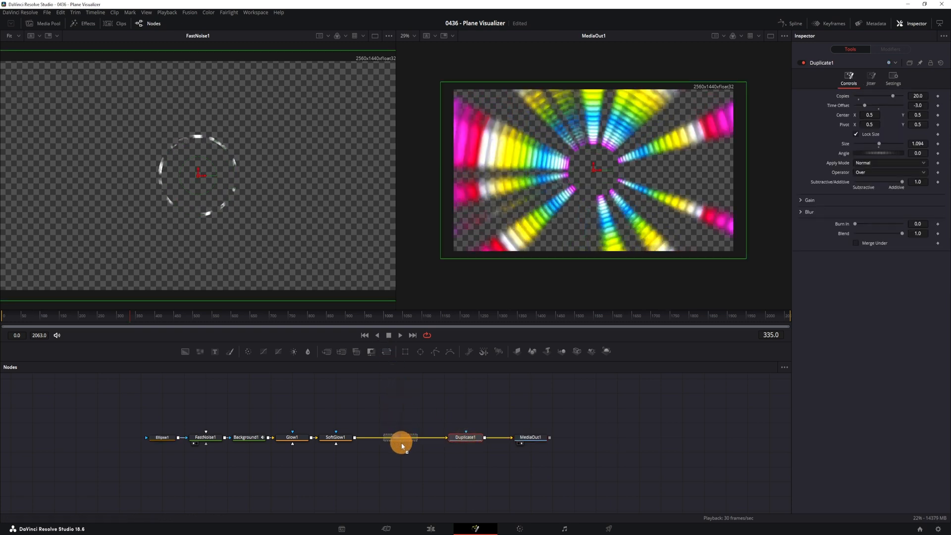
{"action": "left_click", "coordinate": [400, 437]}
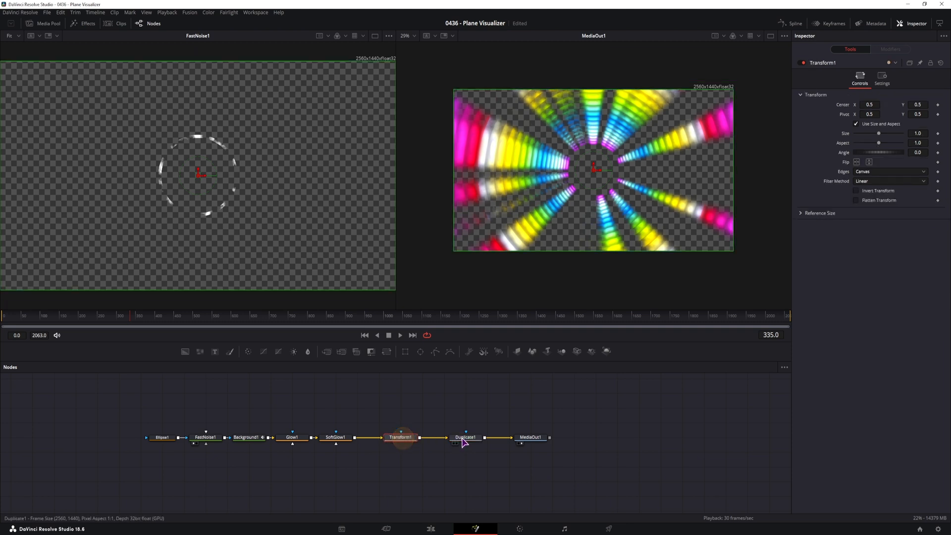
{"action": "left_click_drag", "start_coordinate": [892, 133], "coordinate": [879, 132]}
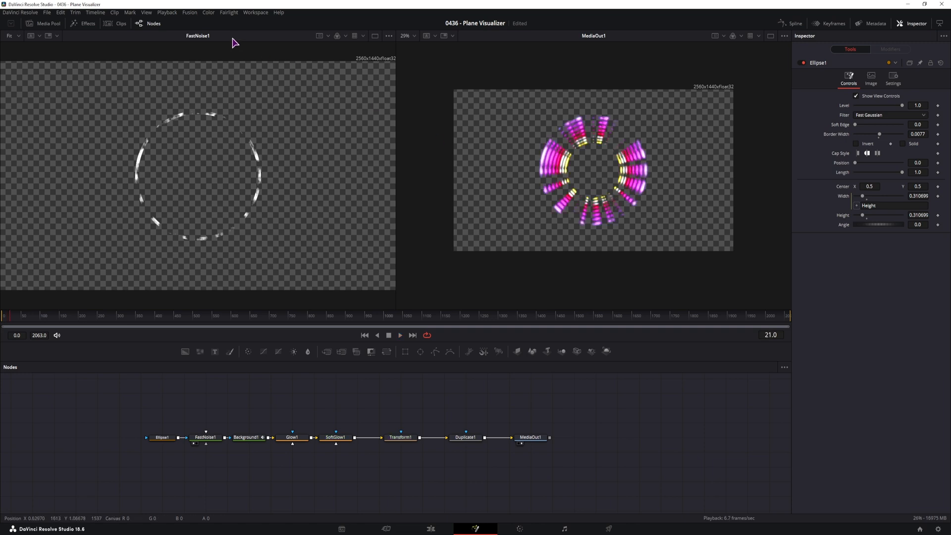
{"action": "left_click", "coordinate": [166, 12]}
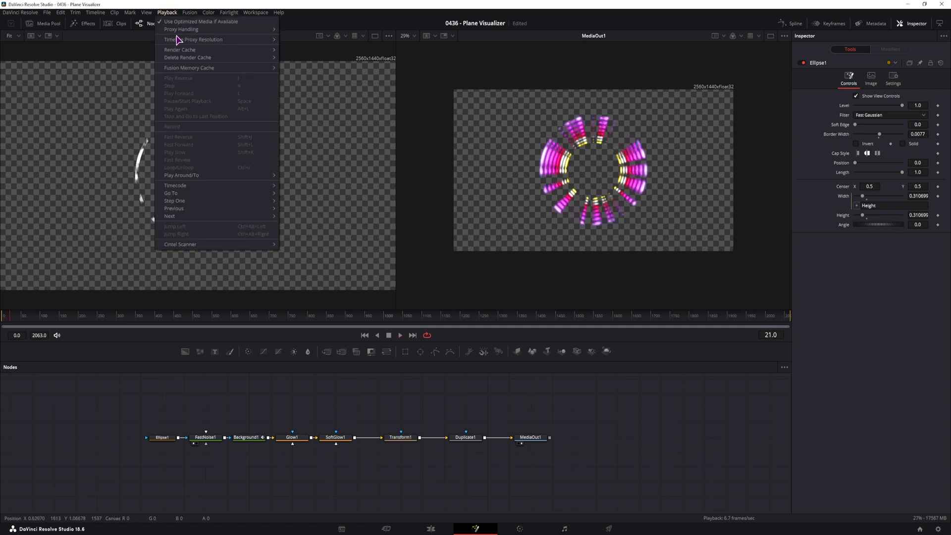
{"action": "mouse_move", "coordinate": [194, 40]}
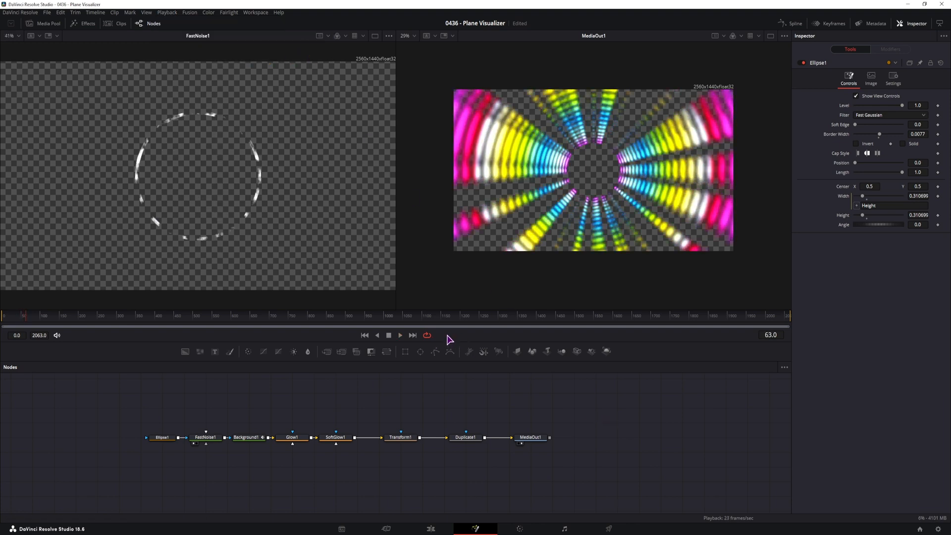
{"action": "left_click", "coordinate": [427, 335]}
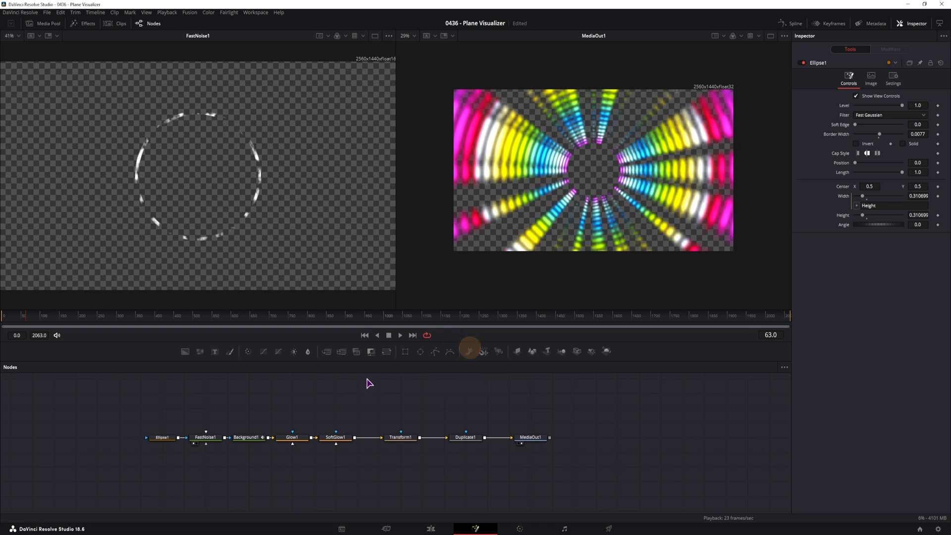
{"action": "left_click", "coordinate": [400, 335]}
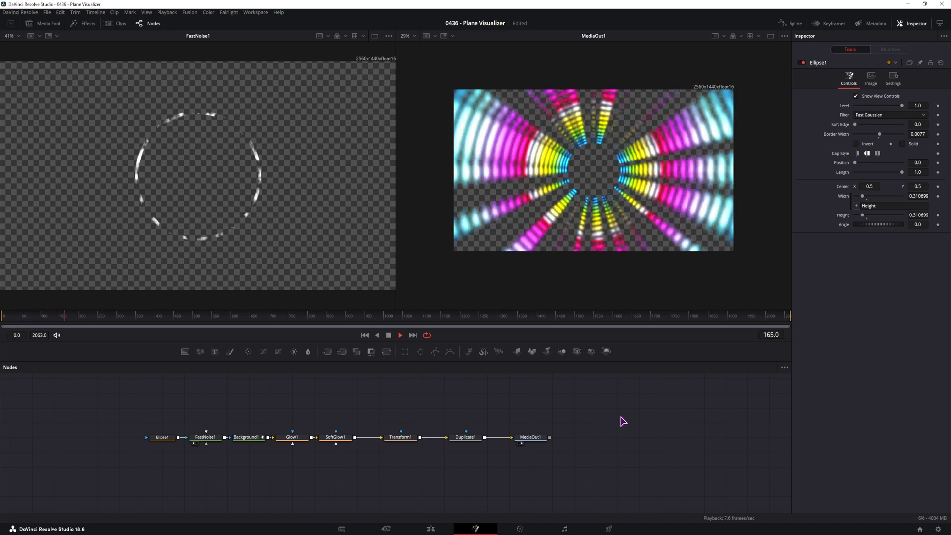
{"action": "left_click", "coordinate": [205, 437]}
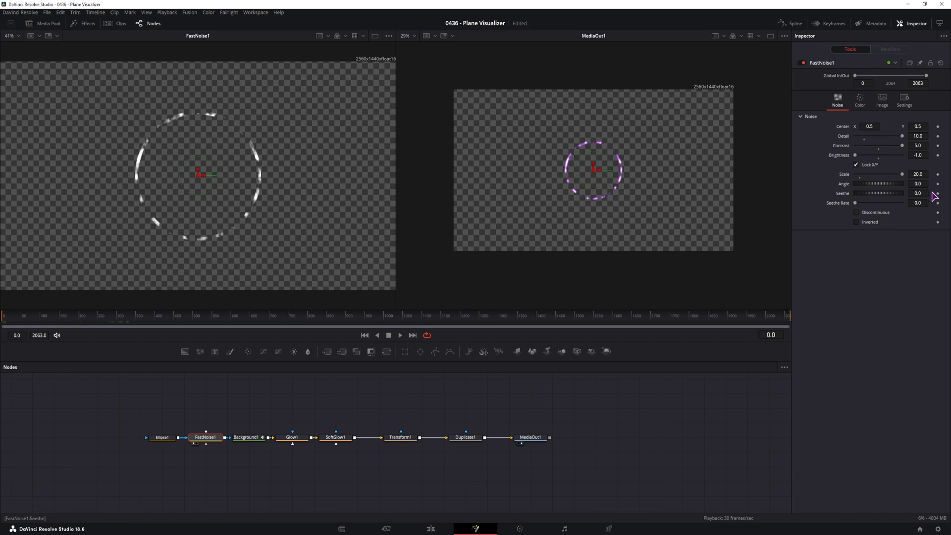
Step: Keyframe FastNoise1 Angle from 0 to 360 and scrub later frames to check the swirl
{"action": "left_click_drag", "start_coordinate": [879, 184], "coordinate": [879, 184]}
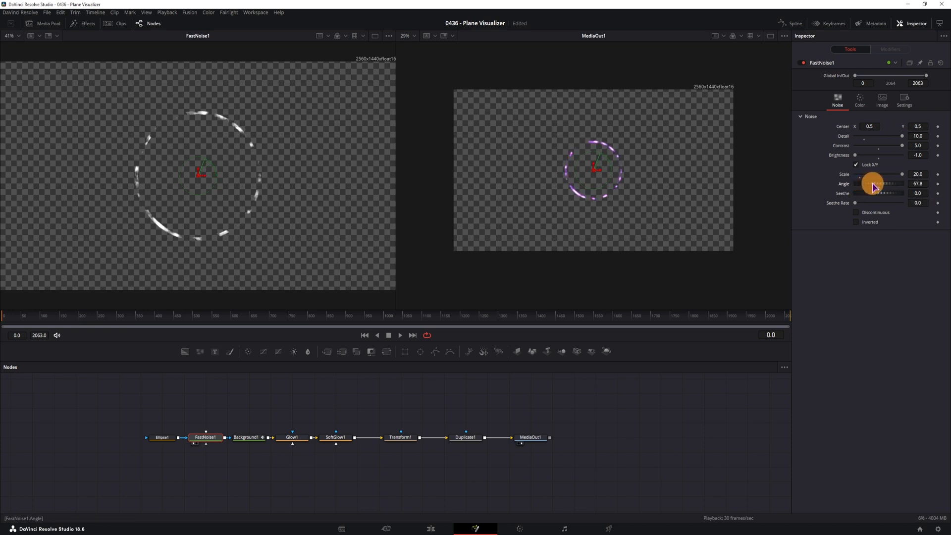
{"action": "left_click_drag", "start_coordinate": [871, 184], "coordinate": [946, 192]}
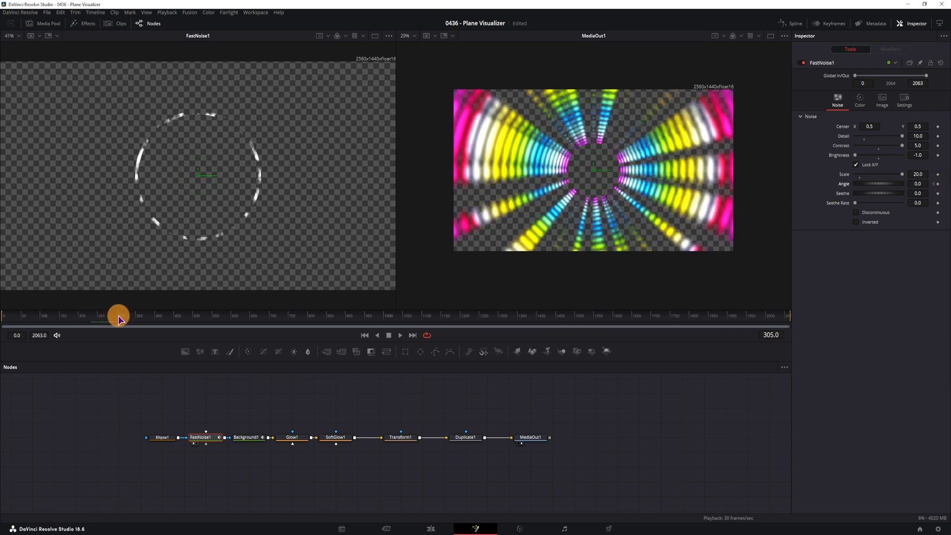
{"action": "left_click_drag", "start_coordinate": [118, 316], "coordinate": [117, 316]}
{"action": "type", "text": "360"}
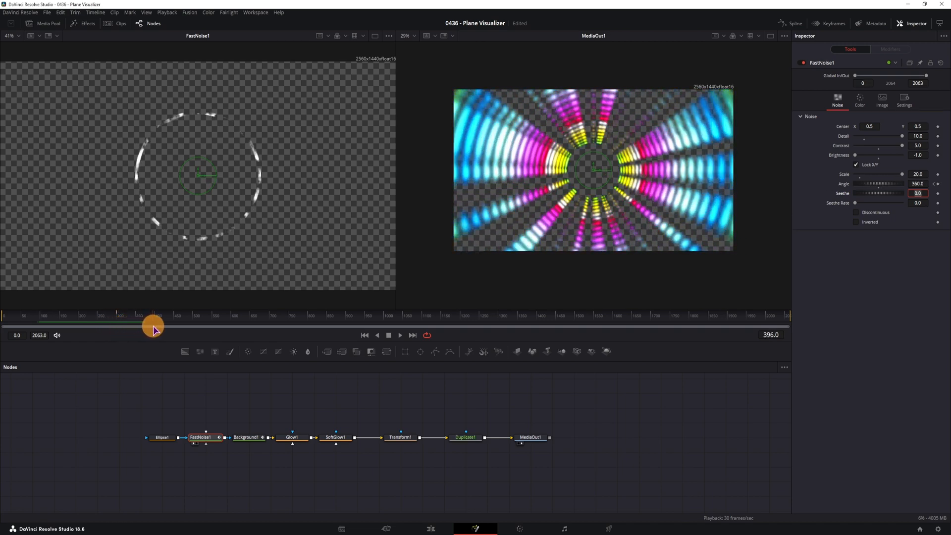
{"action": "left_click_drag", "start_coordinate": [154, 326], "coordinate": [118, 326]}
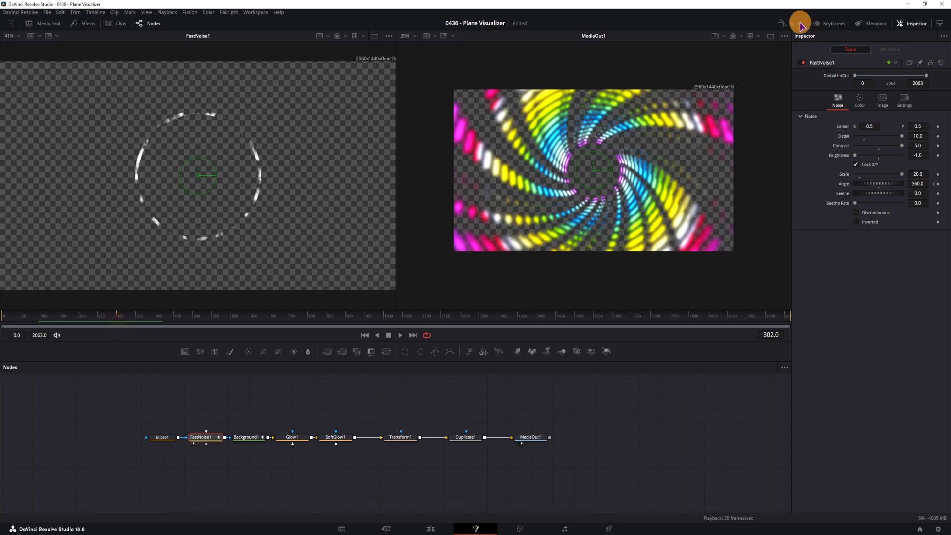
Step: Set the FastNoise1 Angle curve to loop in the Spline editor
{"action": "left_click", "coordinate": [796, 23]}
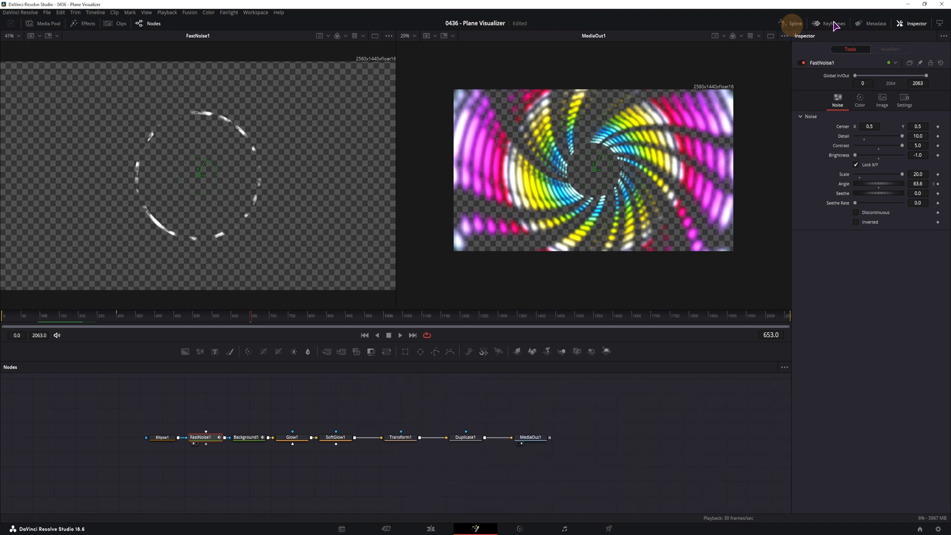
{"action": "left_click", "coordinate": [834, 23]}
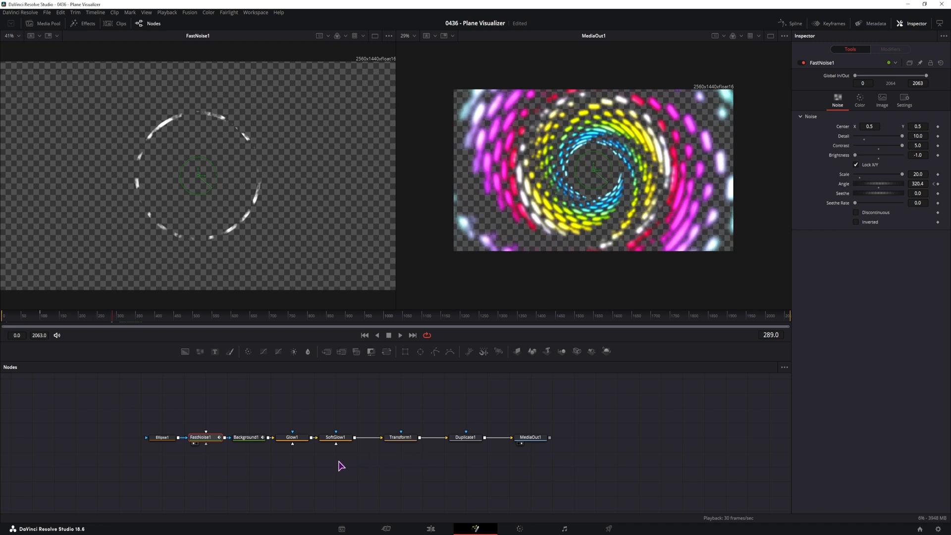
{"action": "mouse_move", "coordinate": [315, 469]}
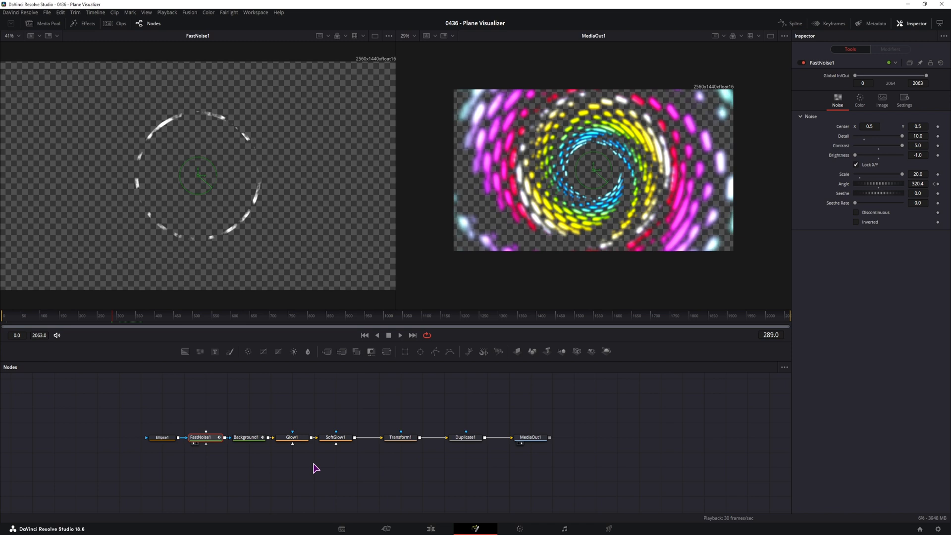
{"action": "mouse_move", "coordinate": [858, 203]}
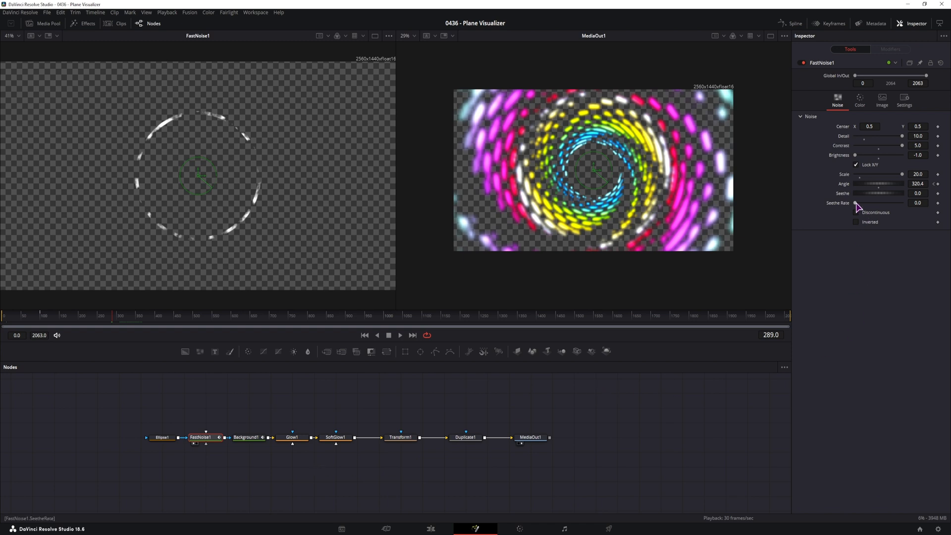
Step: Raise FastNoise1 Seethe Rate to 1.0, test lower Detail and return it to 10
{"action": "left_click_drag", "start_coordinate": [856, 202], "coordinate": [861, 202]}
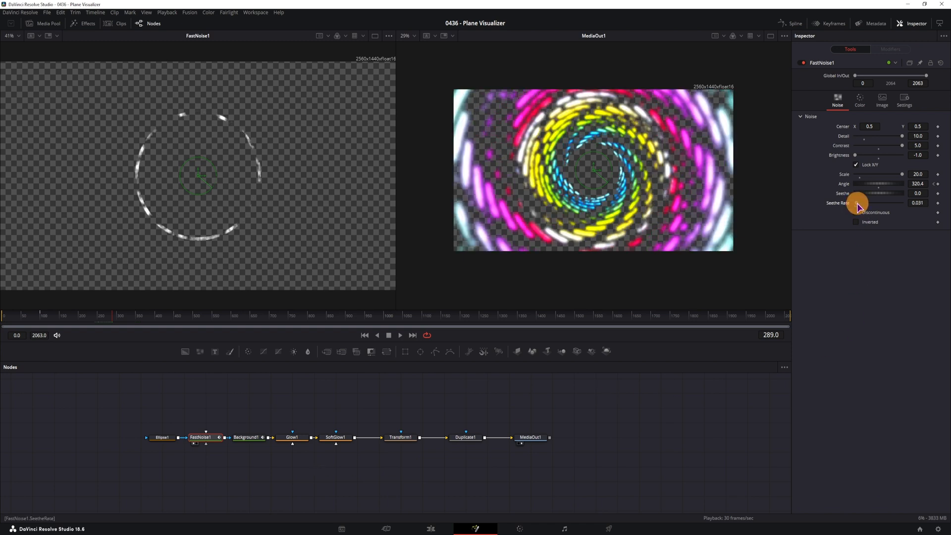
{"action": "left_click_drag", "start_coordinate": [861, 202], "coordinate": [858, 203]}
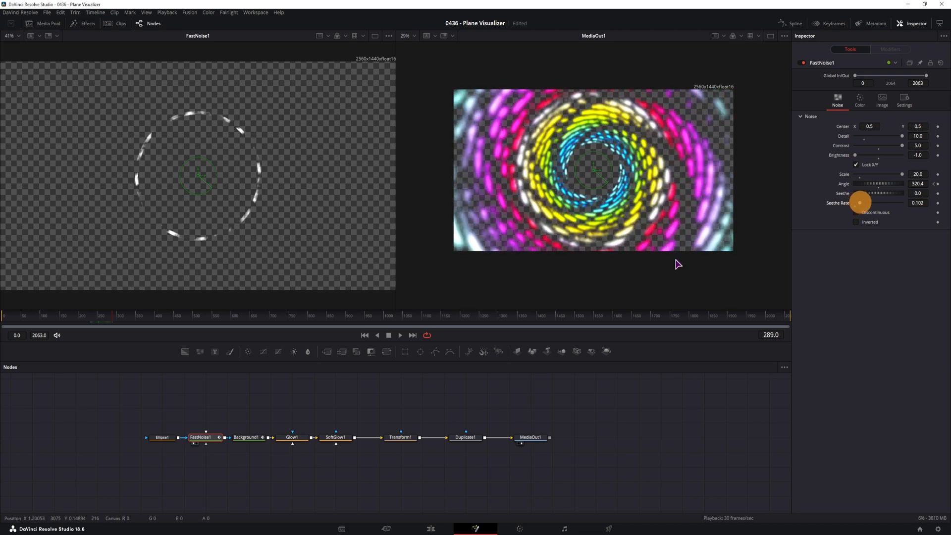
{"action": "left_click_drag", "start_coordinate": [902, 136], "coordinate": [889, 136]}
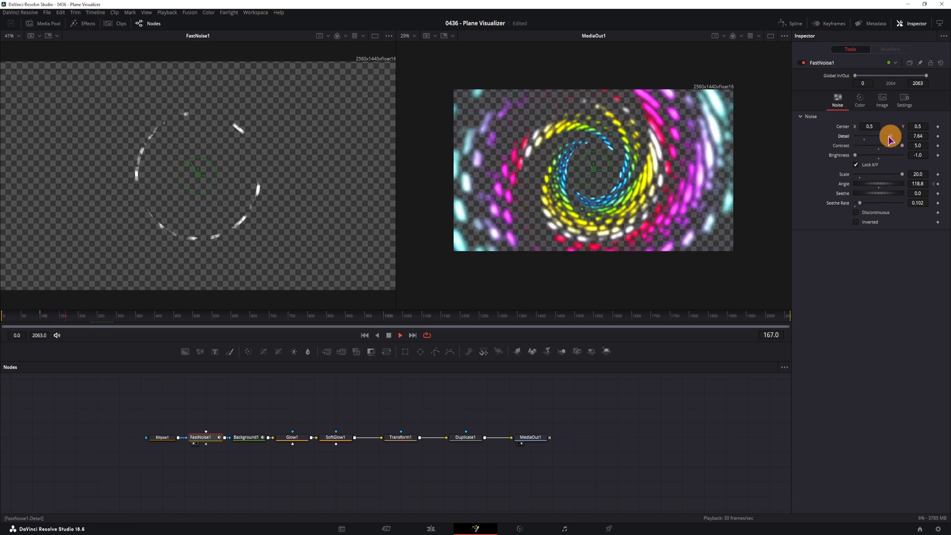
{"action": "left_click_drag", "start_coordinate": [898, 136], "coordinate": [860, 136]}
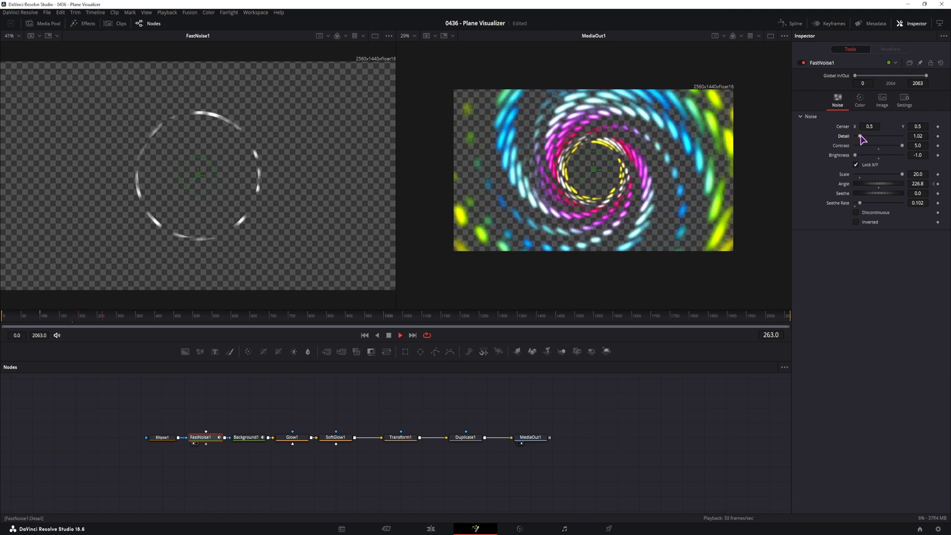
{"action": "left_click_drag", "start_coordinate": [861, 136], "coordinate": [882, 136]}
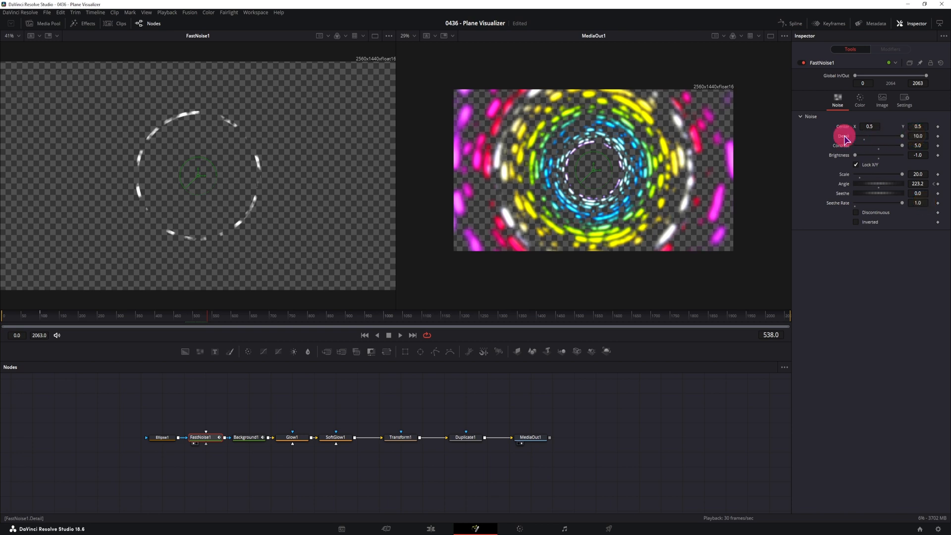
Step: Modify FastNoise1 Detail with an AudioWAV modifier loading Intro - Trippy Visualizer.wav
{"action": "right_click", "coordinate": [869, 136]}
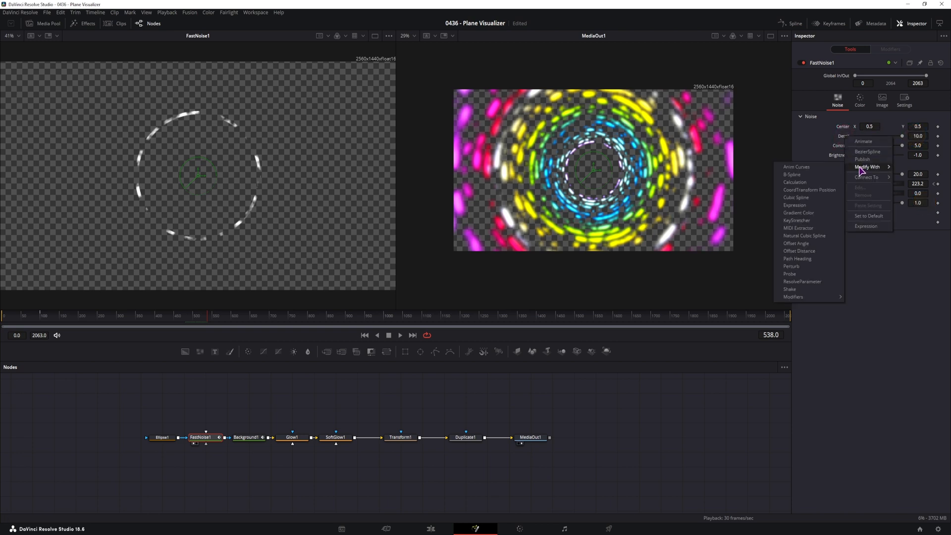
{"action": "mouse_move", "coordinate": [794, 296]}
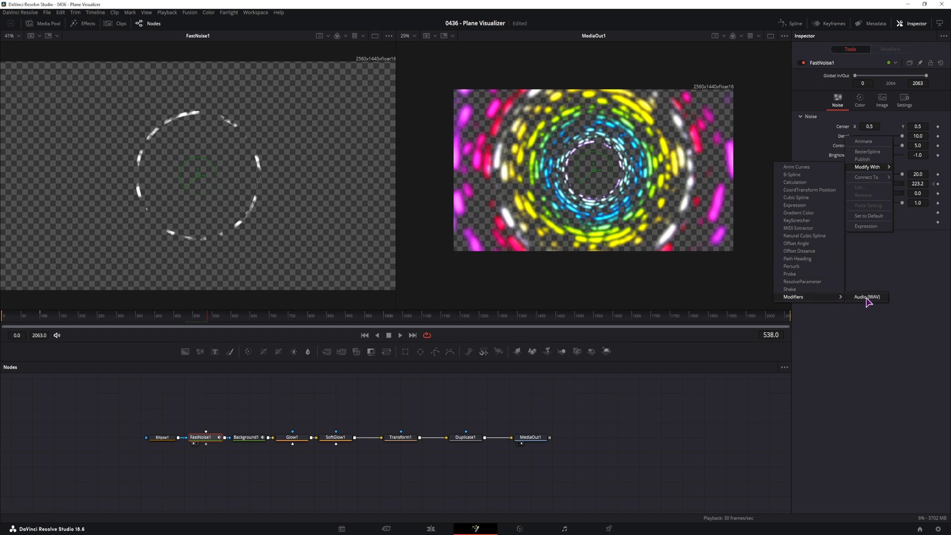
{"action": "mouse_move", "coordinate": [868, 303]}
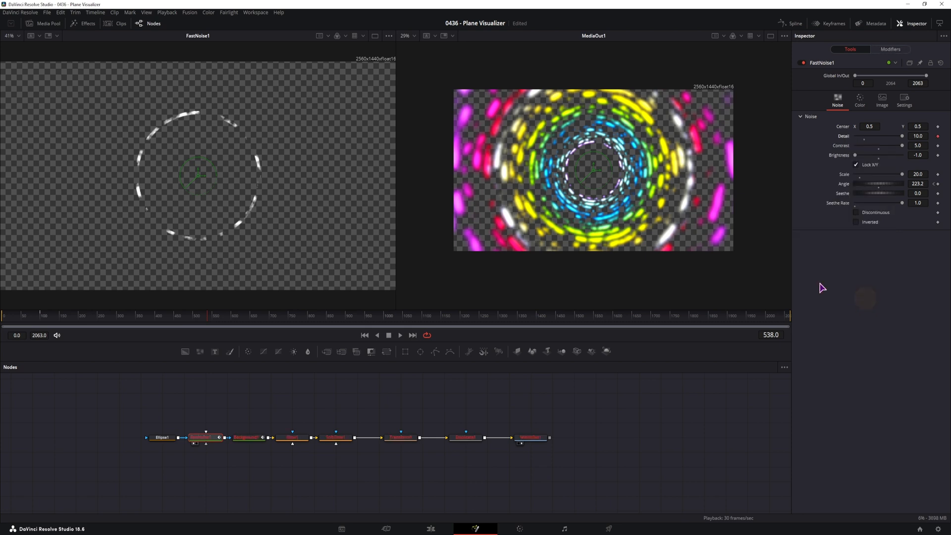
{"action": "mouse_move", "coordinate": [915, 54]}
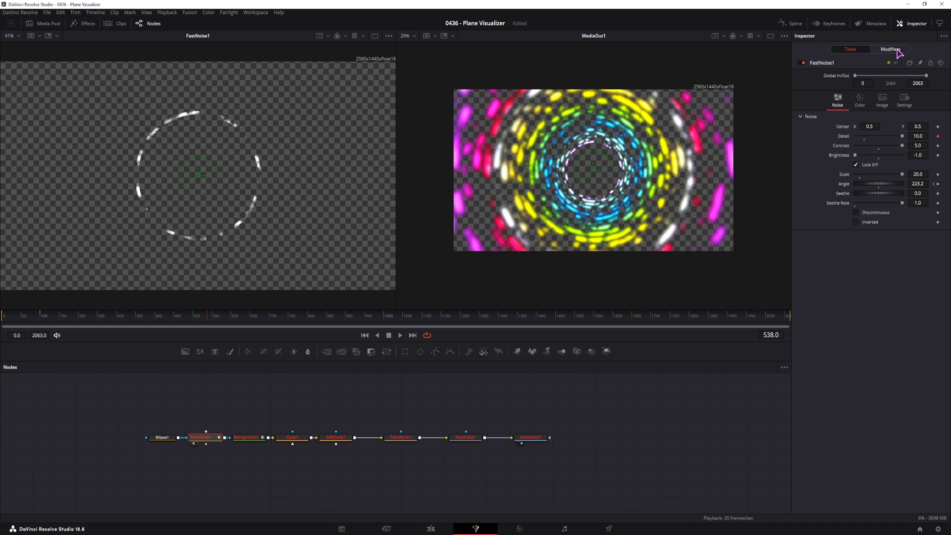
{"action": "left_click", "coordinate": [890, 50]}
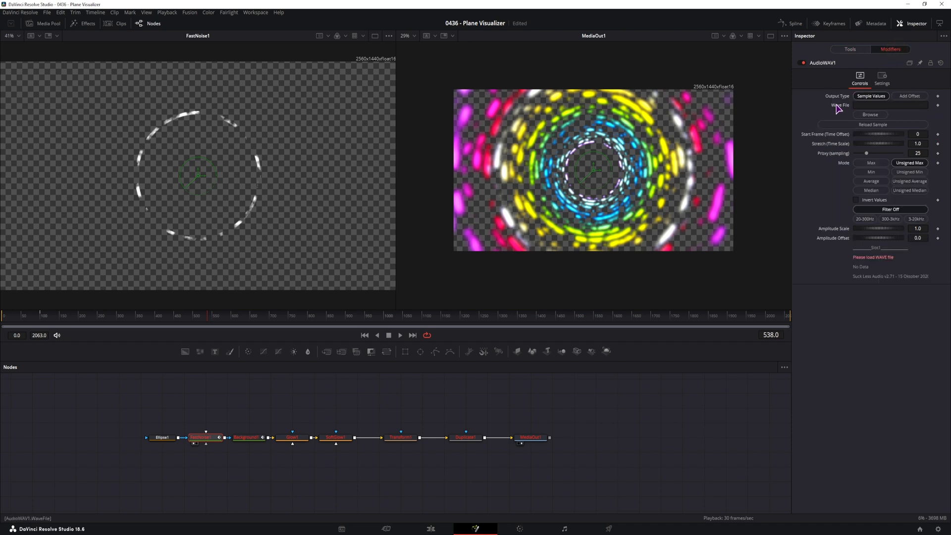
{"action": "mouse_move", "coordinate": [838, 113]}
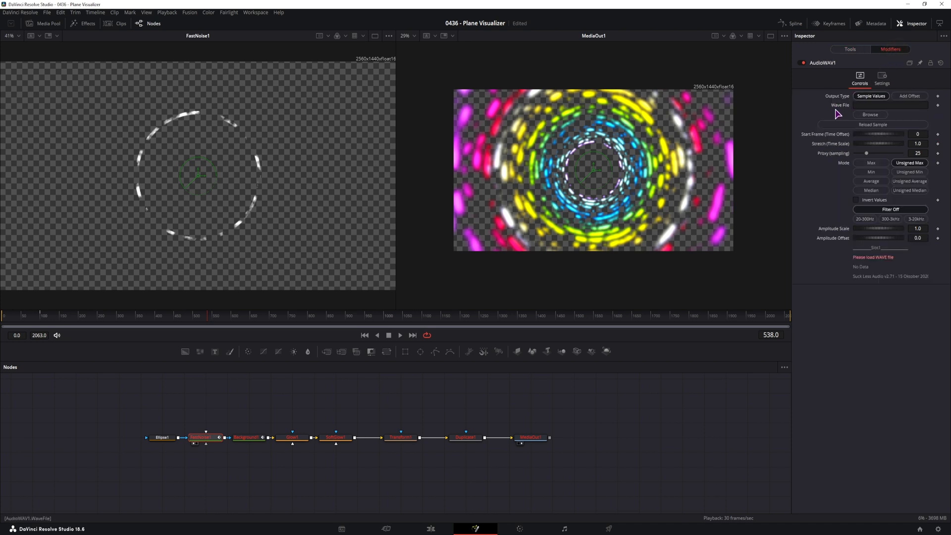
{"action": "mouse_move", "coordinate": [831, 108]}
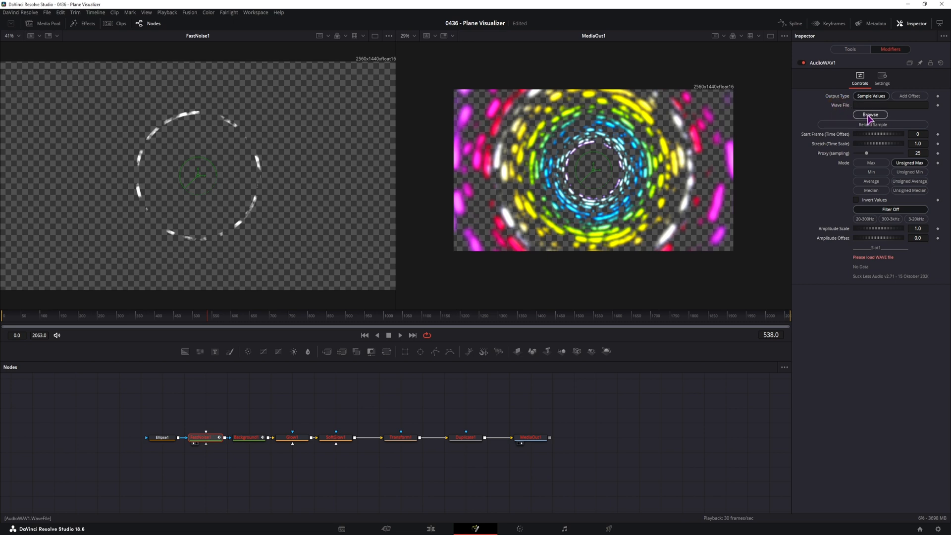
{"action": "left_click", "coordinate": [870, 115]}
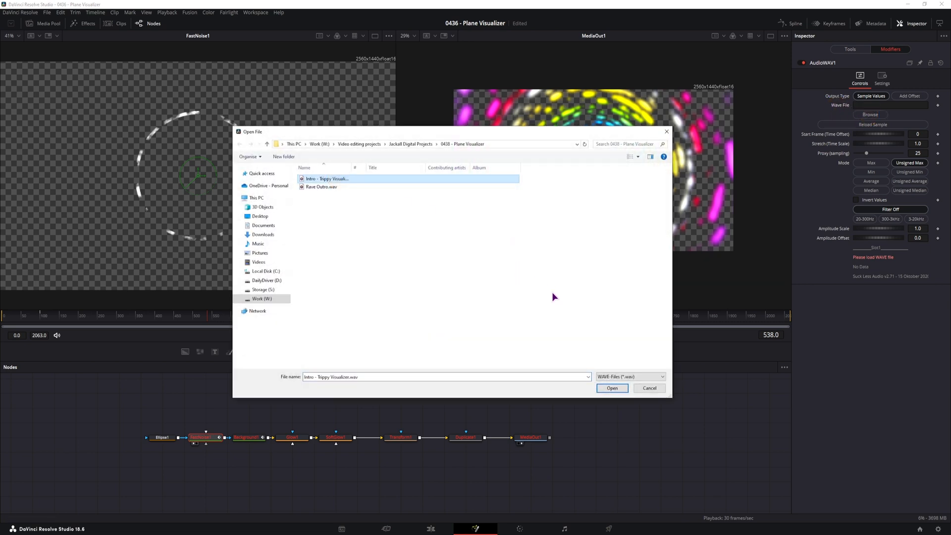
{"action": "left_click", "coordinate": [612, 388]}
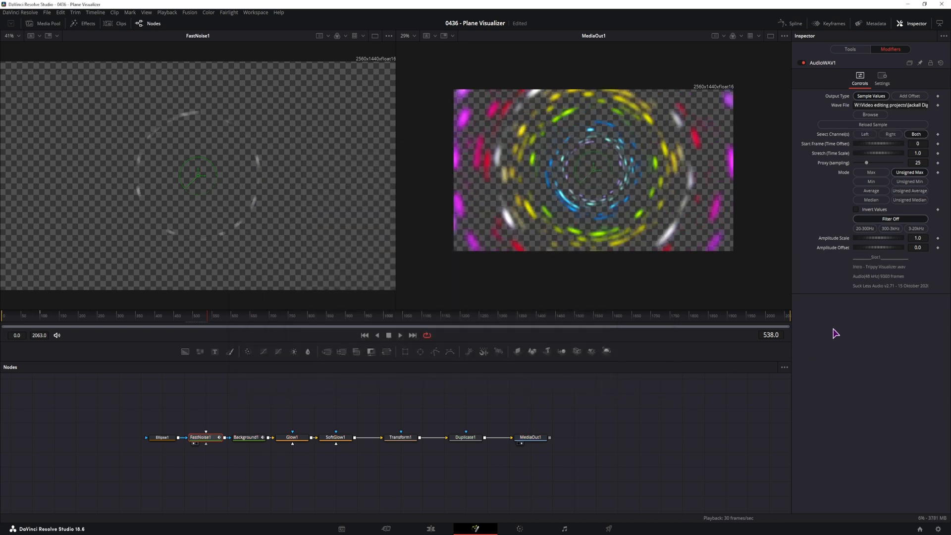
{"action": "mouse_move", "coordinate": [563, 187]}
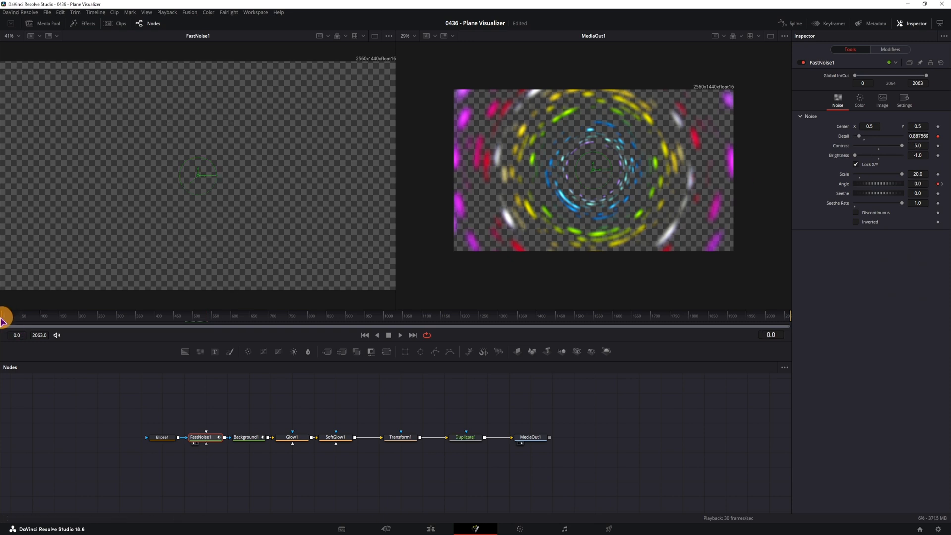
Step: Preview the audio-driven ring and set AudioWAV1 Amplitude Scale to 20
{"action": "left_click_drag", "start_coordinate": [7, 321], "coordinate": [36, 321]}
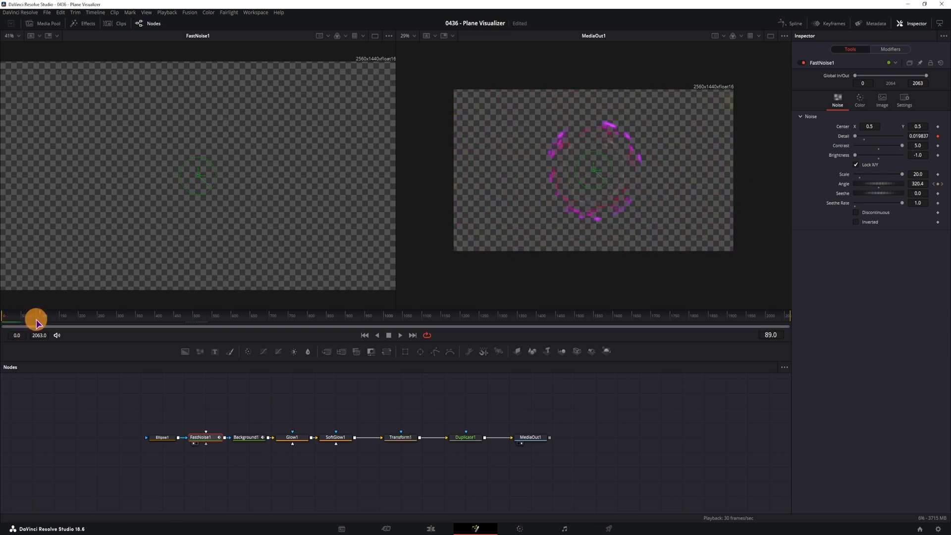
{"action": "left_click_drag", "start_coordinate": [36, 321], "coordinate": [112, 328]}
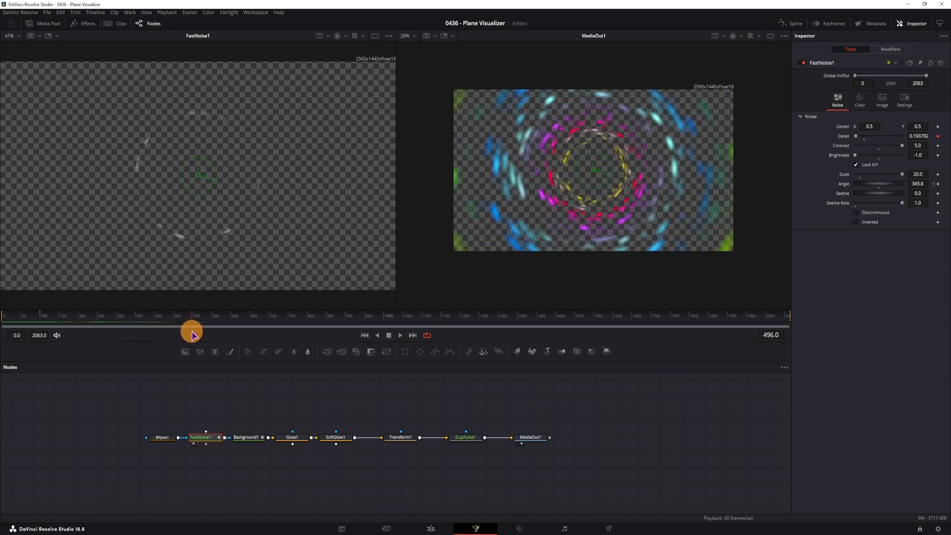
{"action": "left_click_drag", "start_coordinate": [192, 335], "coordinate": [85, 335]}
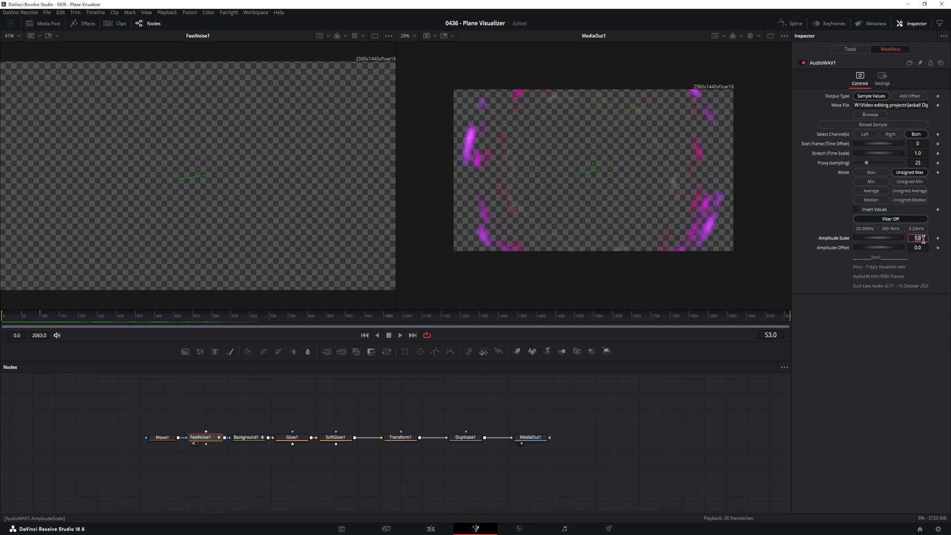
{"action": "type", "text": "20.0"}
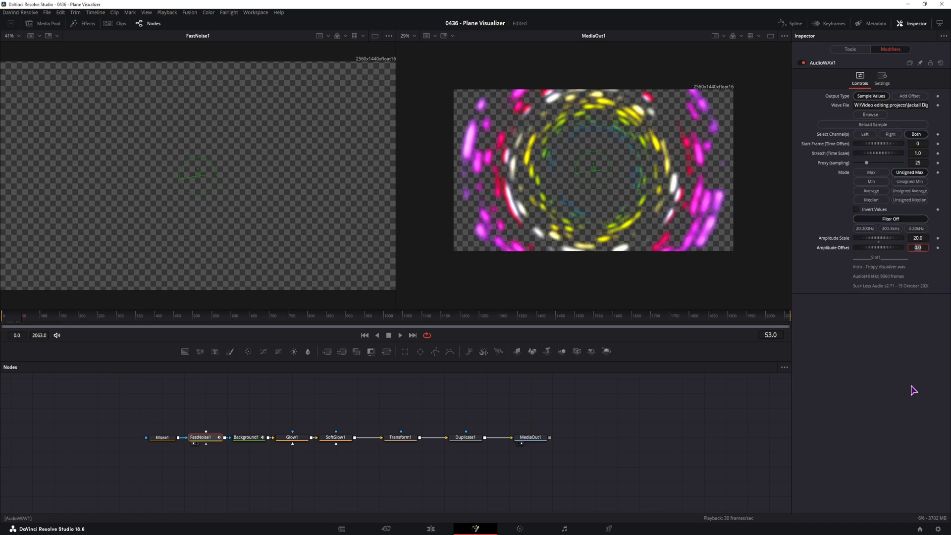
Step: Apply the 300 Hz filter, try Average, Median and Max modes, and keep Unsigned Max
{"action": "left_click", "coordinate": [891, 229]}
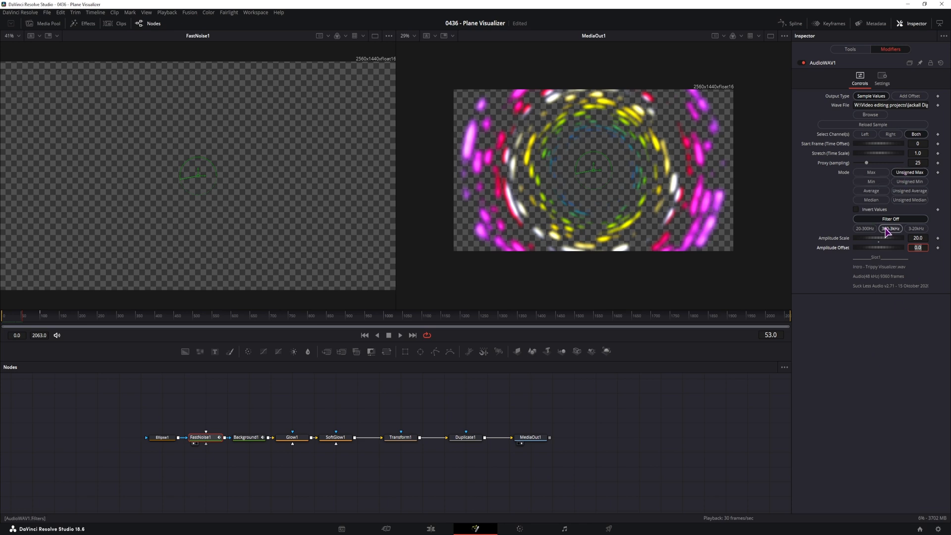
{"action": "left_click", "coordinate": [891, 229]}
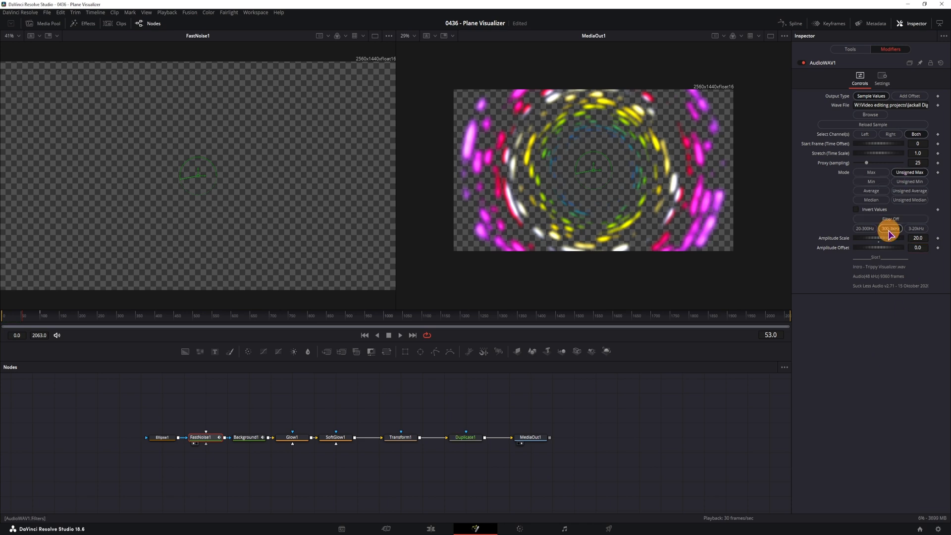
{"action": "left_click", "coordinate": [890, 229]}
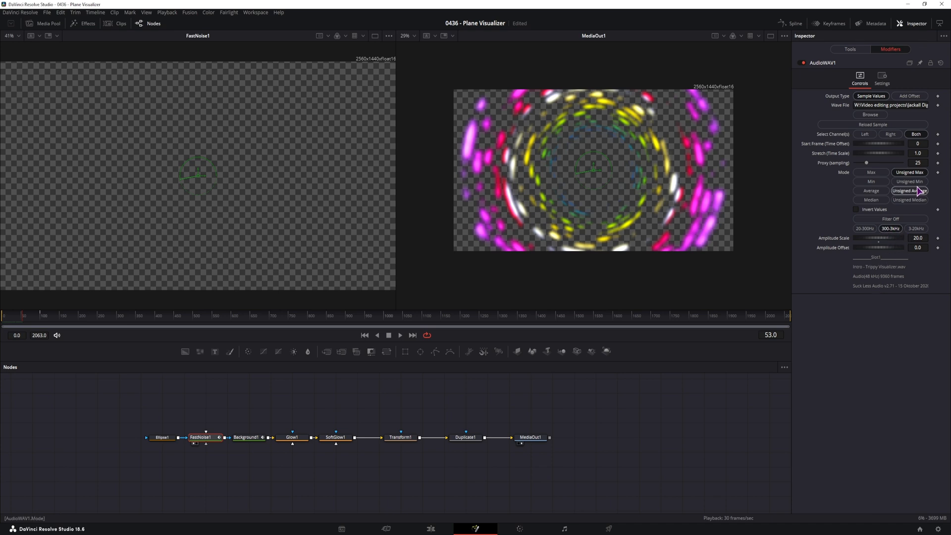
{"action": "left_click", "coordinate": [910, 201]}
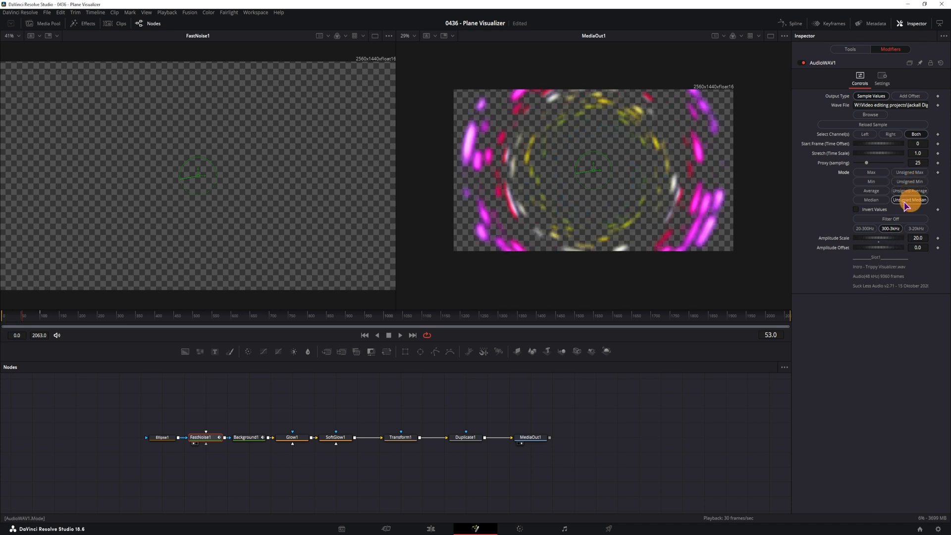
{"action": "left_click", "coordinate": [871, 173]}
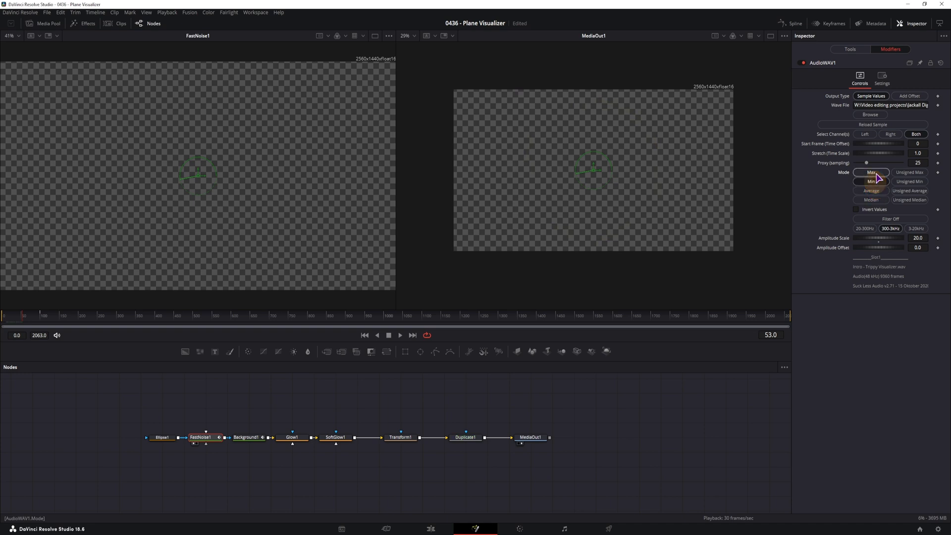
{"action": "left_click", "coordinate": [910, 172]}
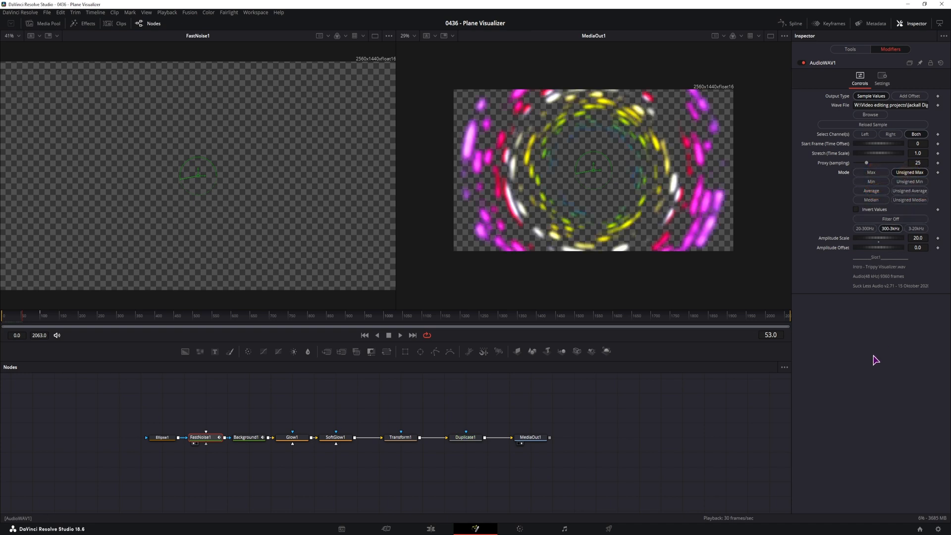
{"action": "left_click", "coordinate": [203, 437]}
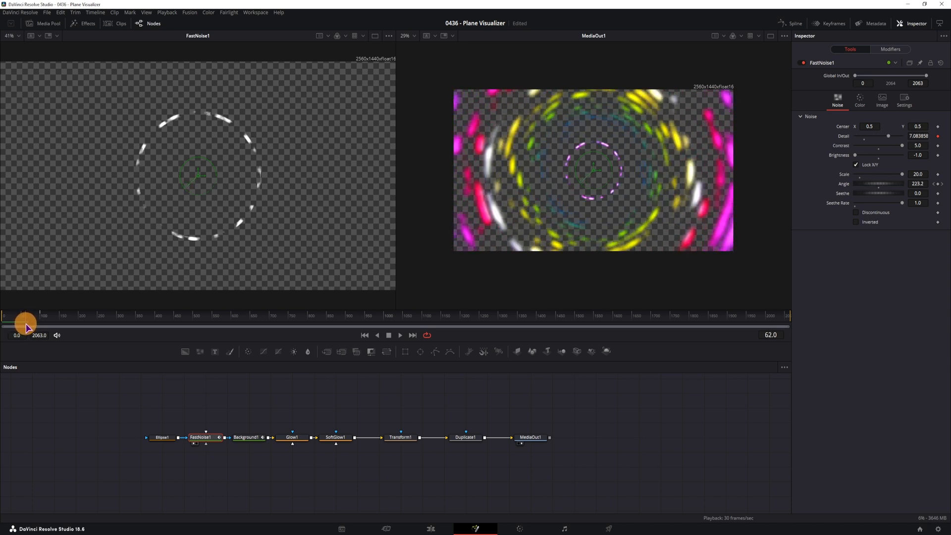
Step: Scrub through later frames to preview the ring reacting to the audio
{"action": "left_click_drag", "start_coordinate": [28, 322], "coordinate": [35, 321]}
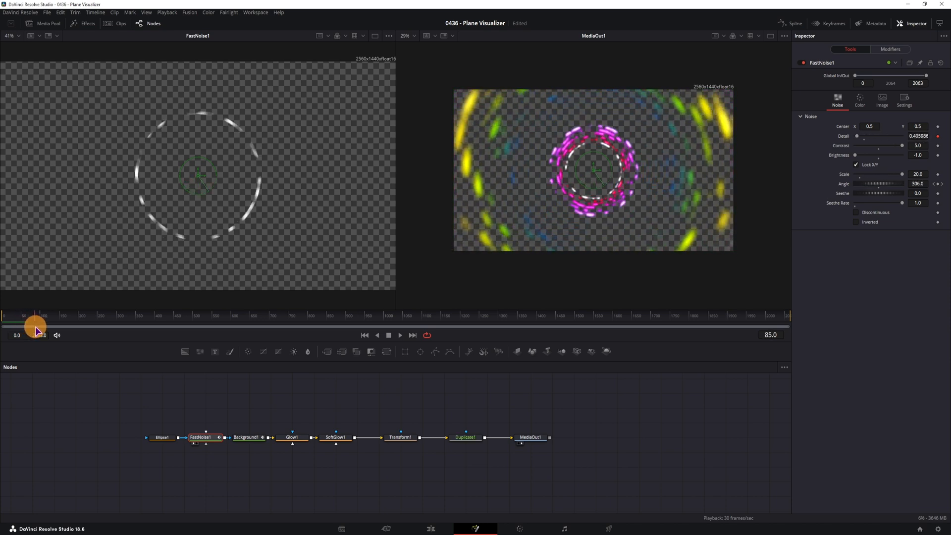
{"action": "left_click_drag", "start_coordinate": [37, 331], "coordinate": [67, 331]}
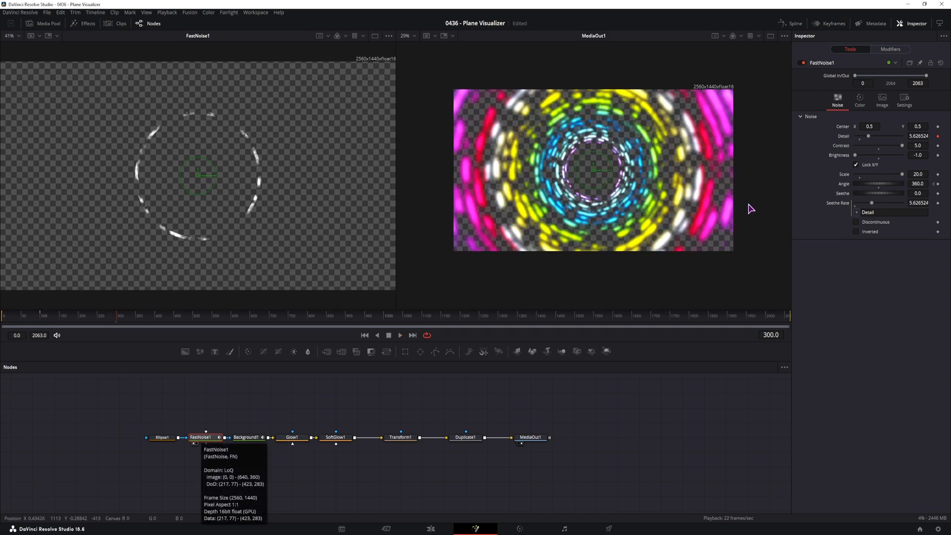
Step: Drag the FastNoise1 Angle end keyframe to frame 2063 and switch on Discontinuous noise
{"action": "left_click", "coordinate": [794, 23]}
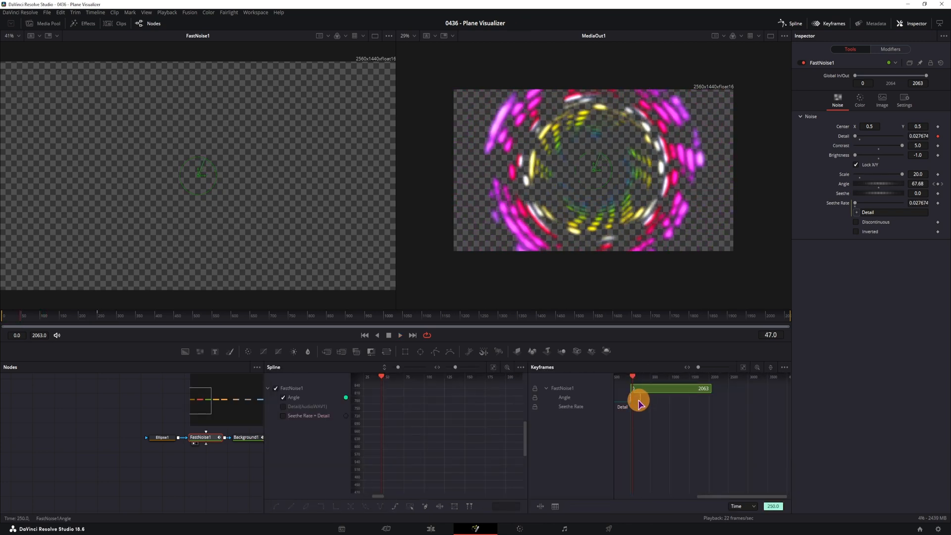
{"action": "left_click_drag", "start_coordinate": [638, 400], "coordinate": [634, 400]}
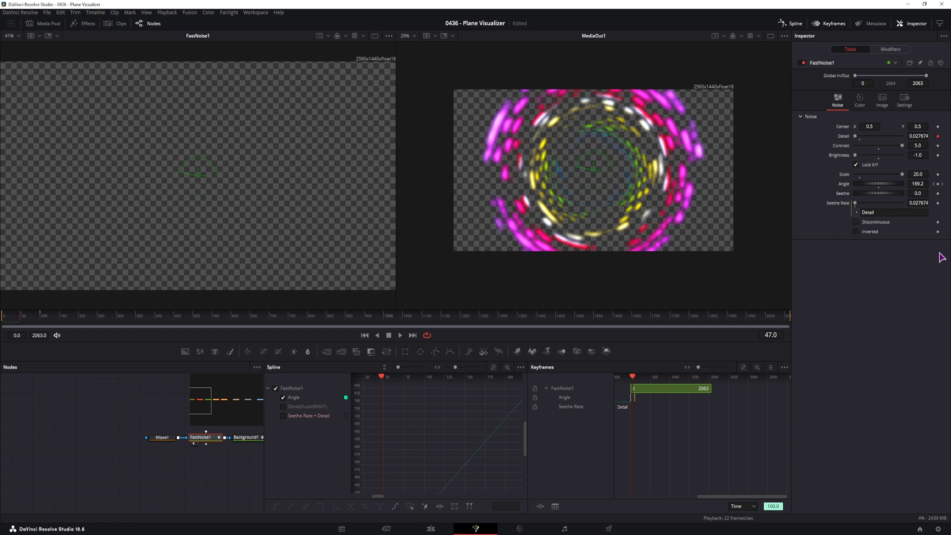
{"action": "left_click", "coordinate": [856, 222]}
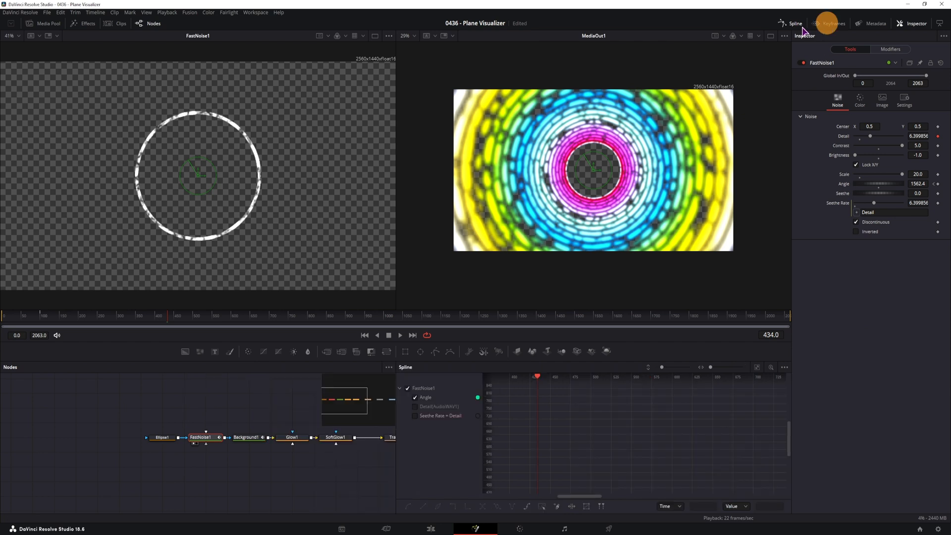
{"action": "left_click", "coordinate": [292, 437]}
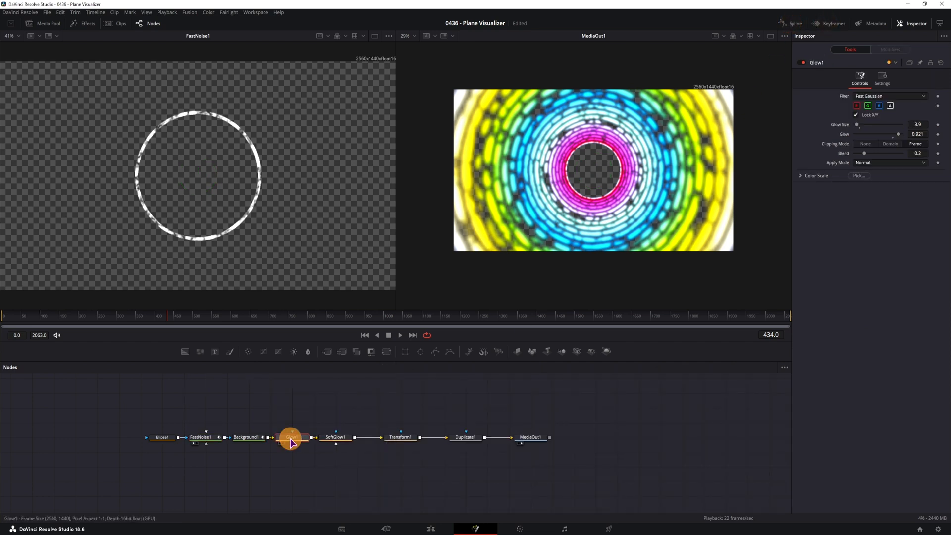
{"action": "left_click", "coordinate": [336, 437]}
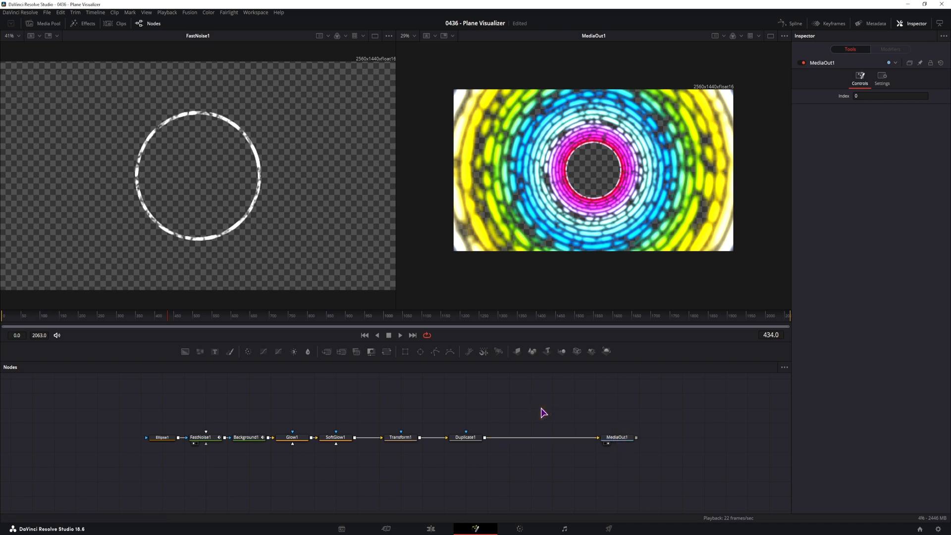
Step: Add a Prism Blur tool after Duplicate1, before MediaOut1
{"action": "left_click_drag", "start_coordinate": [543, 413], "coordinate": [486, 415]}
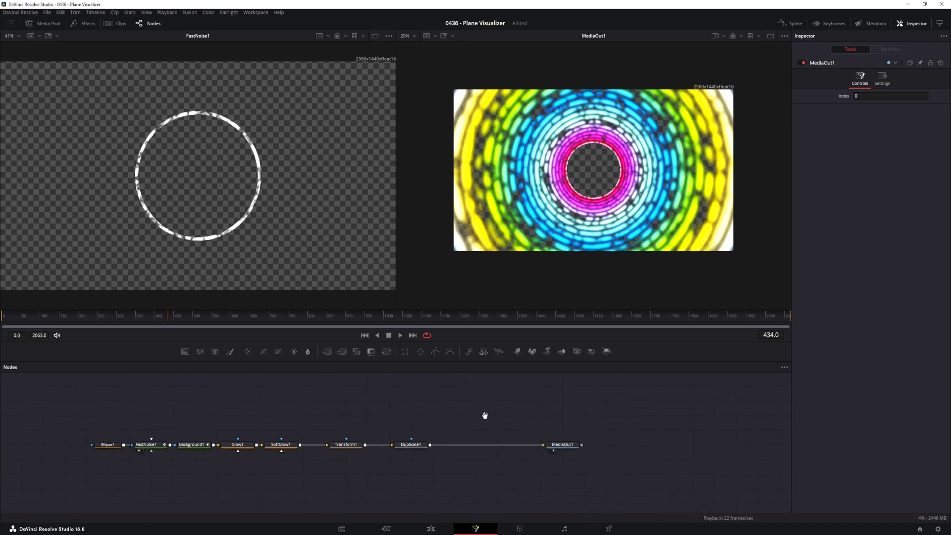
{"action": "left_click", "coordinate": [410, 445]}
{"action": "type", "text": "soft"}
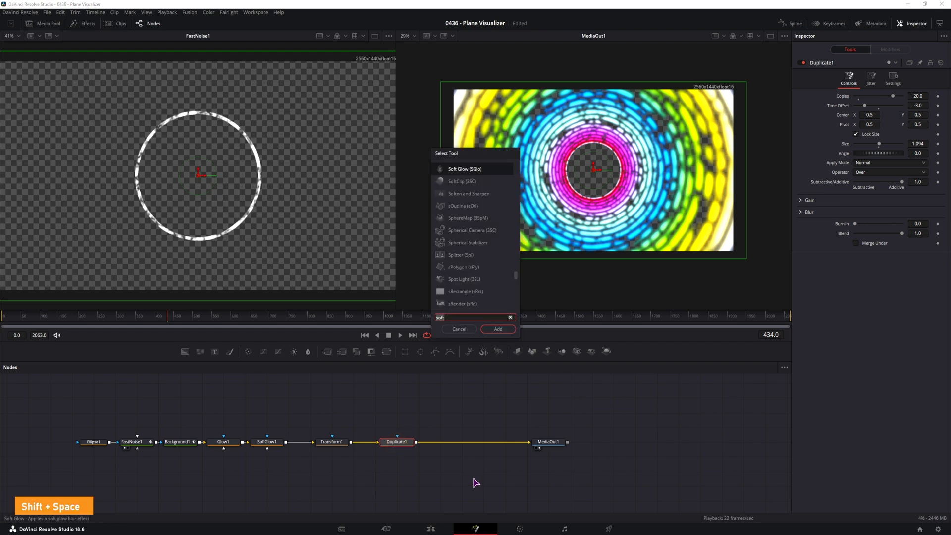
{"action": "type", "text": "prism"}
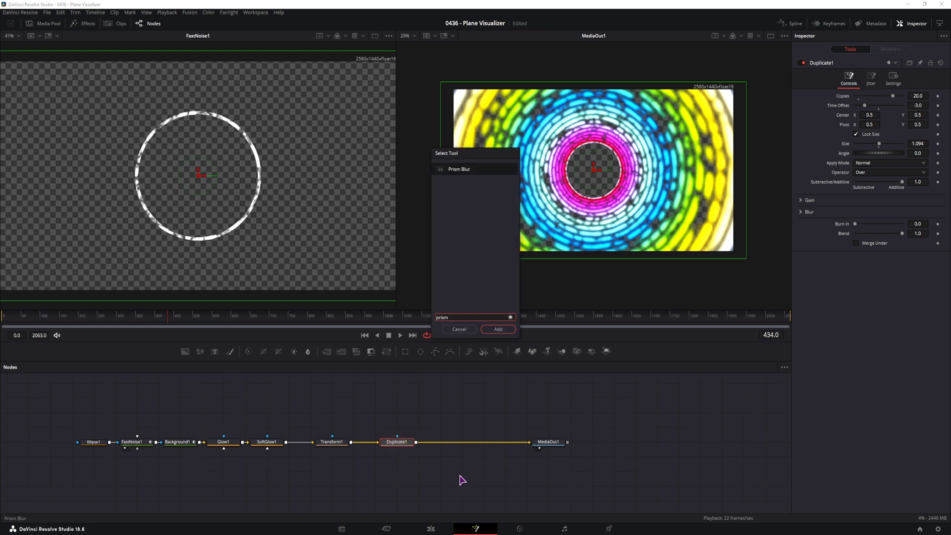
{"action": "left_click", "coordinate": [497, 329]}
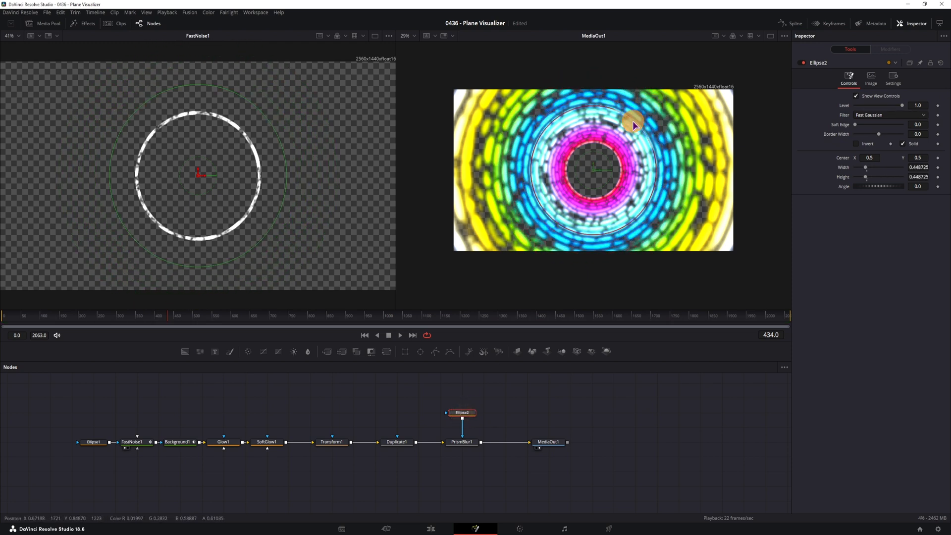
Step: Mask PrismBlur1 with an inverted Ellipse2 shrunk toward the ring so the centre stays sharp
{"action": "left_click_drag", "start_coordinate": [634, 120], "coordinate": [618, 143]}
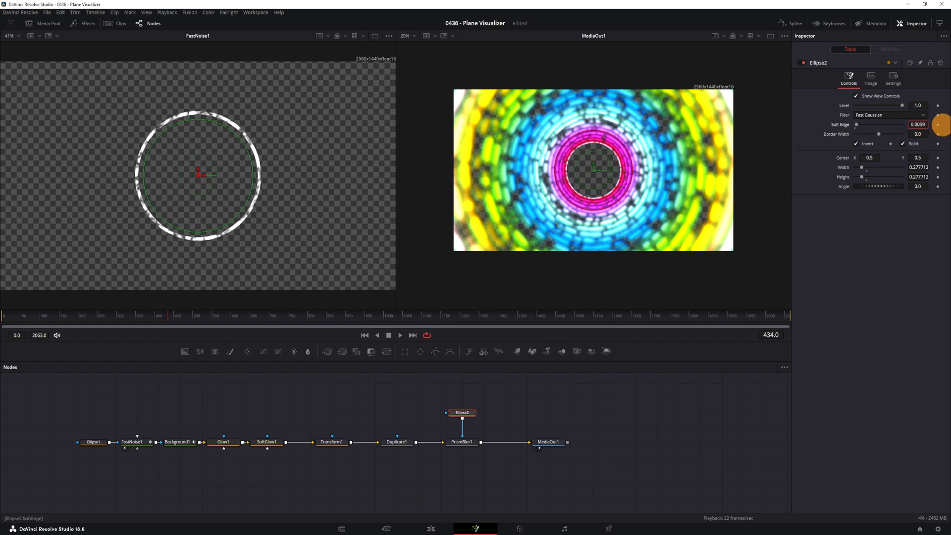
{"action": "left_click", "coordinate": [460, 442]}
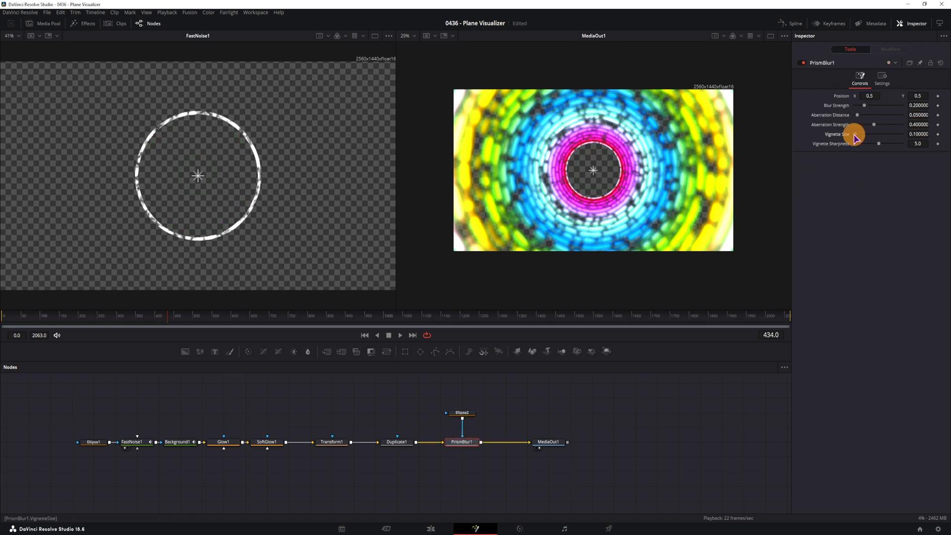
Step: Widen PrismBlur1's vignette and set its blur strength to about 0.35
{"action": "left_click_drag", "start_coordinate": [864, 105], "coordinate": [869, 105]}
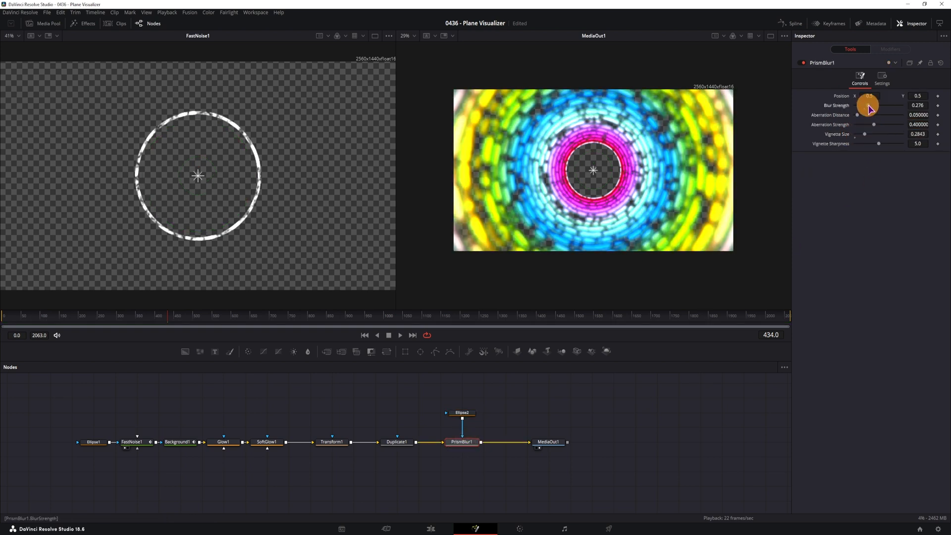
{"action": "left_click_drag", "start_coordinate": [869, 105], "coordinate": [872, 115]}
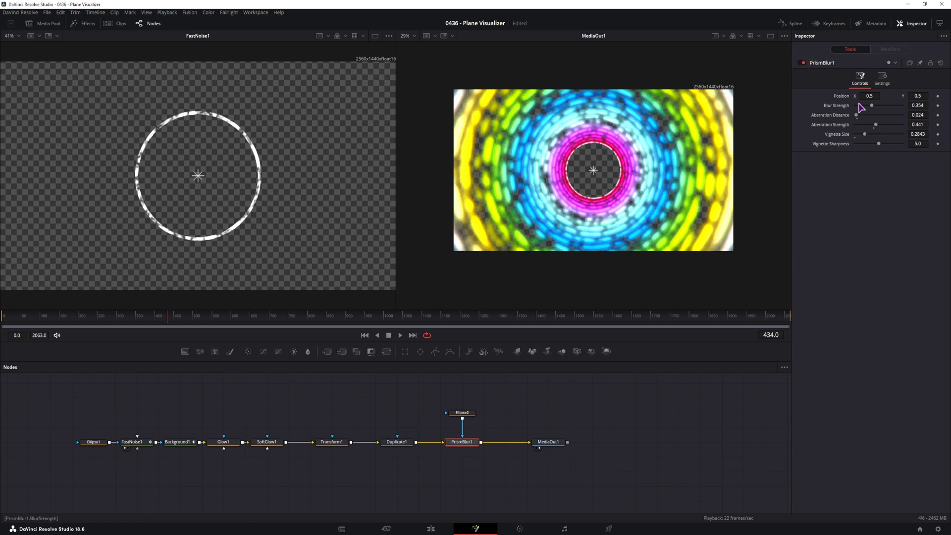
{"action": "left_click_drag", "start_coordinate": [159, 315], "coordinate": [34, 317]}
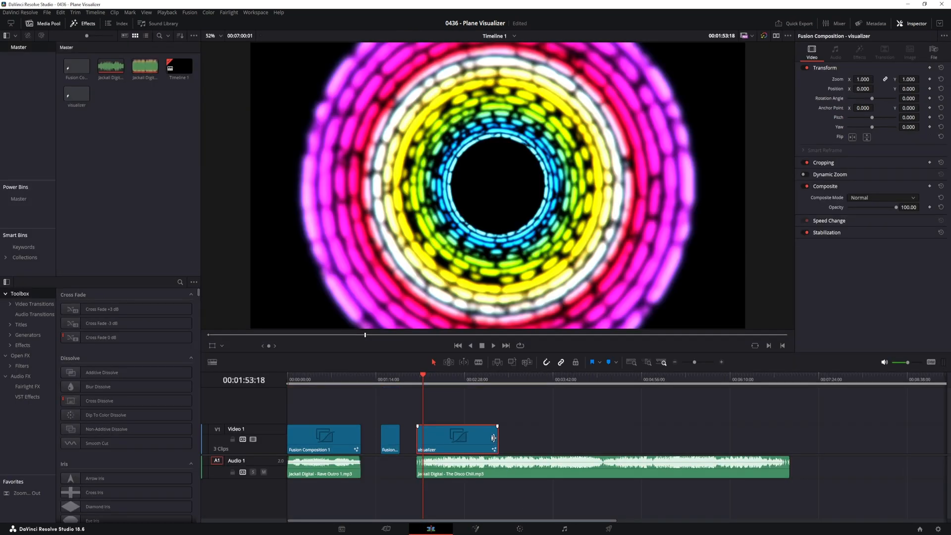
Step: Stretch the visualizer clip on the edit timeline to the song's end
{"action": "left_click_drag", "start_coordinate": [498, 438], "coordinate": [591, 438]}
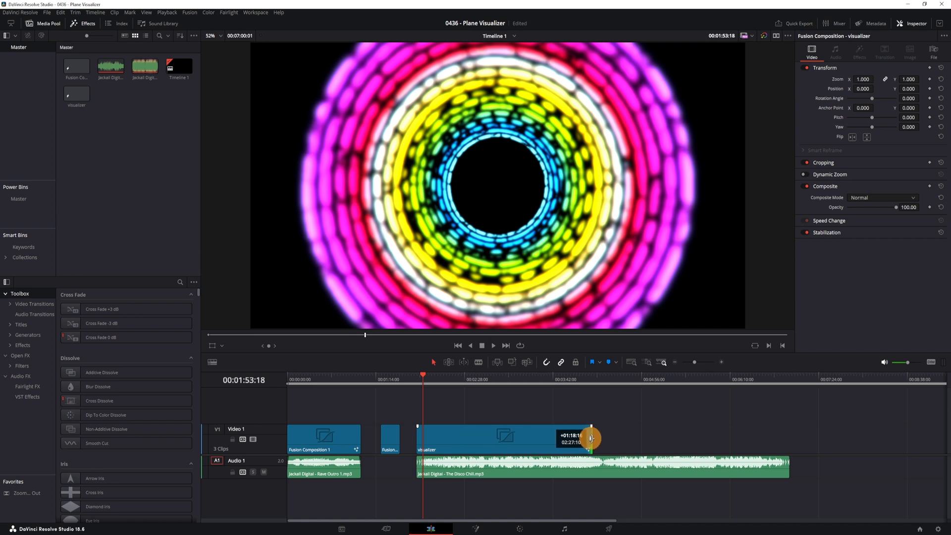
{"action": "left_click_drag", "start_coordinate": [592, 438], "coordinate": [786, 443]}
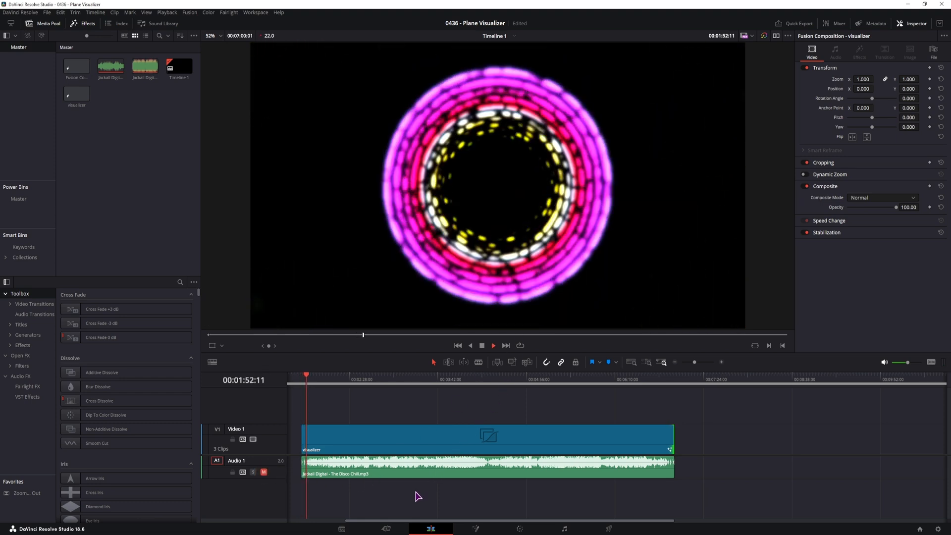
{"action": "left_click", "coordinate": [167, 11]}
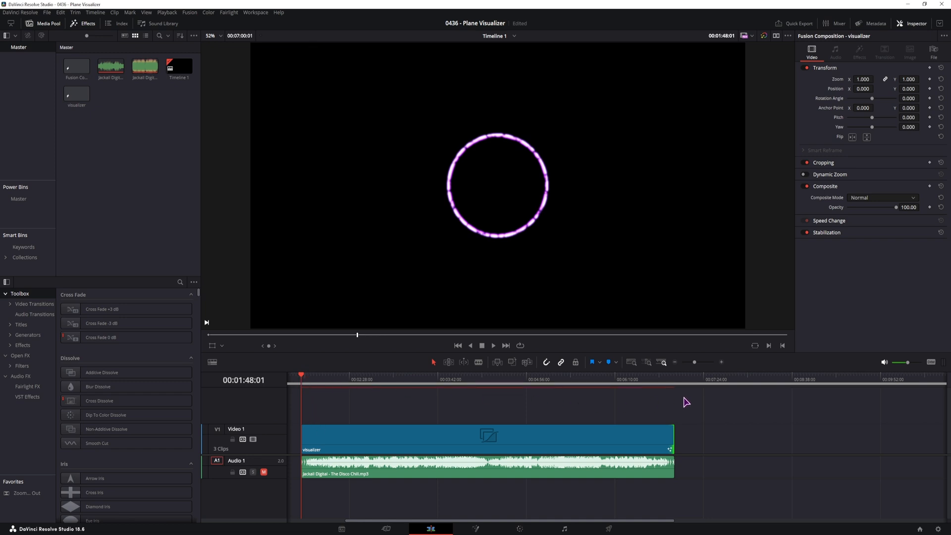
{"action": "mouse_move", "coordinate": [306, 396]}
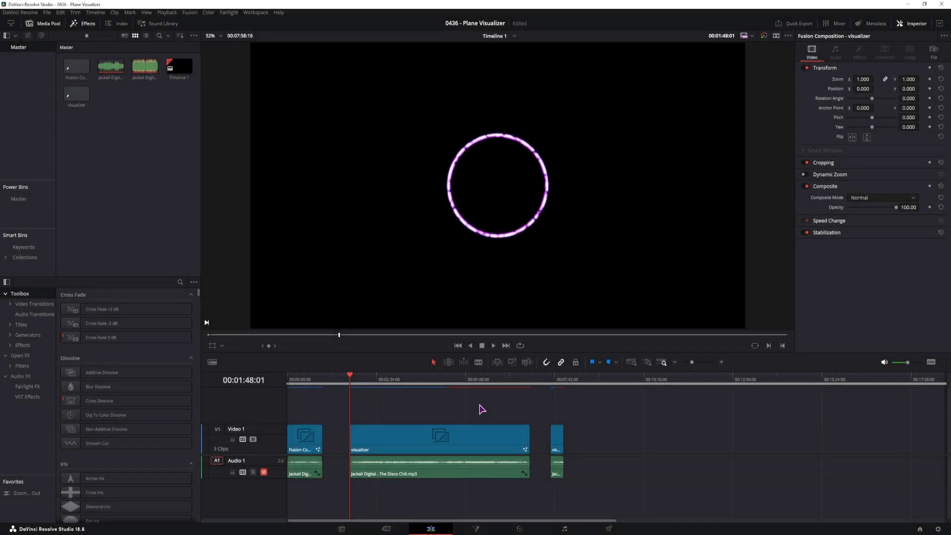
{"action": "mouse_move", "coordinate": [531, 406]}
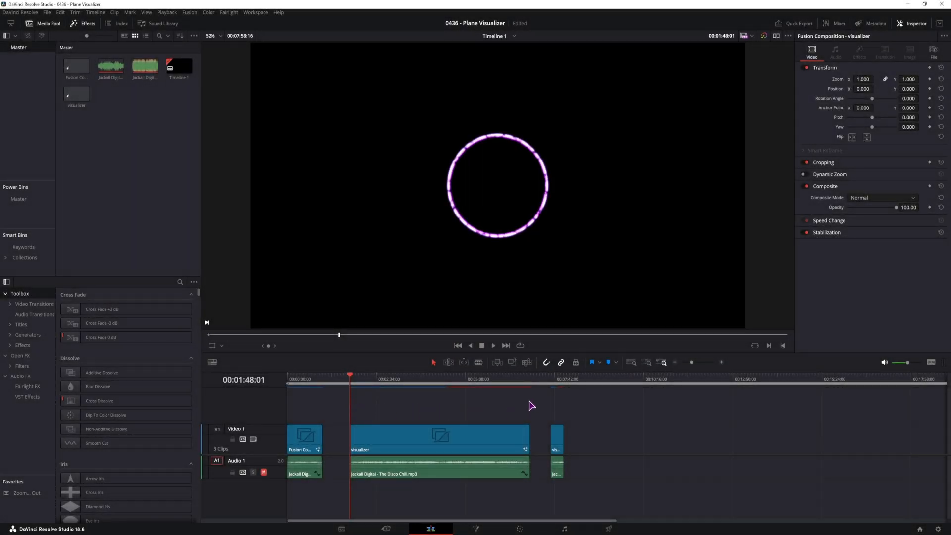
{"action": "mouse_move", "coordinate": [652, 450]}
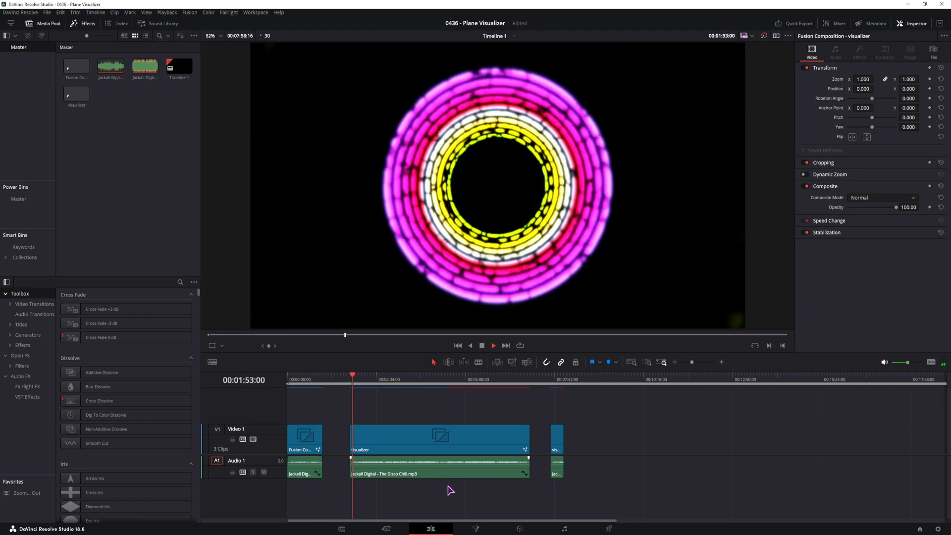
Step: Play the timeline against the music and return the playhead to the start
{"action": "left_click", "coordinate": [492, 345]}
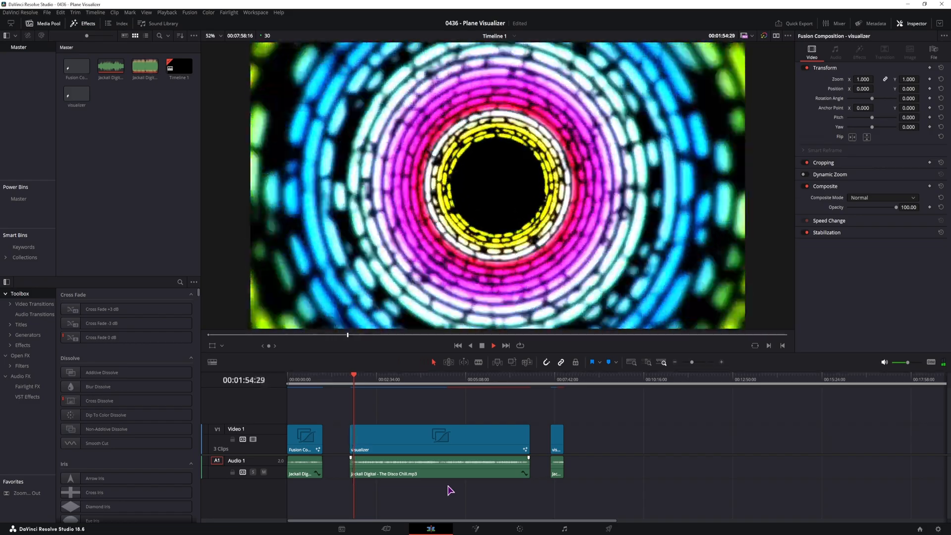
{"action": "left_click", "coordinate": [492, 345]}
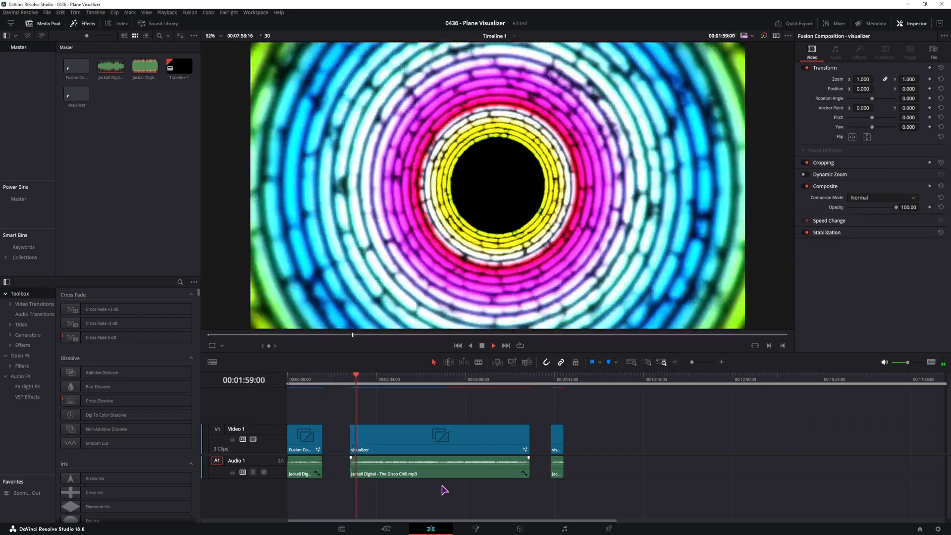
{"action": "left_click", "coordinate": [492, 345]}
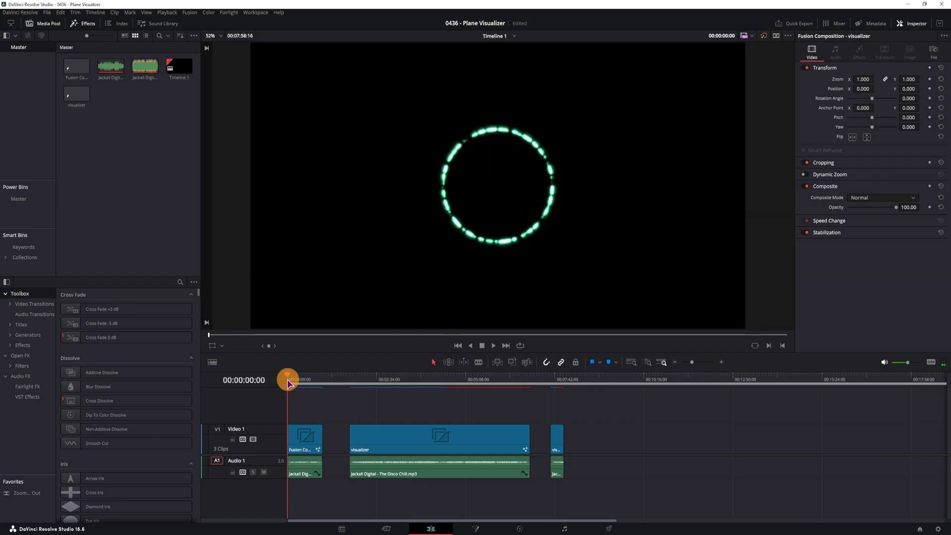
{"action": "left_click", "coordinate": [492, 345]}
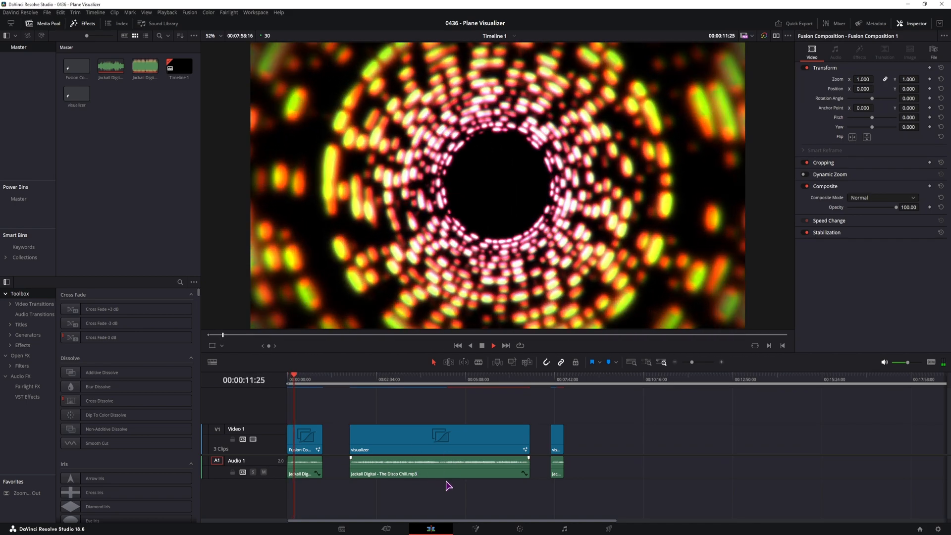
Step: Select the visualizer clip and reopen its Fusion composition
{"action": "left_click", "coordinate": [556, 439]}
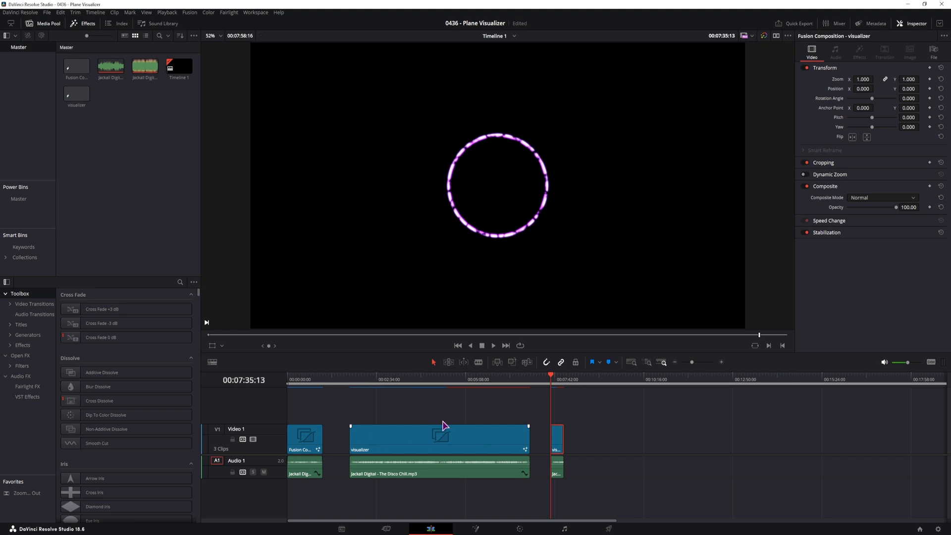
{"action": "left_click", "coordinate": [556, 438]}
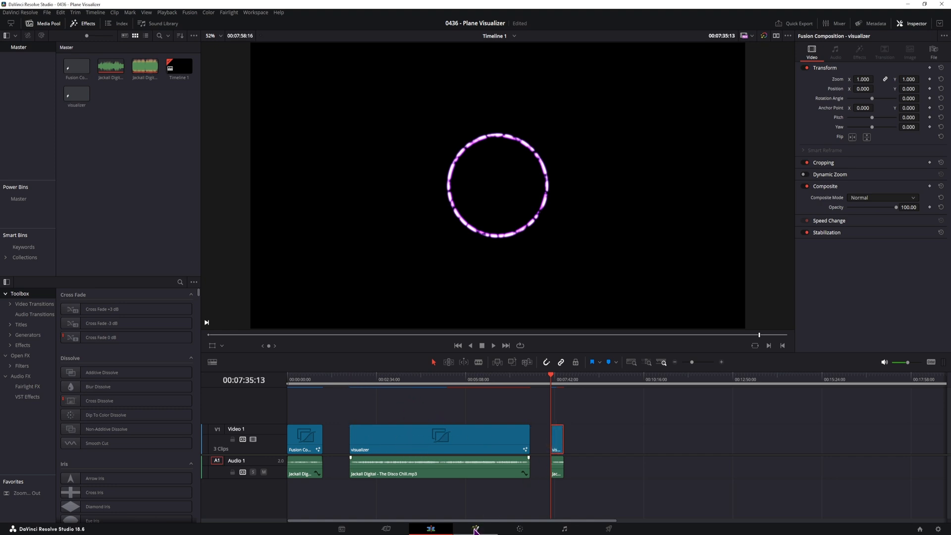
{"action": "left_click", "coordinate": [474, 528]}
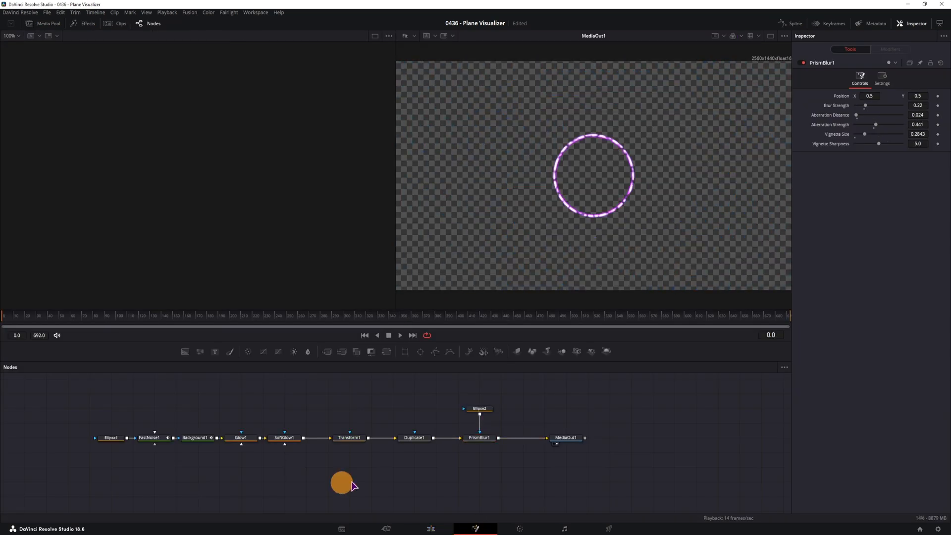
Step: Recheck Duplicate1, then expand FastNoise1's AudioWAV1 modifier showing amplitude scale 3.0, filtering off
{"action": "left_click", "coordinate": [414, 437]}
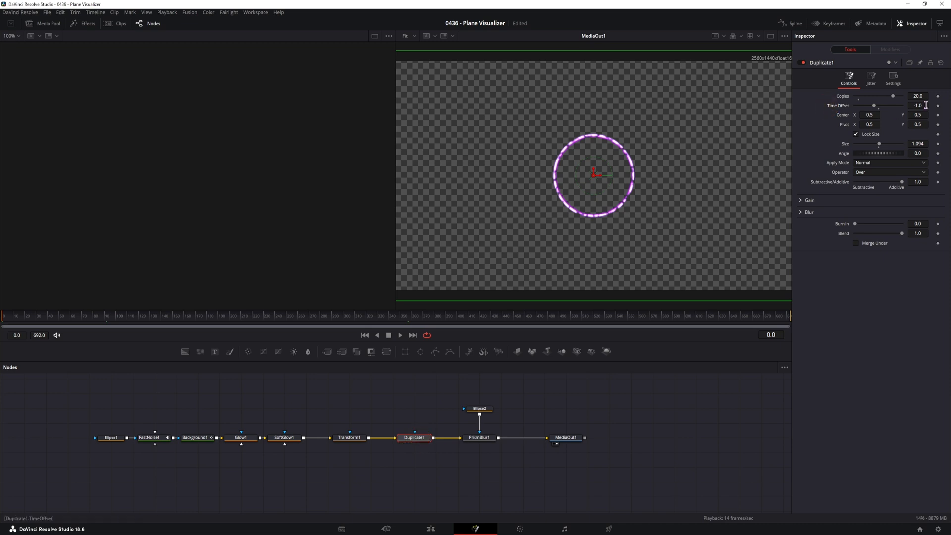
{"action": "mouse_move", "coordinate": [460, 218]}
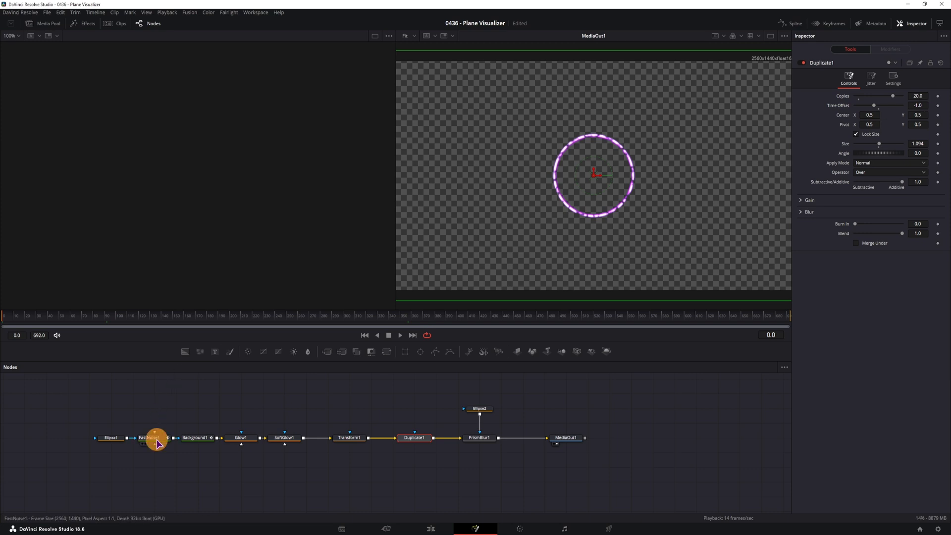
{"action": "left_click", "coordinate": [150, 437]}
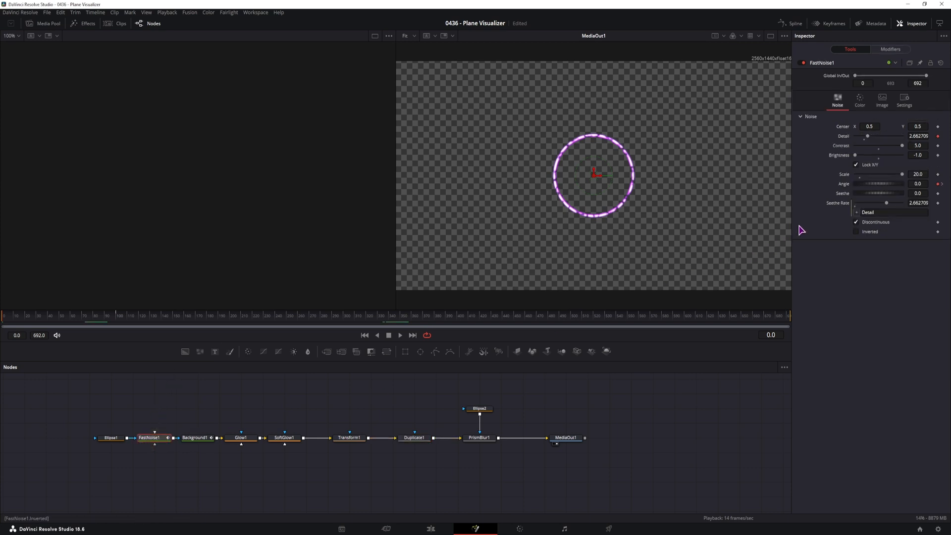
{"action": "left_click", "coordinate": [890, 49]}
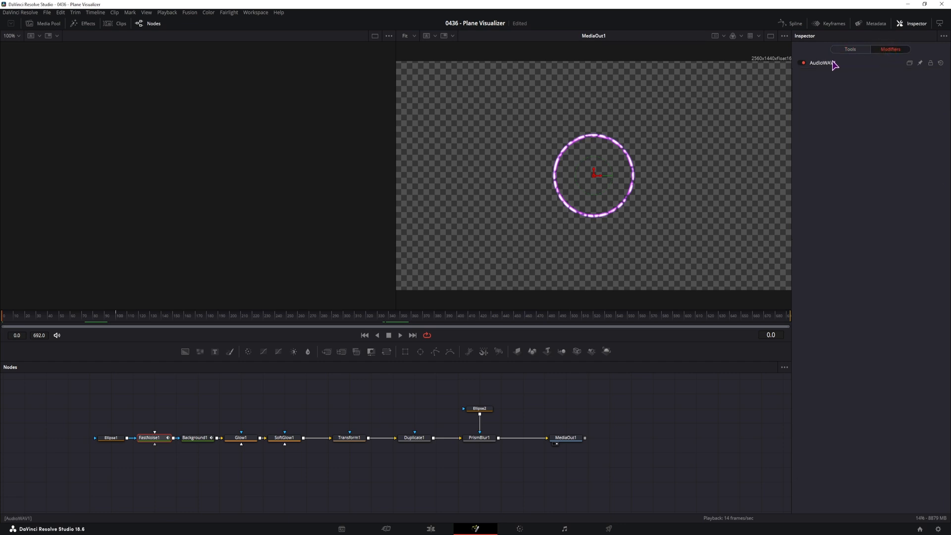
{"action": "left_click", "coordinate": [823, 63]}
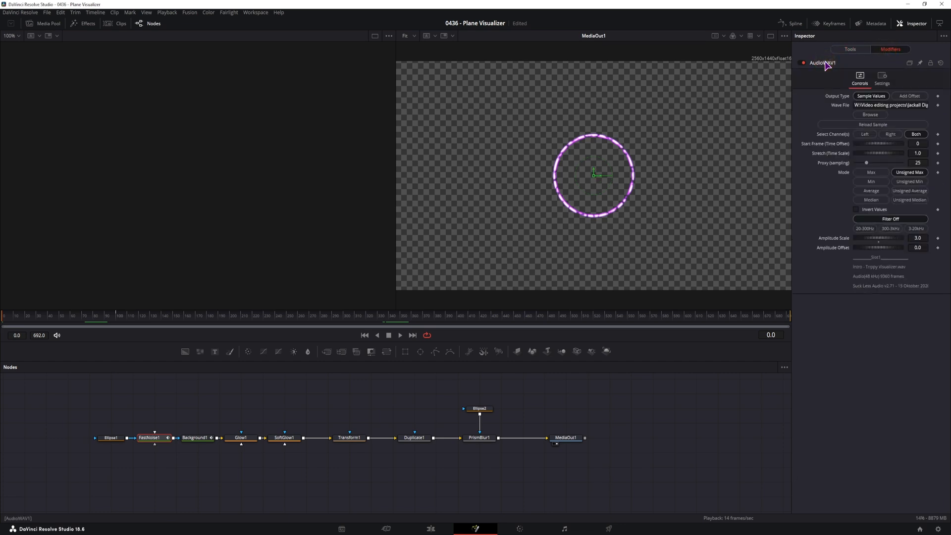
{"action": "left_click", "coordinate": [891, 219]}
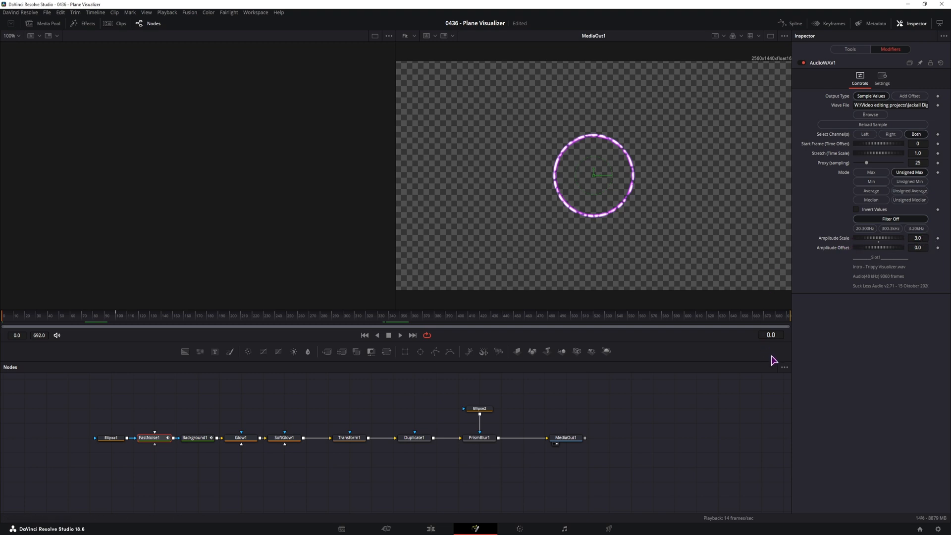
{"action": "mouse_move", "coordinate": [457, 498]}
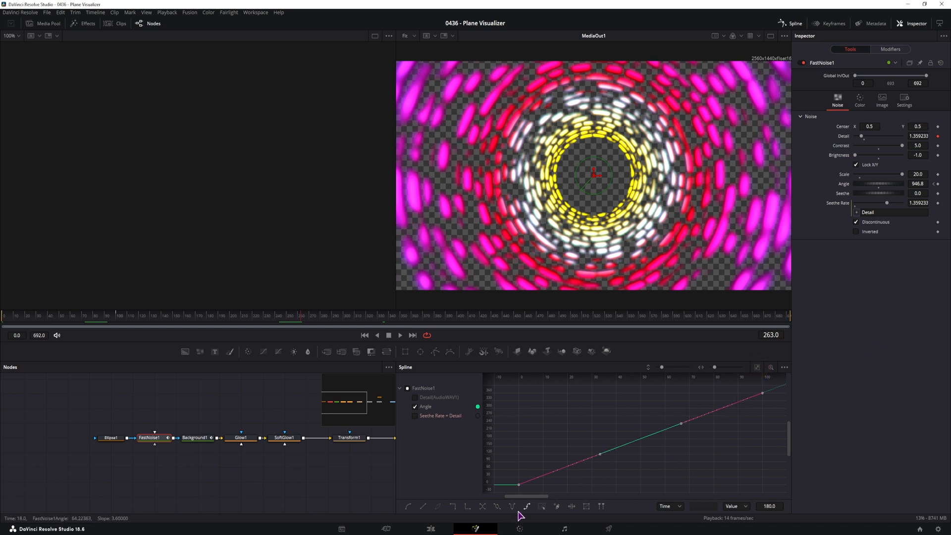
{"action": "mouse_move", "coordinate": [512, 507]}
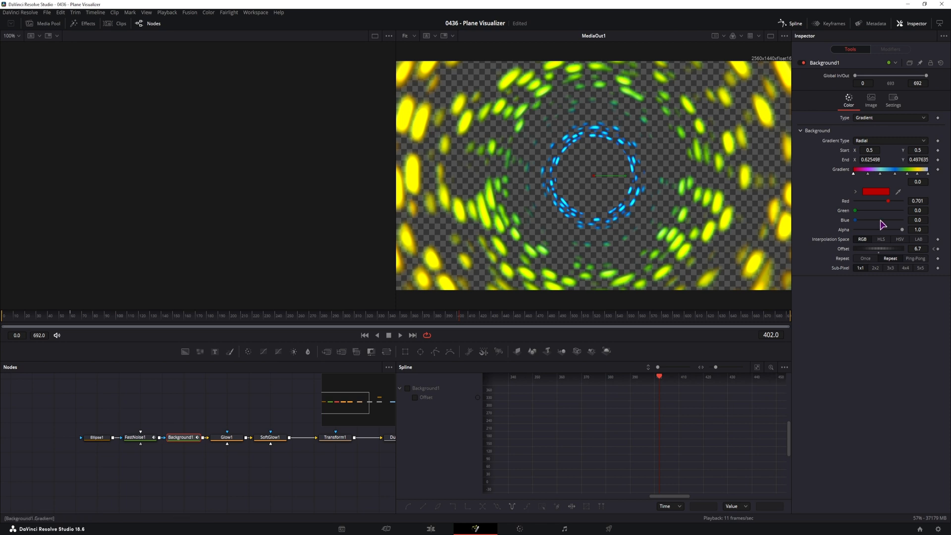
Step: Set PrismBlur1 aberration distance 0.031, aberration strength 0.661 and vignette size about 0.57
{"action": "left_click", "coordinate": [877, 177]}
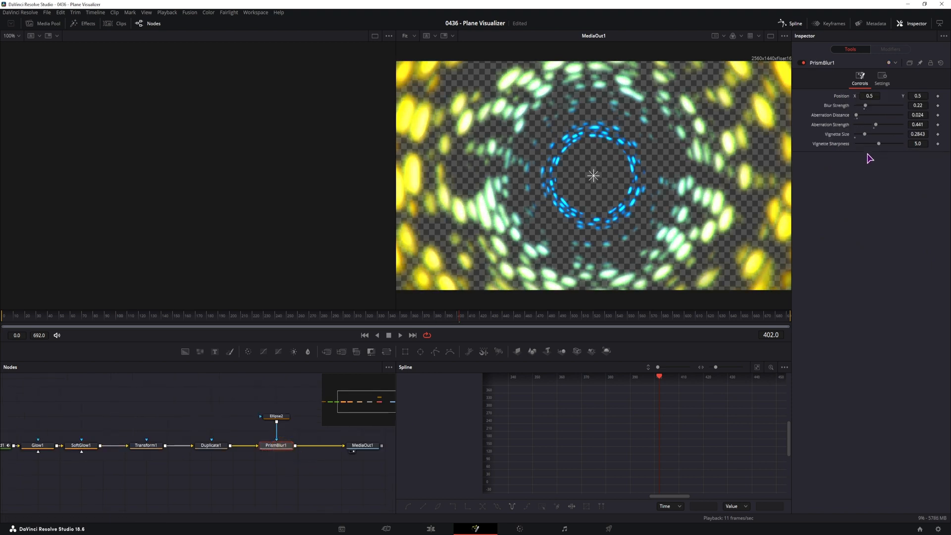
{"action": "left_click_drag", "start_coordinate": [855, 115], "coordinate": [860, 115]}
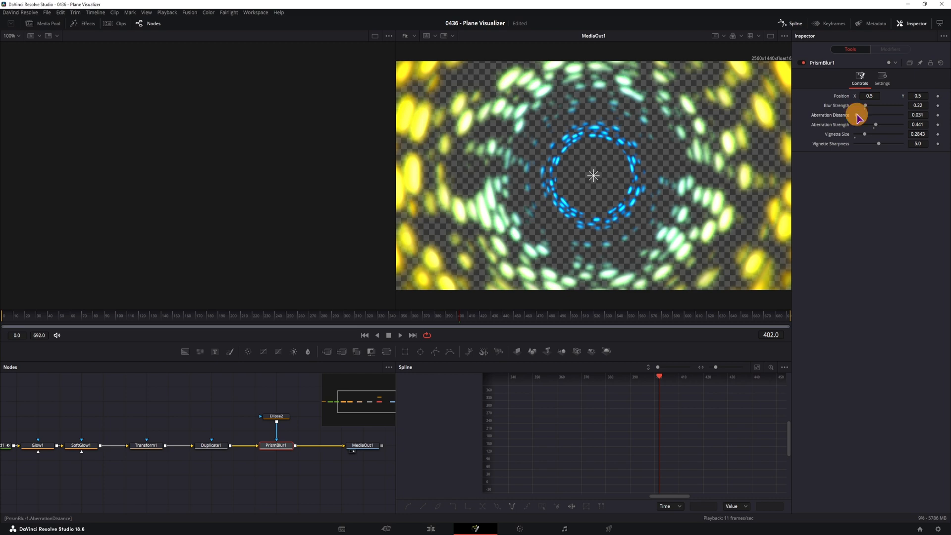
{"action": "left_click_drag", "start_coordinate": [855, 115], "coordinate": [868, 115]}
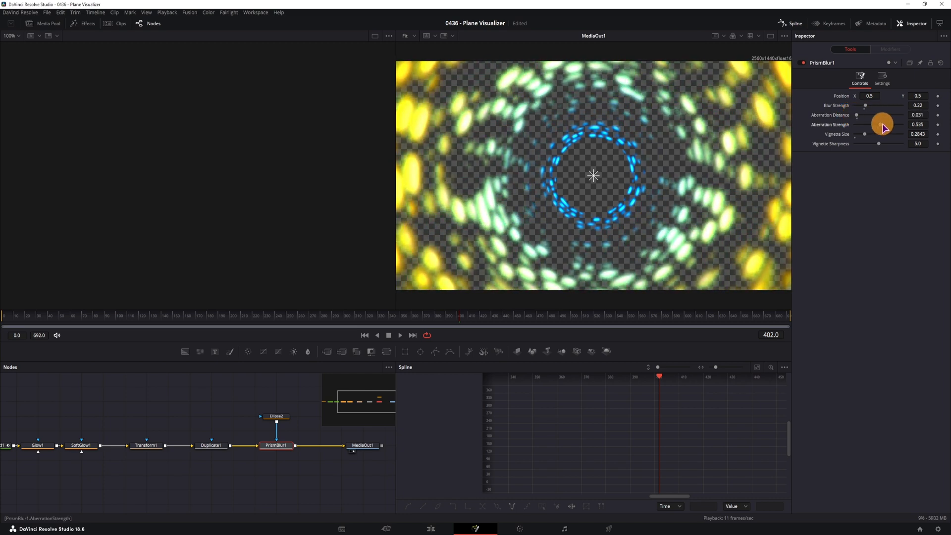
{"action": "left_click_drag", "start_coordinate": [883, 125], "coordinate": [887, 124]}
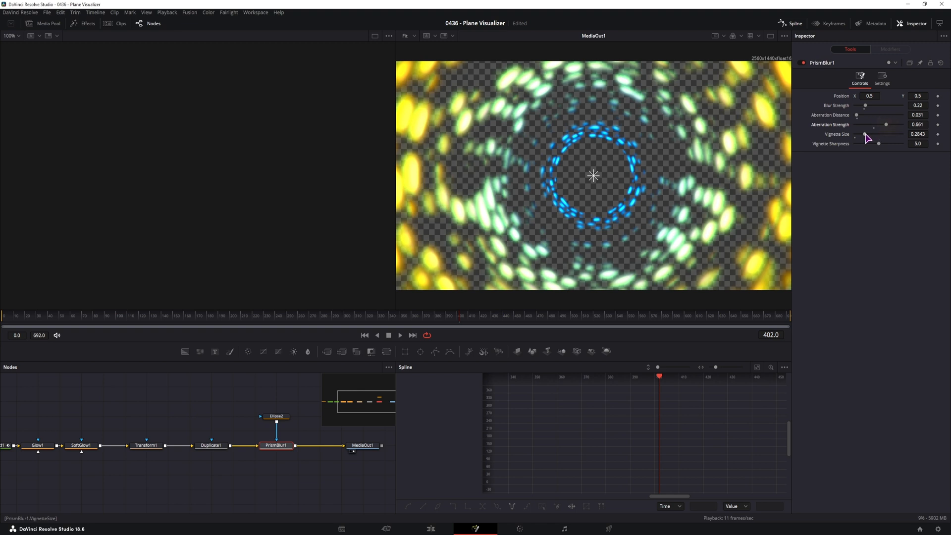
{"action": "left_click_drag", "start_coordinate": [866, 134], "coordinate": [879, 134]}
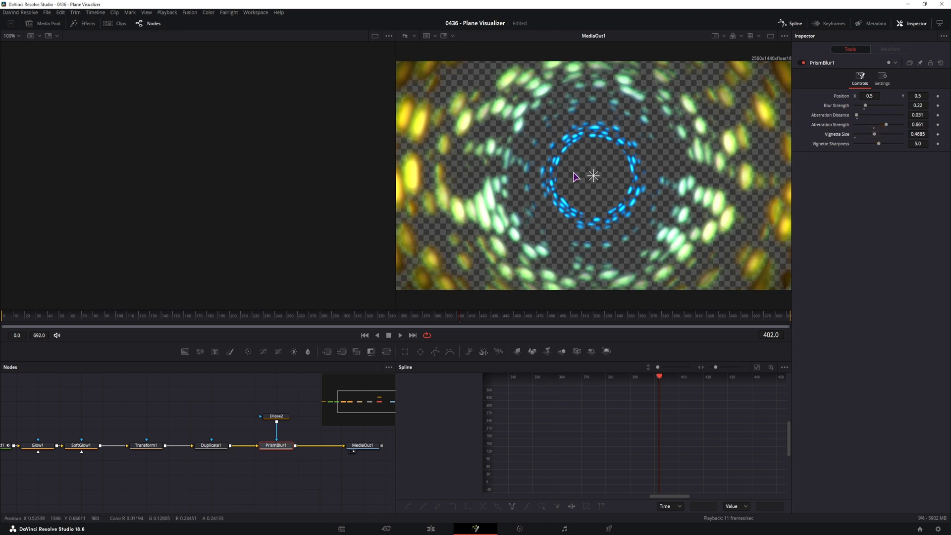
{"action": "left_click_drag", "start_coordinate": [874, 134], "coordinate": [882, 134]}
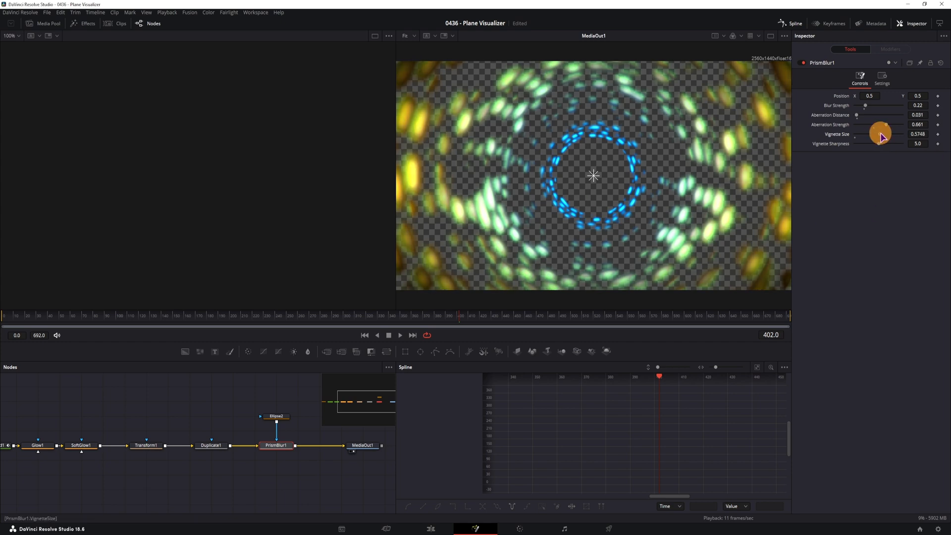